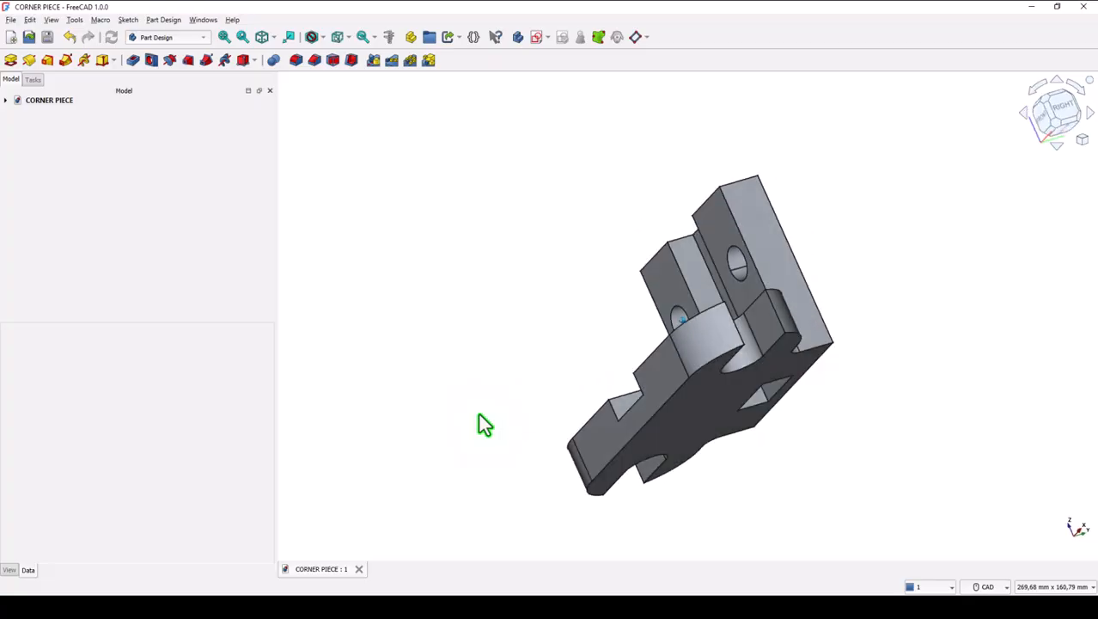
- After orbiting the finished bracket, start a new empty document and open the navigation style choices
left_click_drag(484, 427, 759, 413)
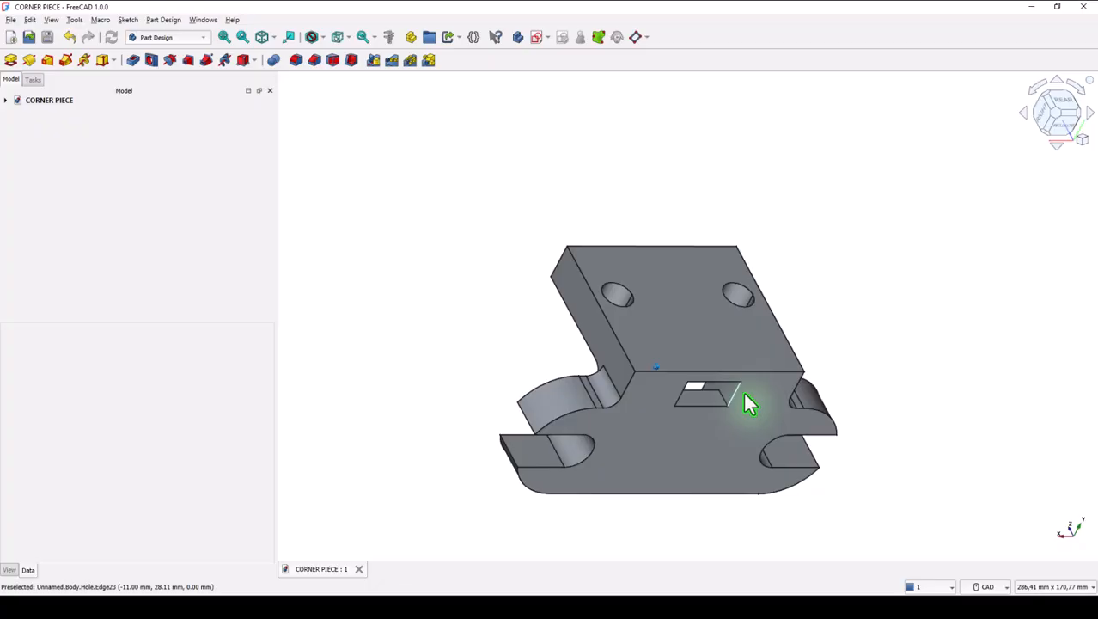
left_click_drag(747, 404, 684, 365)
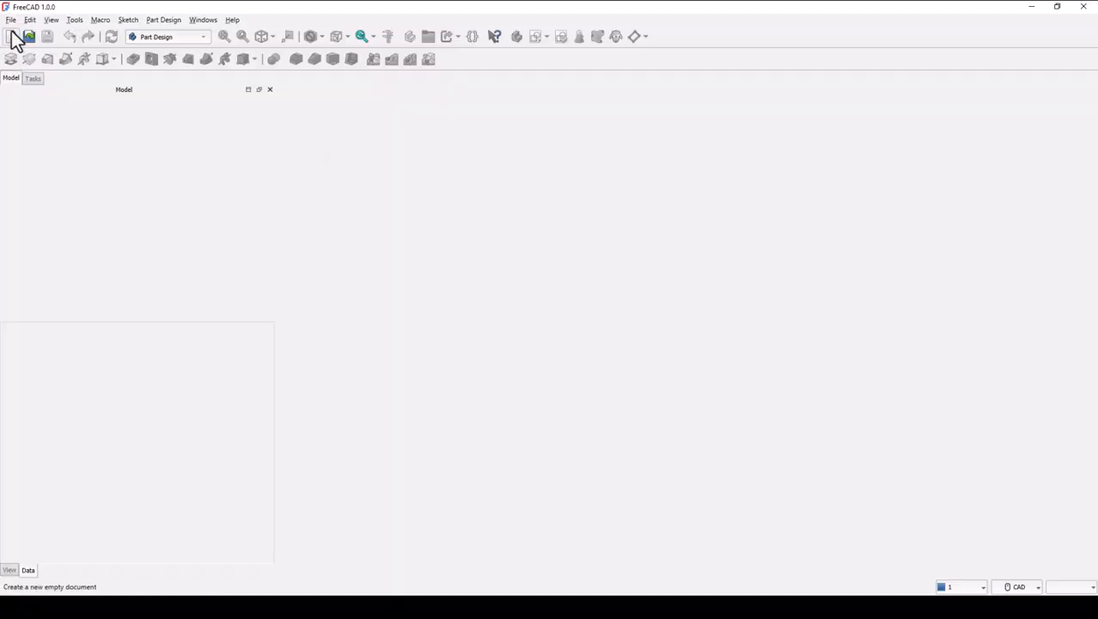
left_click(12, 36)
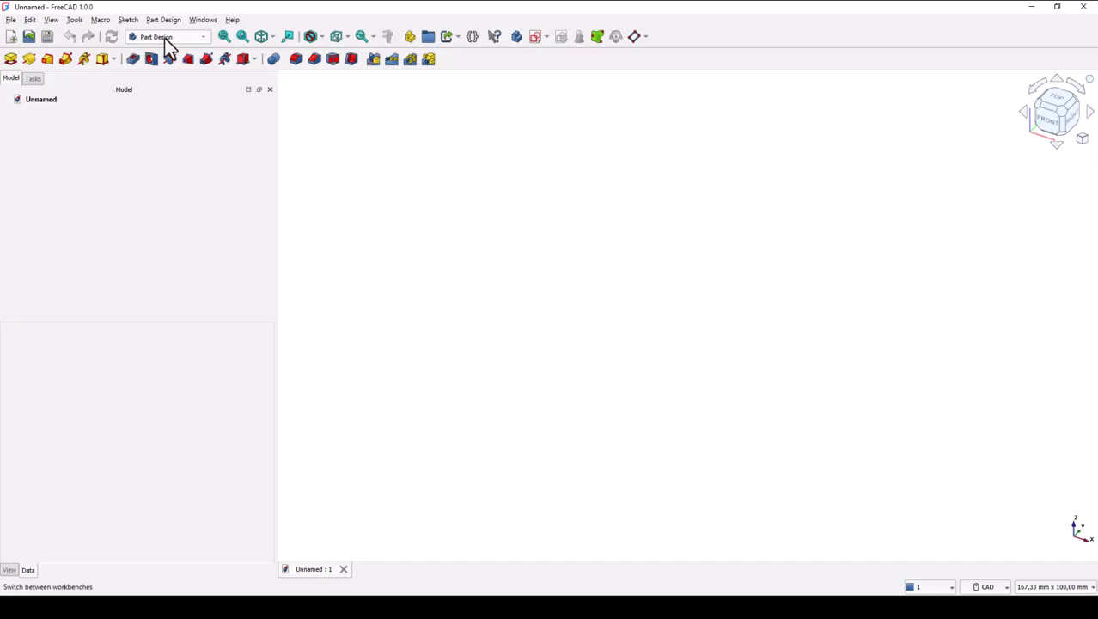
mouse_move(862, 461)
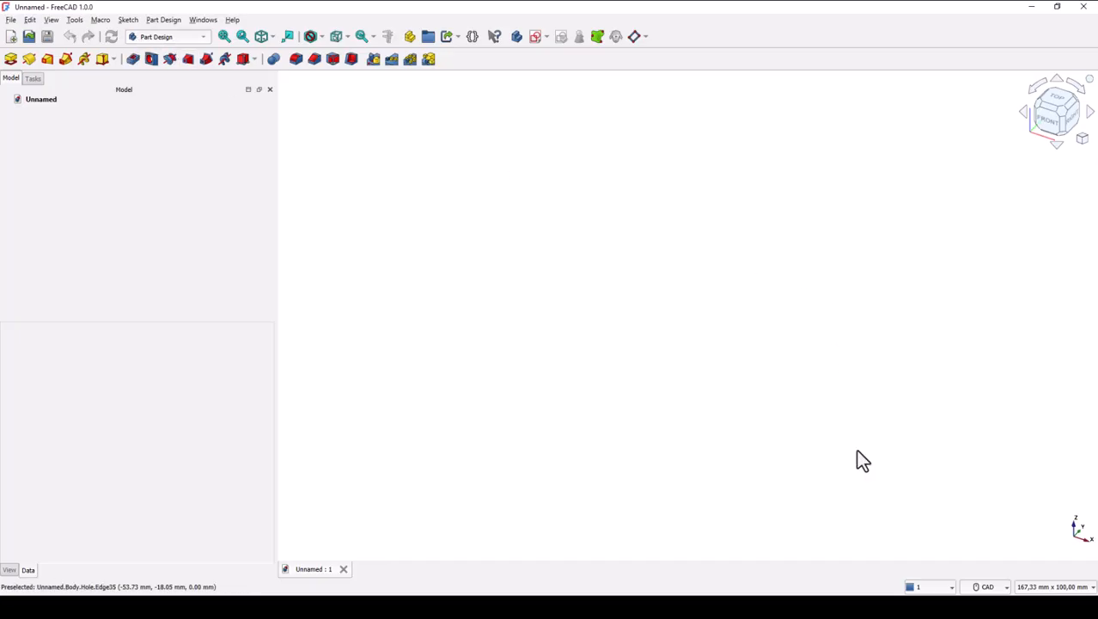
left_click(986, 588)
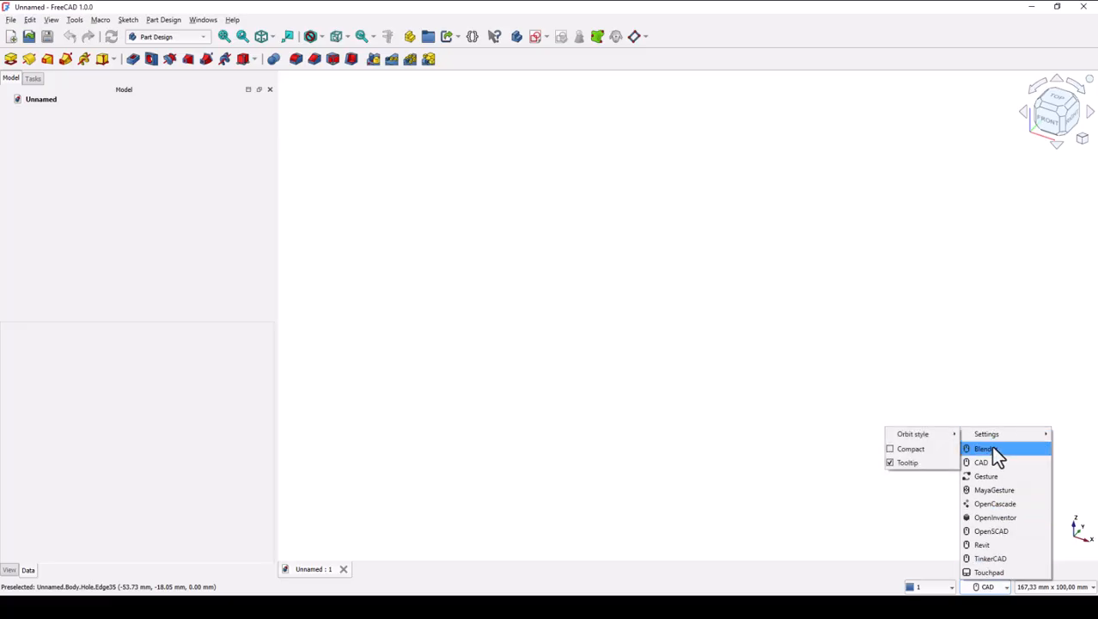
mouse_move(993, 517)
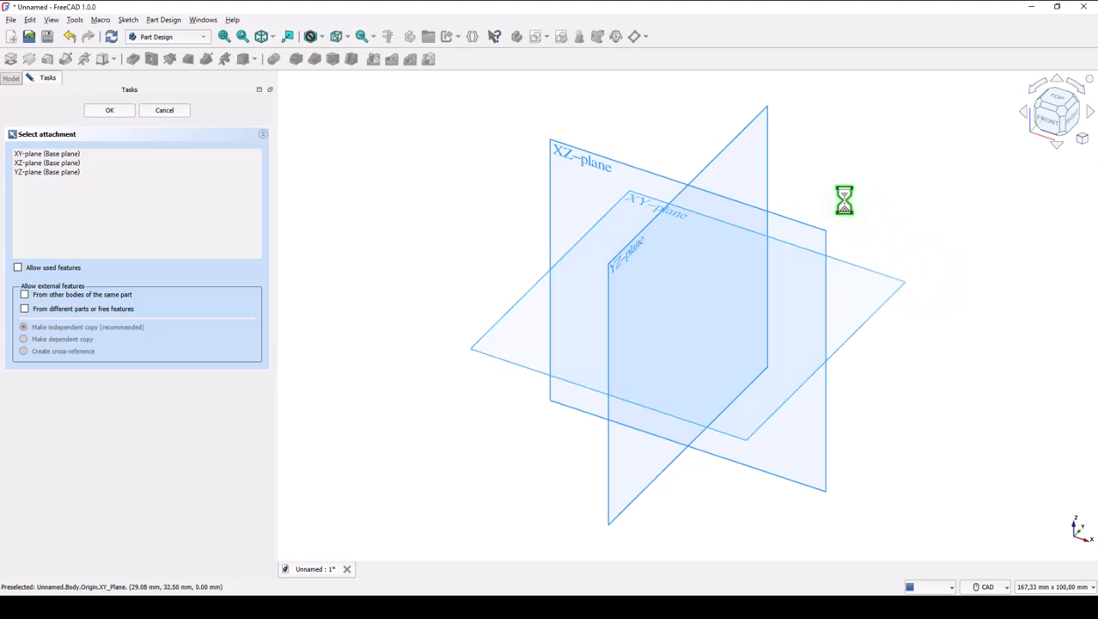
- Sketch a slot on the XY plane with 86 mm straight length and 21 mm end radius
left_click(110, 110)
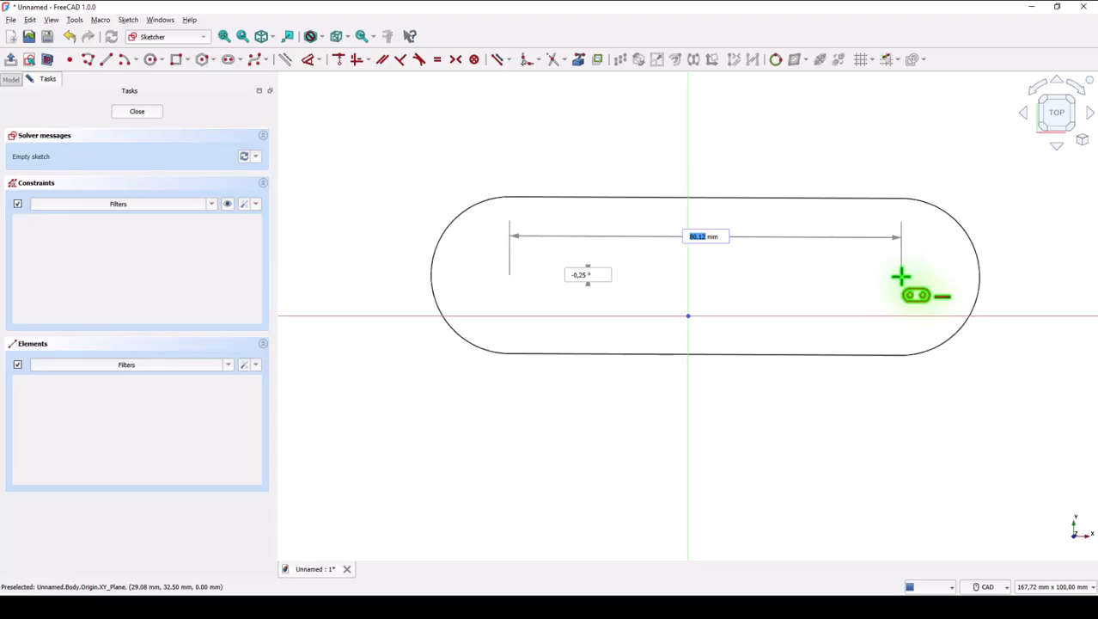
type("8")
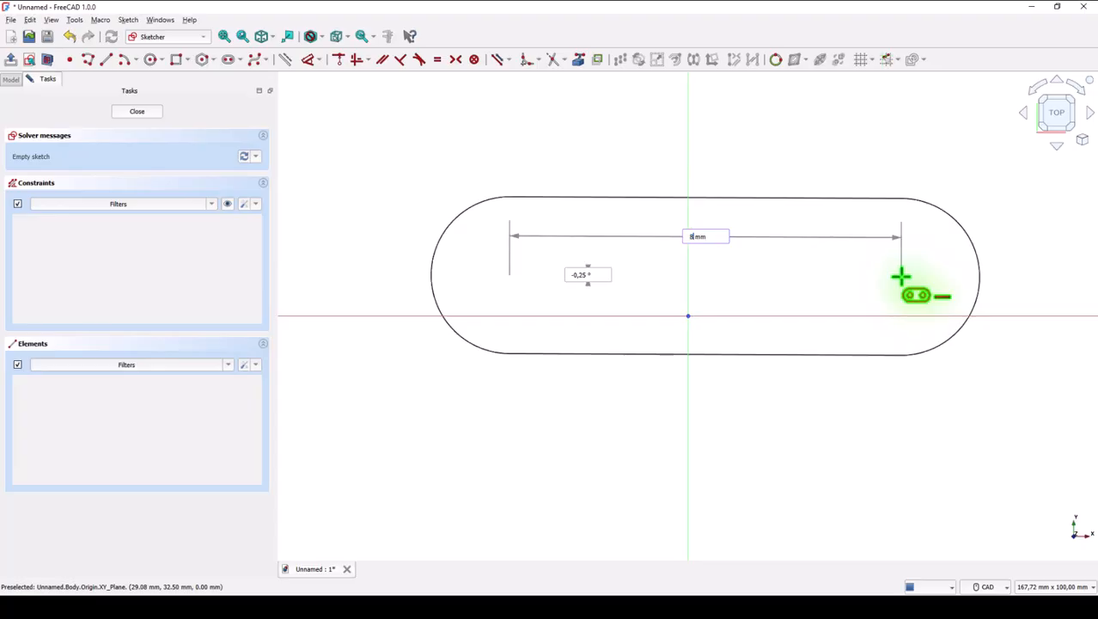
type("6")
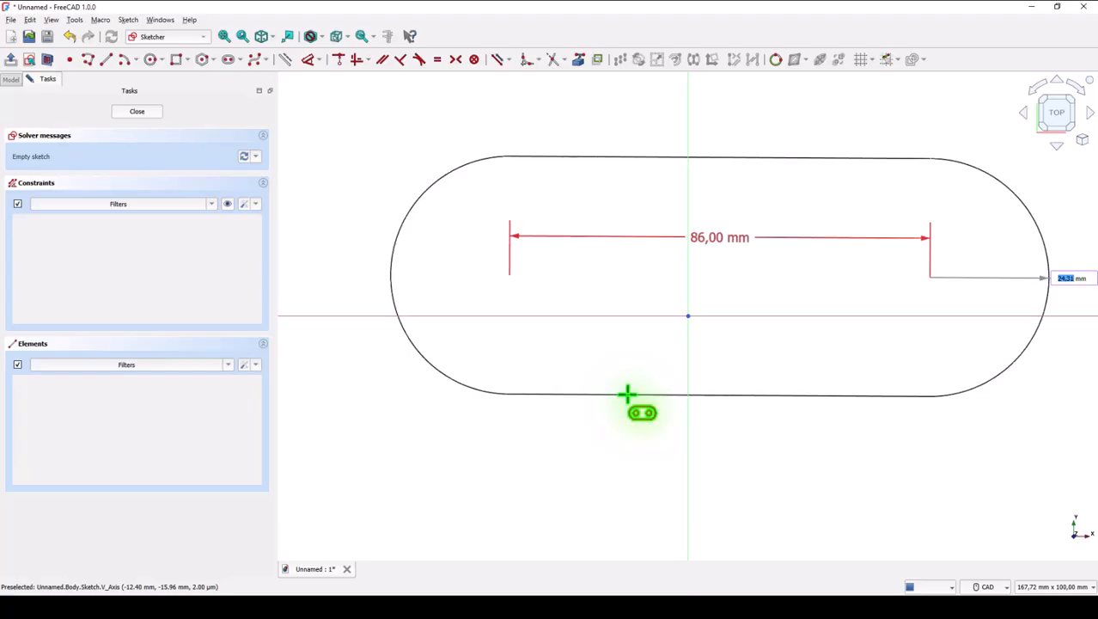
key("Return")
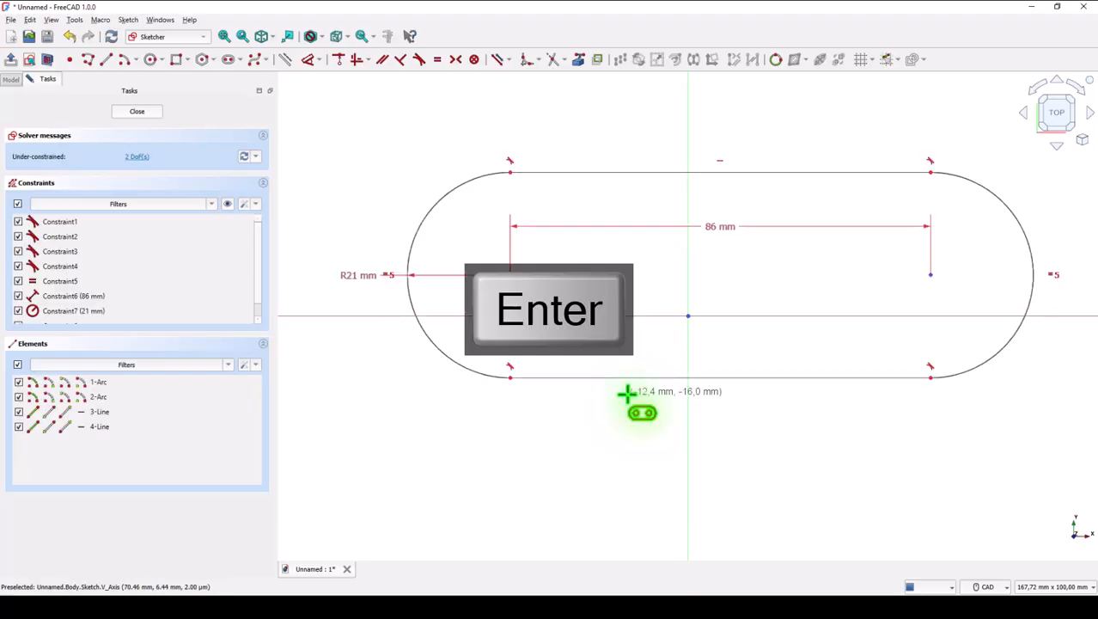
key("Return")
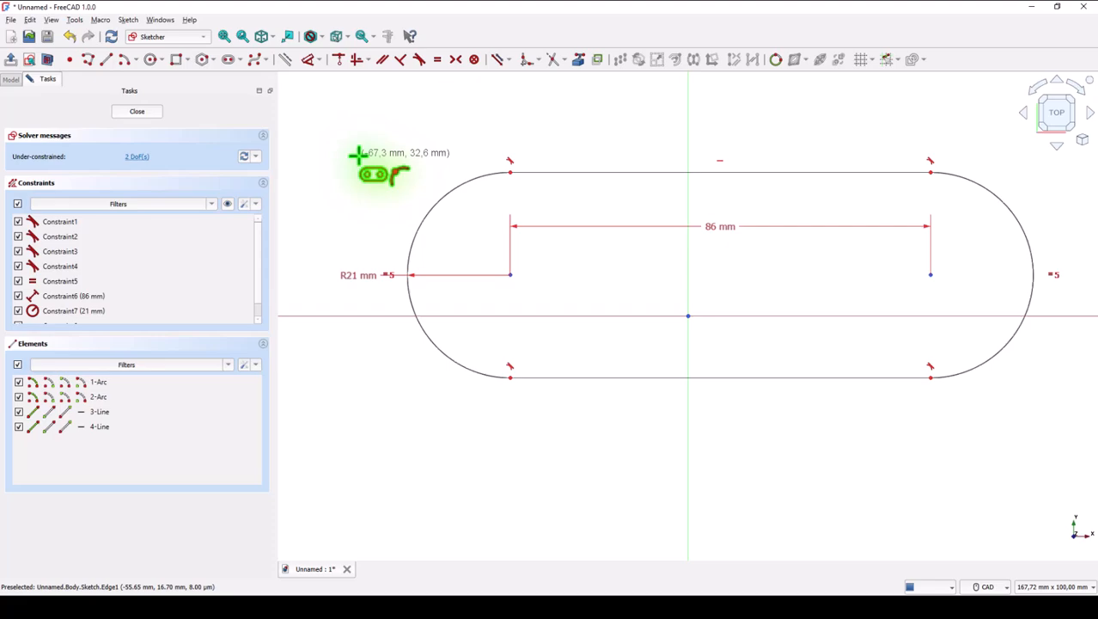
mouse_move(382, 121)
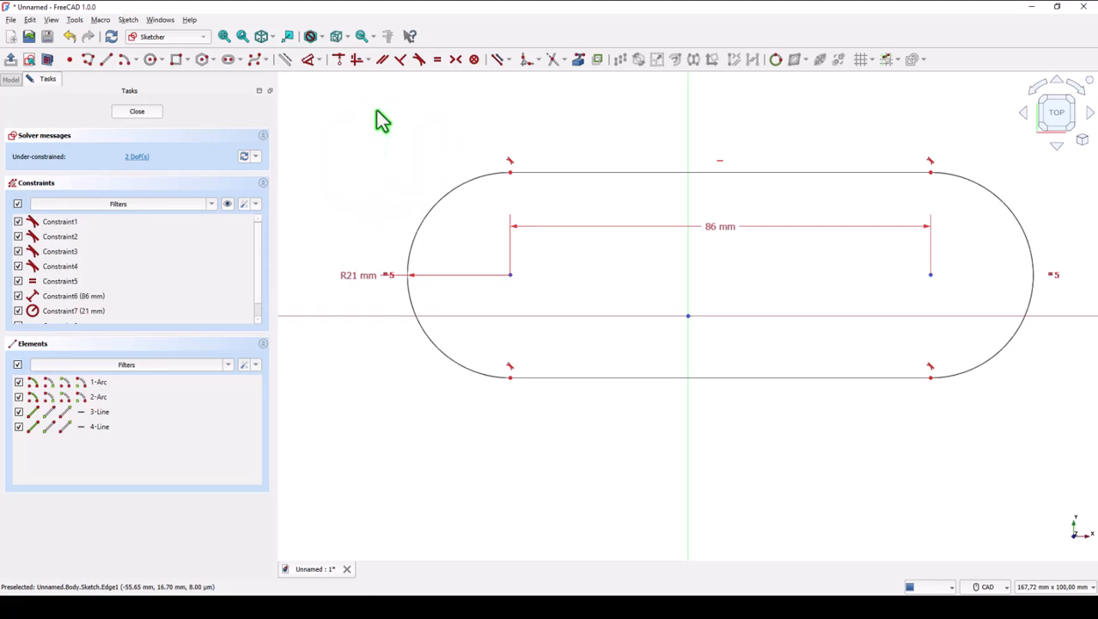
mouse_move(457, 59)
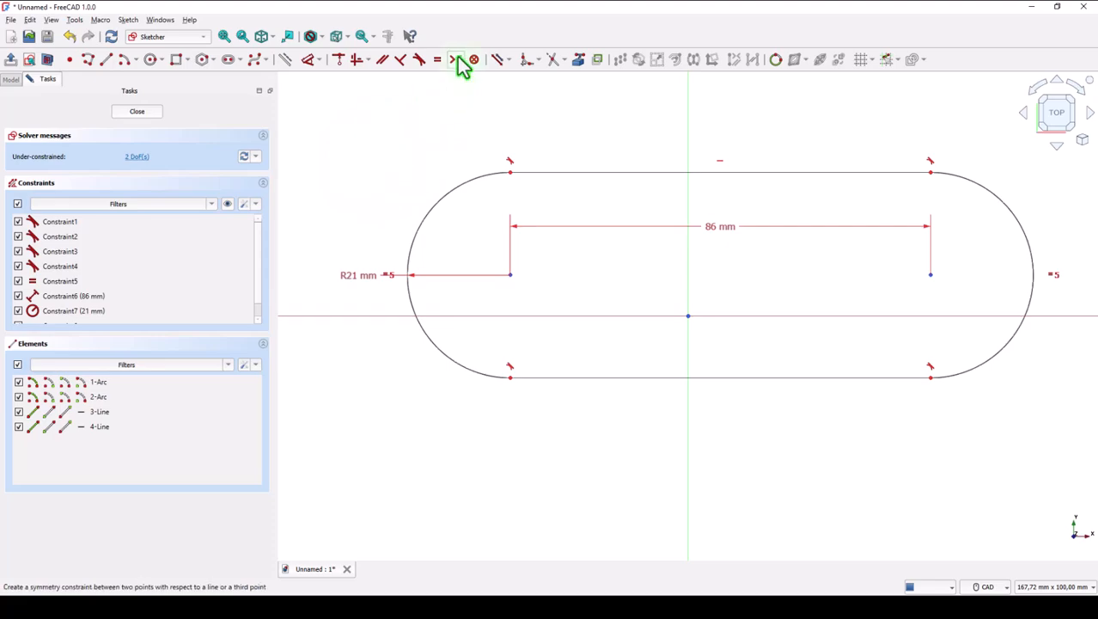
mouse_move(484, 213)
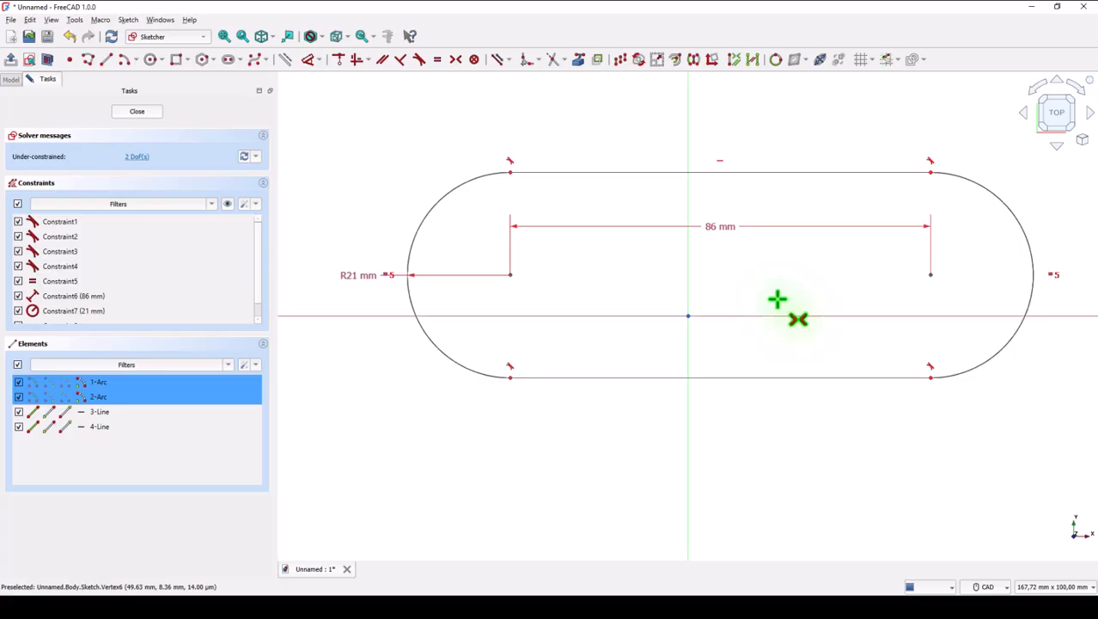
mouse_move(688, 316)
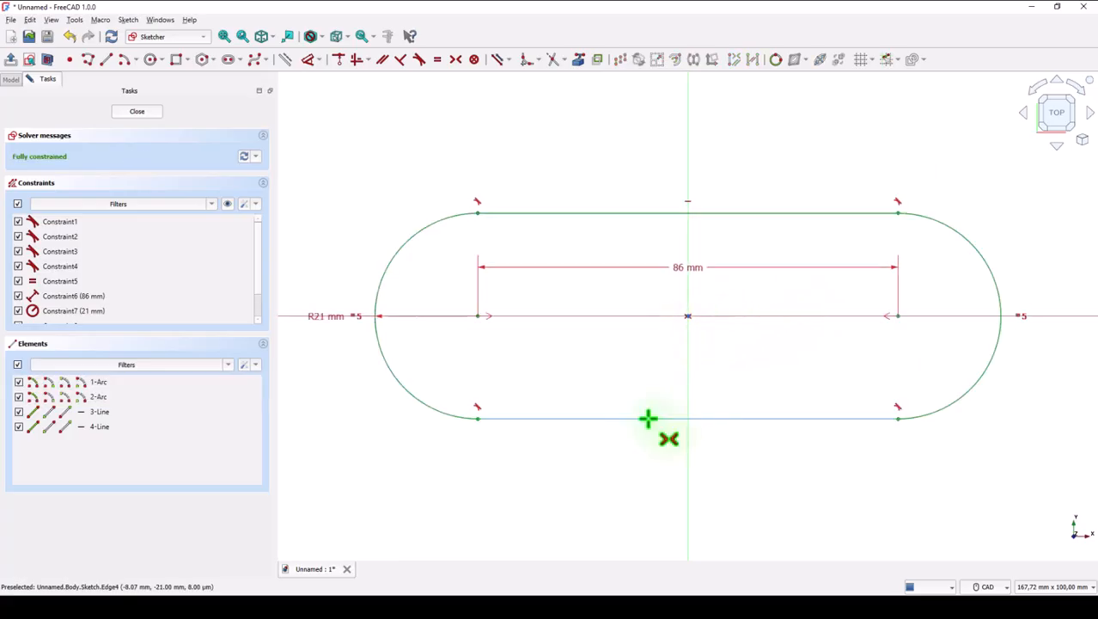
mouse_move(375, 134)
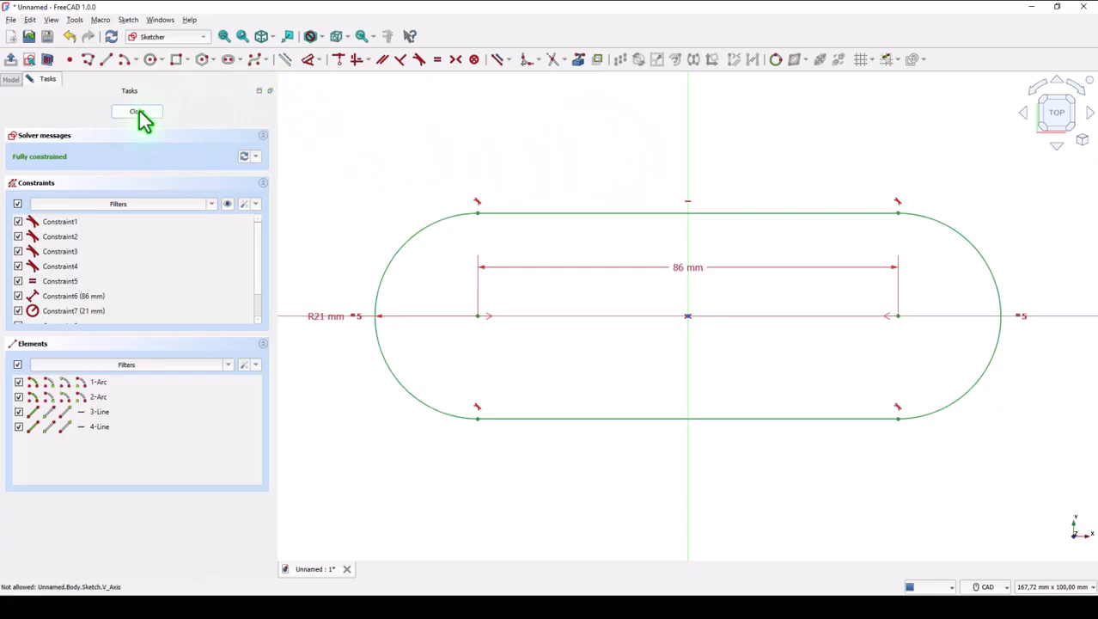
- Close the slot sketch and pad it into a solid rounded-end plate
left_click(137, 112)
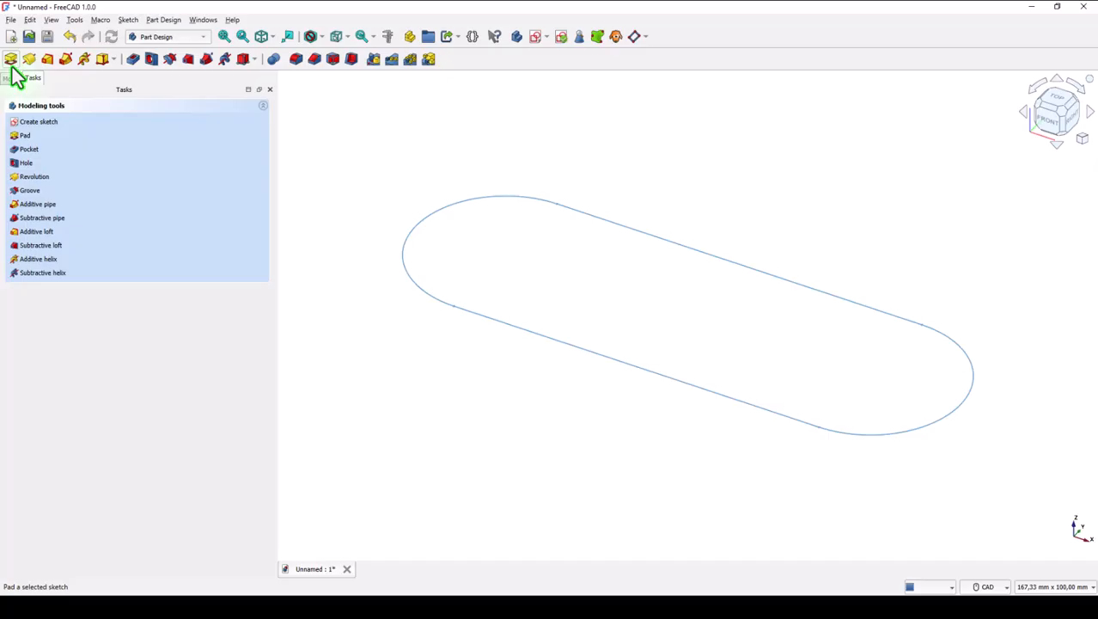
left_click(24, 134)
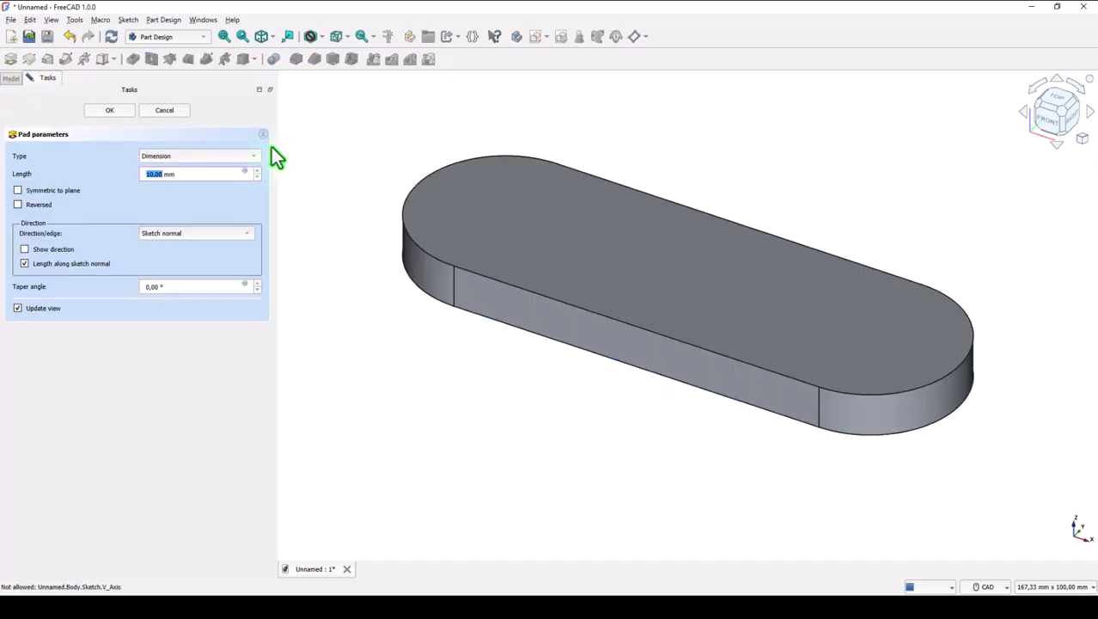
left_click(198, 174)
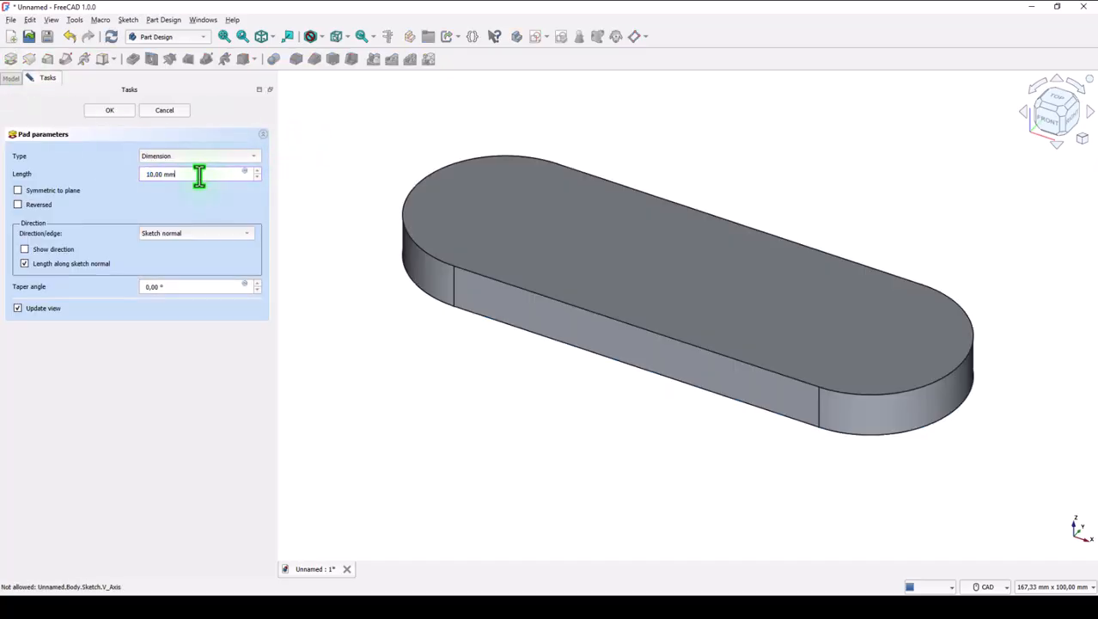
triple_click(172, 174)
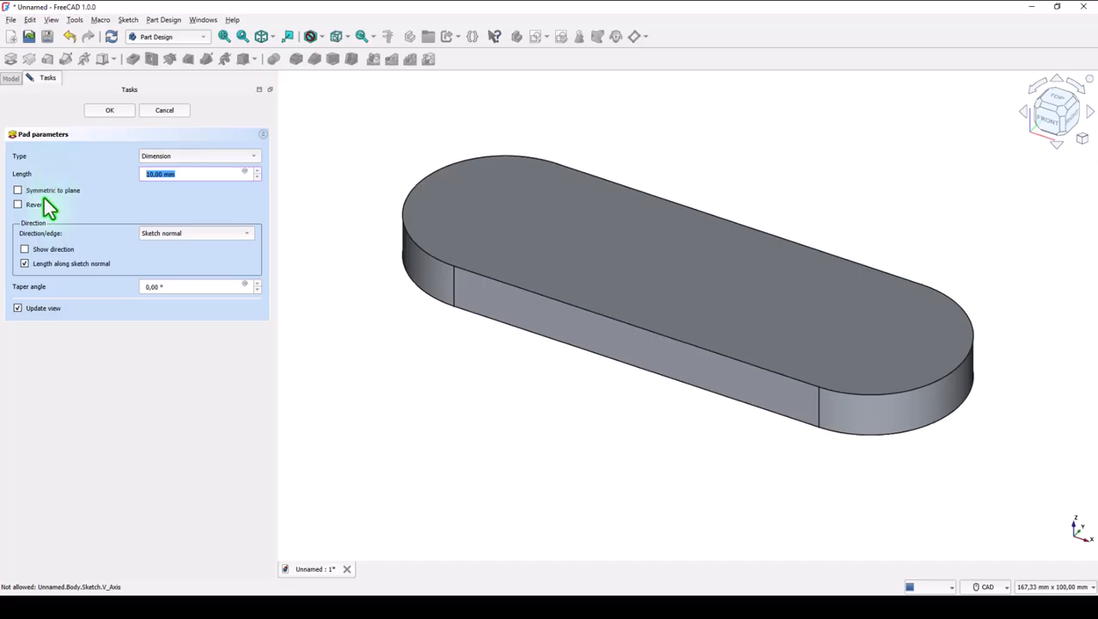
key("Return")
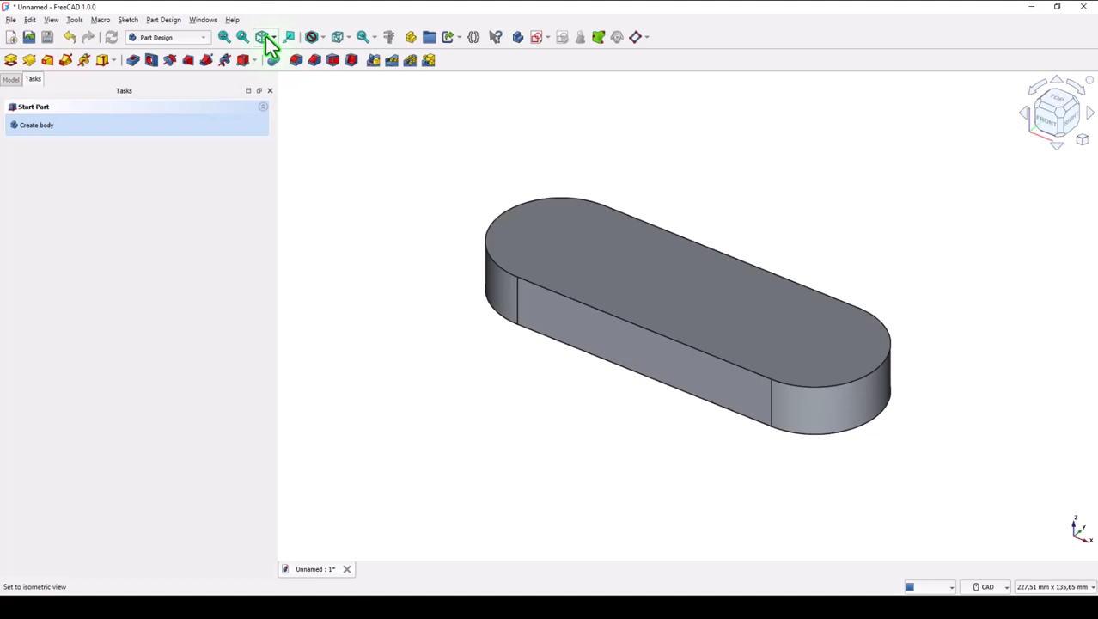
- Sketch a U-shaped slot outline on the plate's top face at its left end
left_click(687, 257)
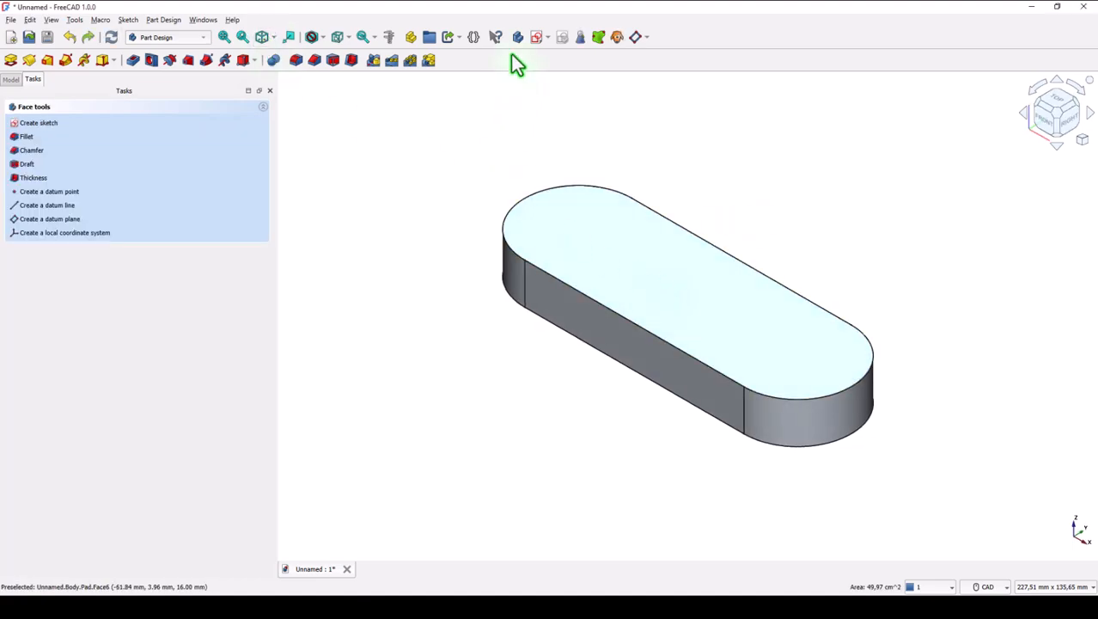
left_click(38, 122)
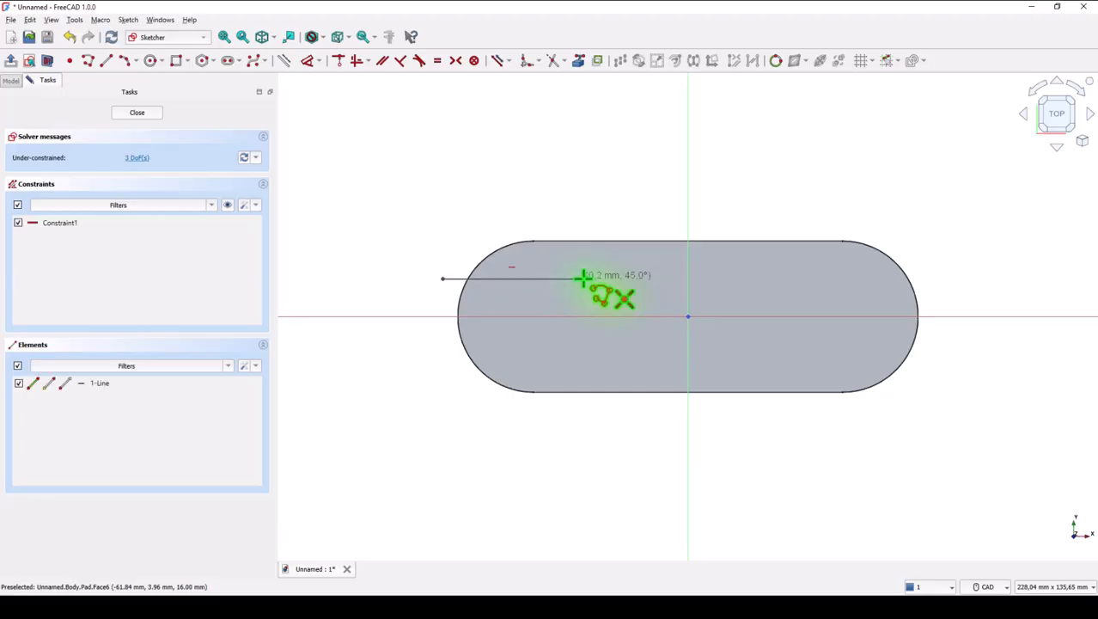
mouse_move(604, 313)
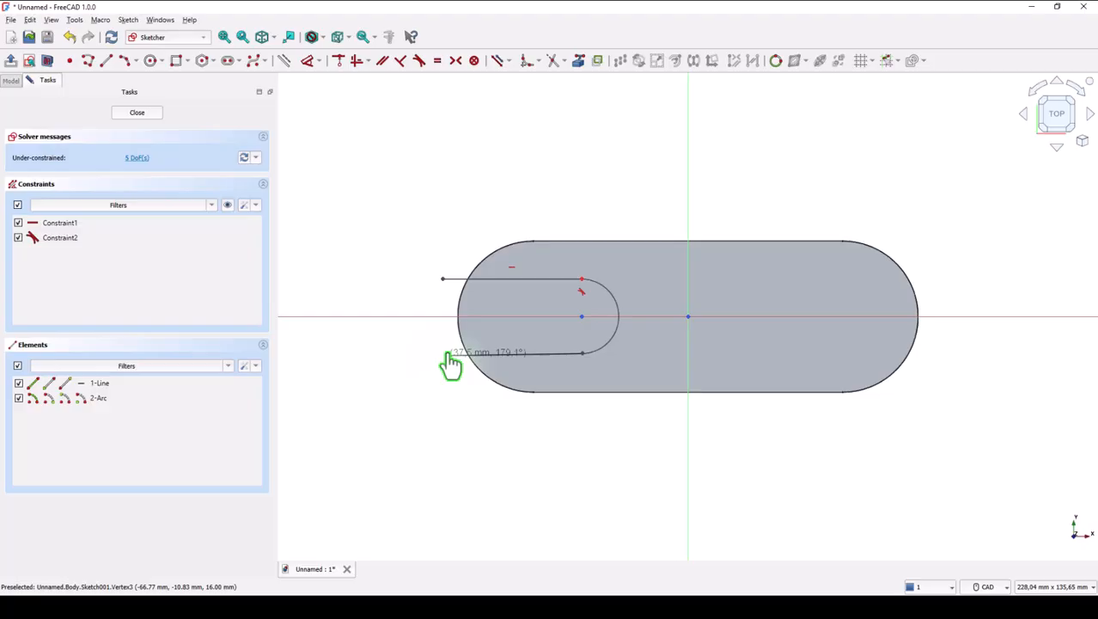
mouse_move(443, 365)
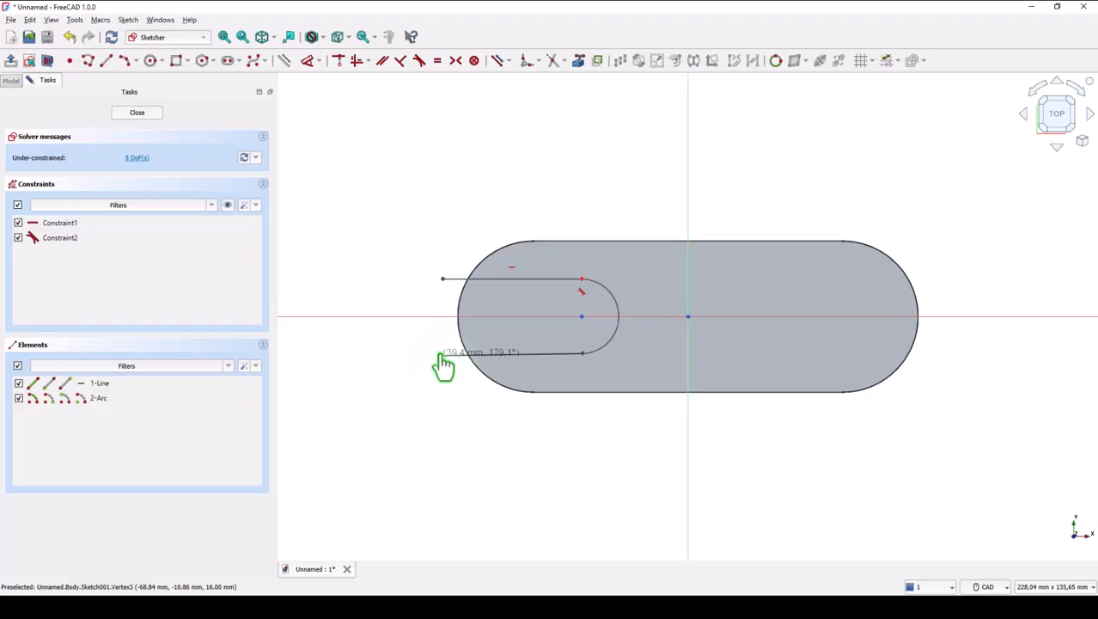
left_click(440, 282)
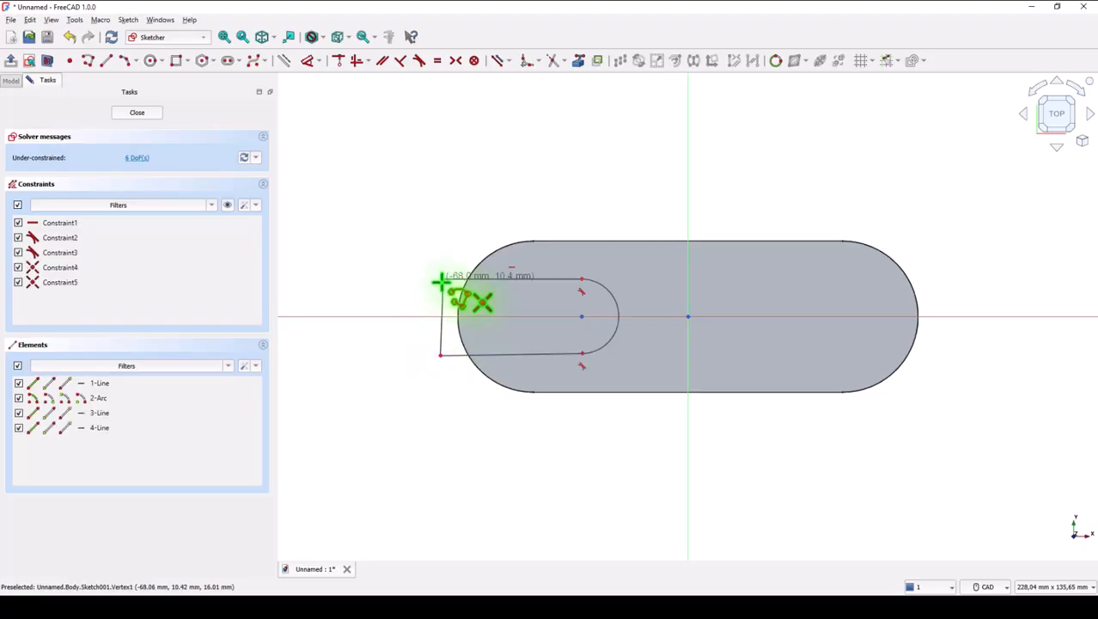
mouse_move(361, 232)
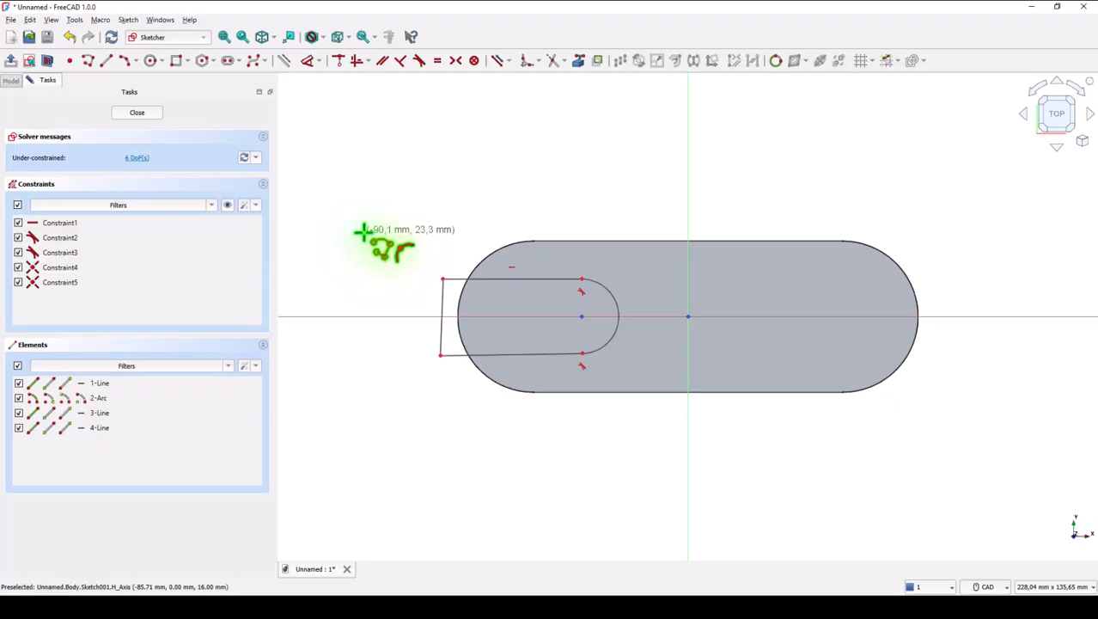
mouse_move(577, 61)
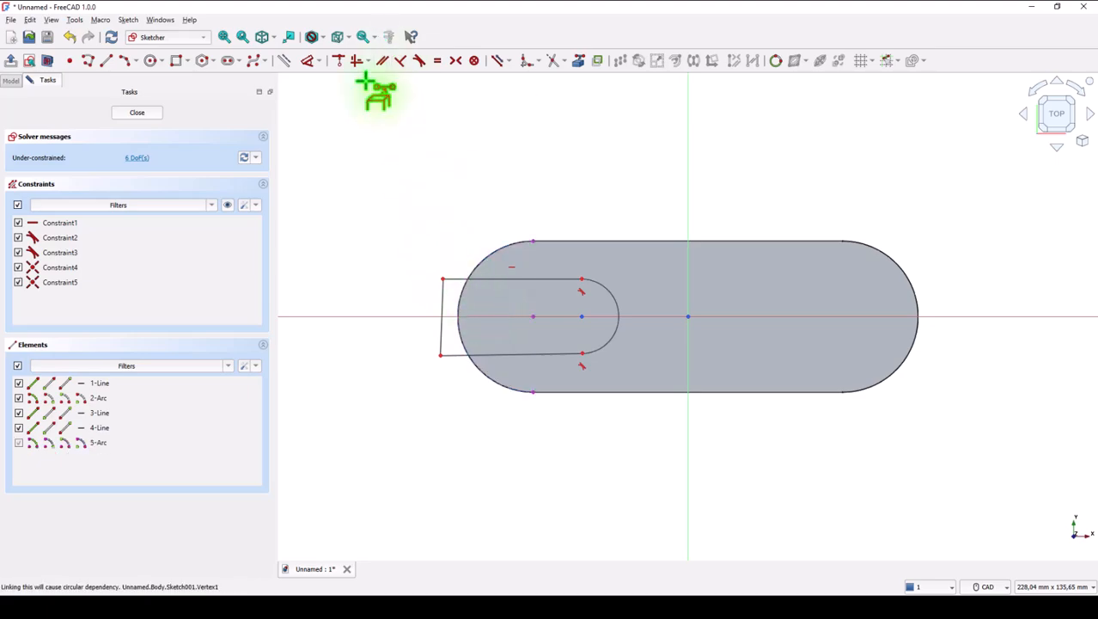
mouse_move(590, 322)
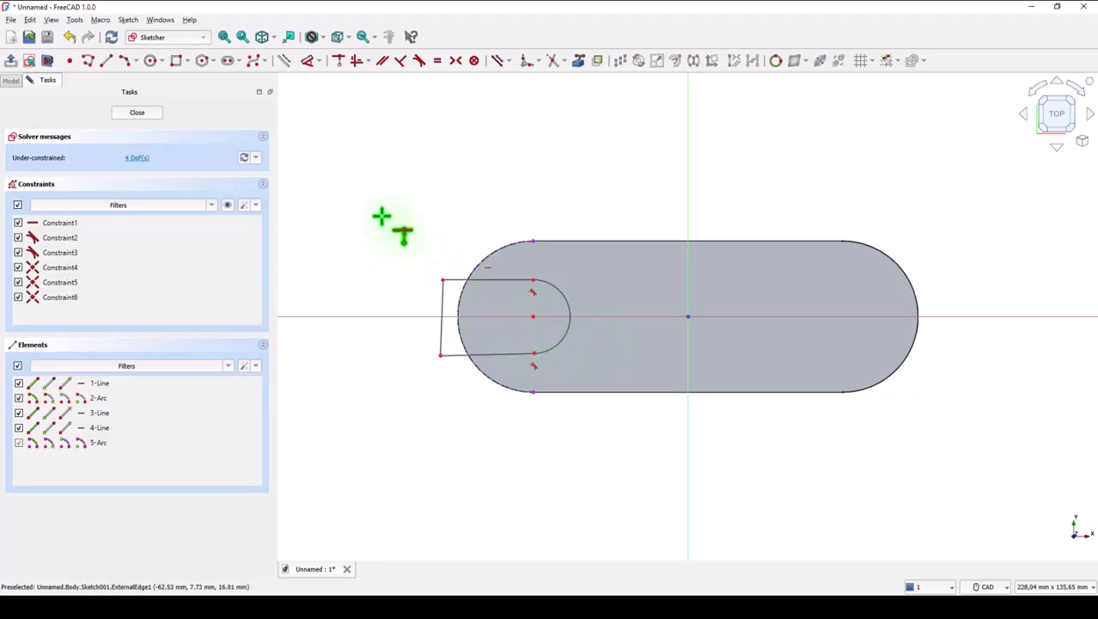
mouse_move(409, 302)
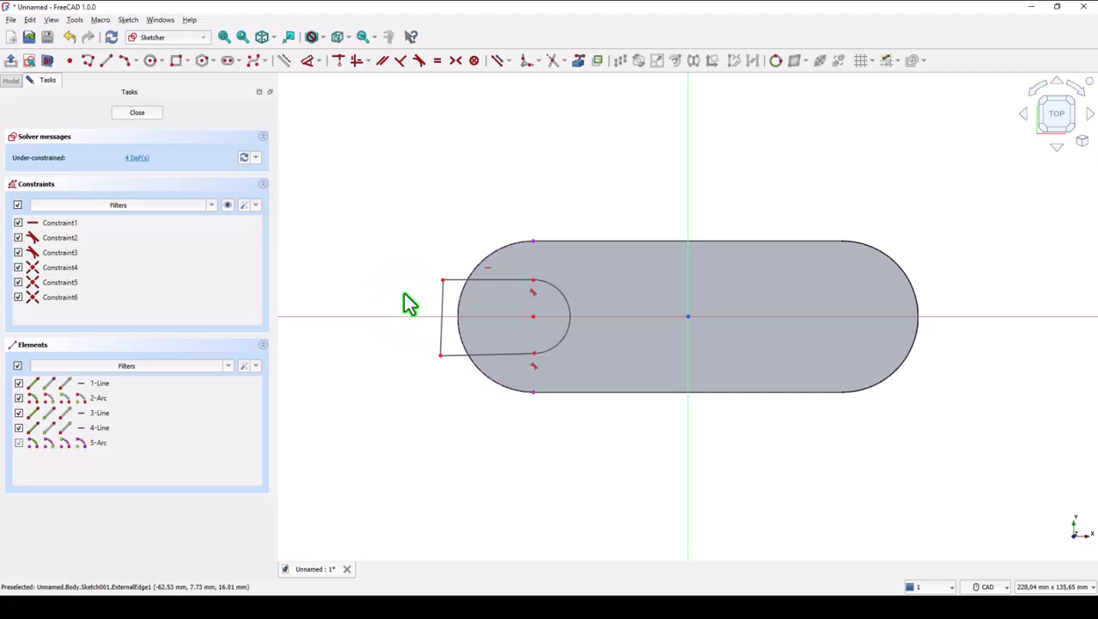
- Centre the slot on the horizontal axis and dimension its rounded-end radius
left_click(100, 412)
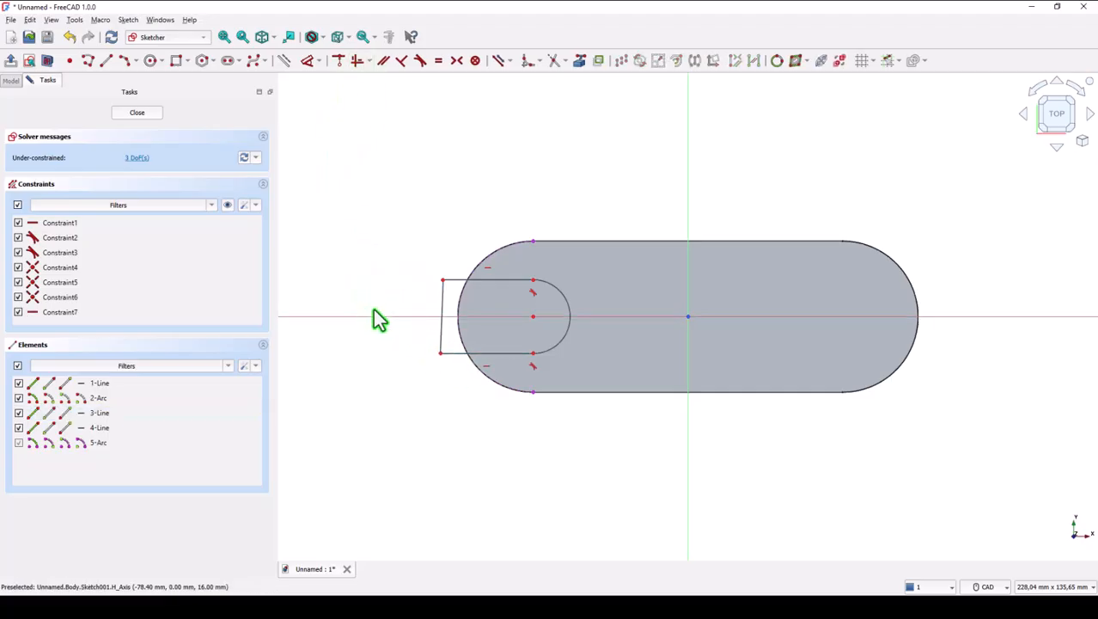
mouse_move(426, 309)
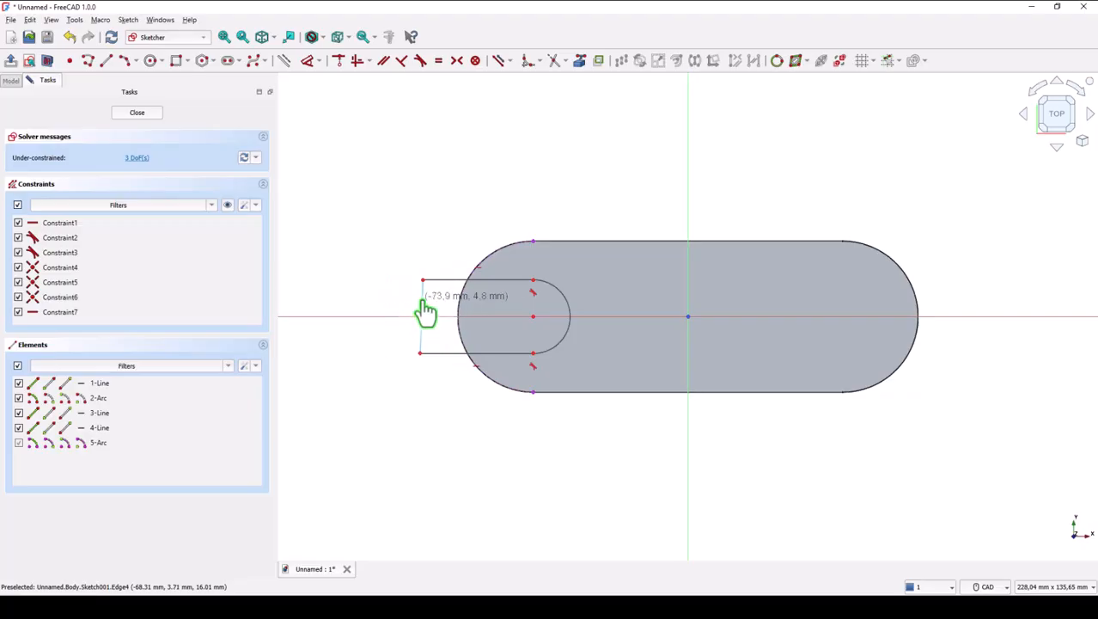
mouse_move(382, 213)
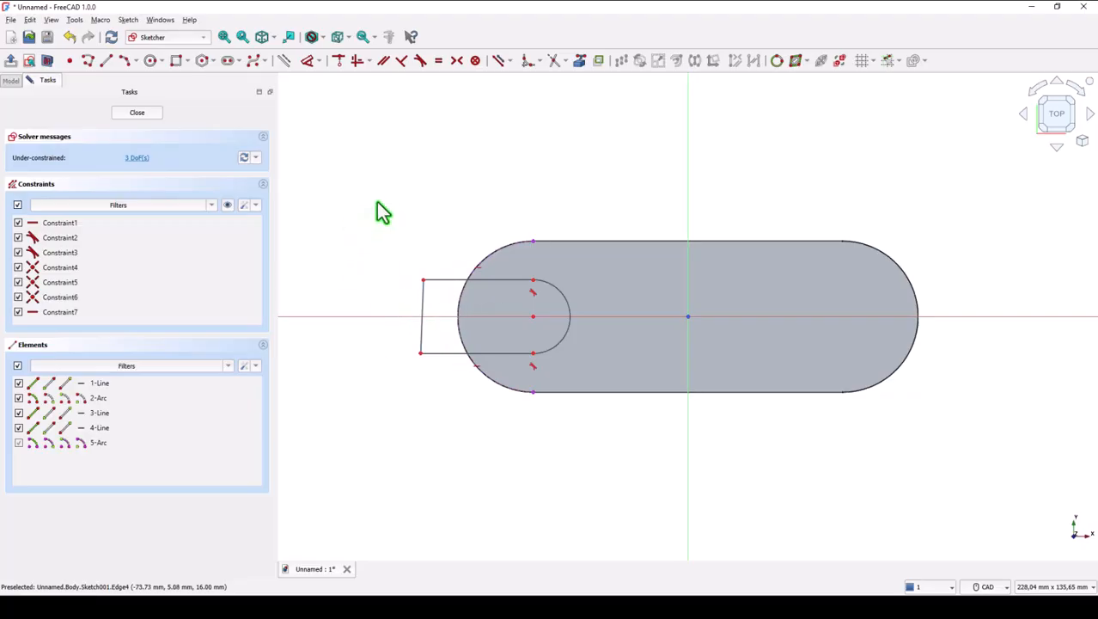
mouse_move(411, 165)
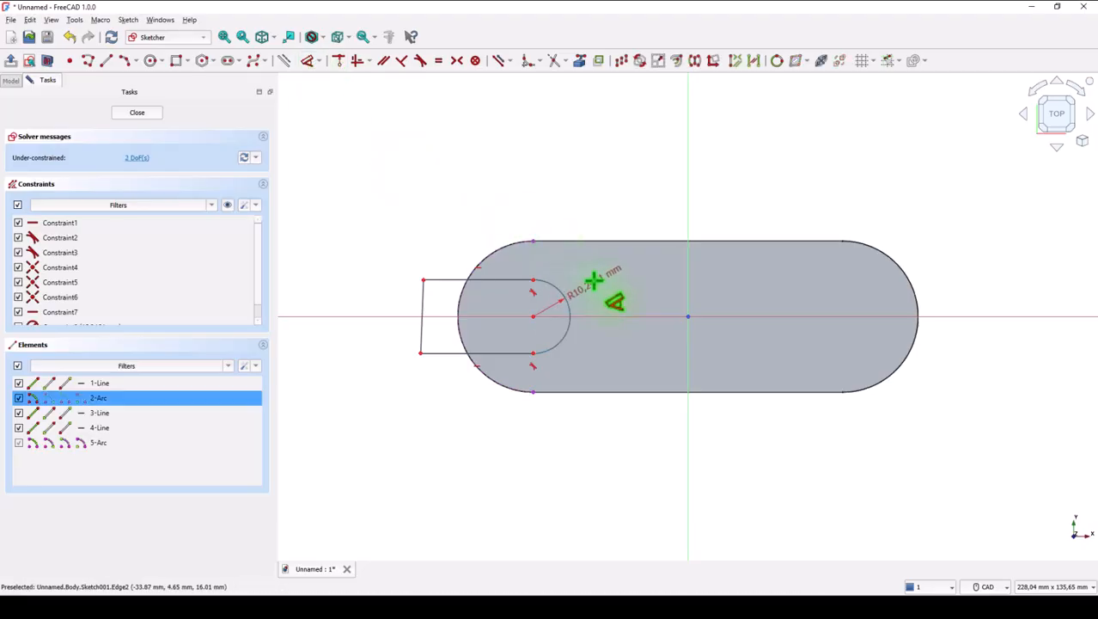
double_click(581, 291)
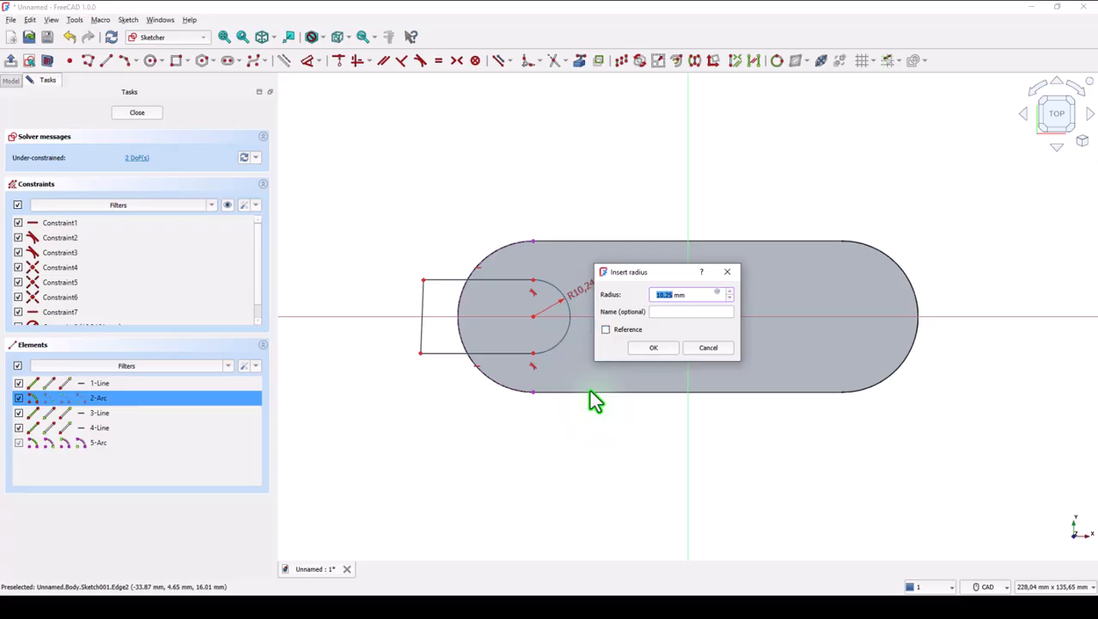
left_click(653, 347)
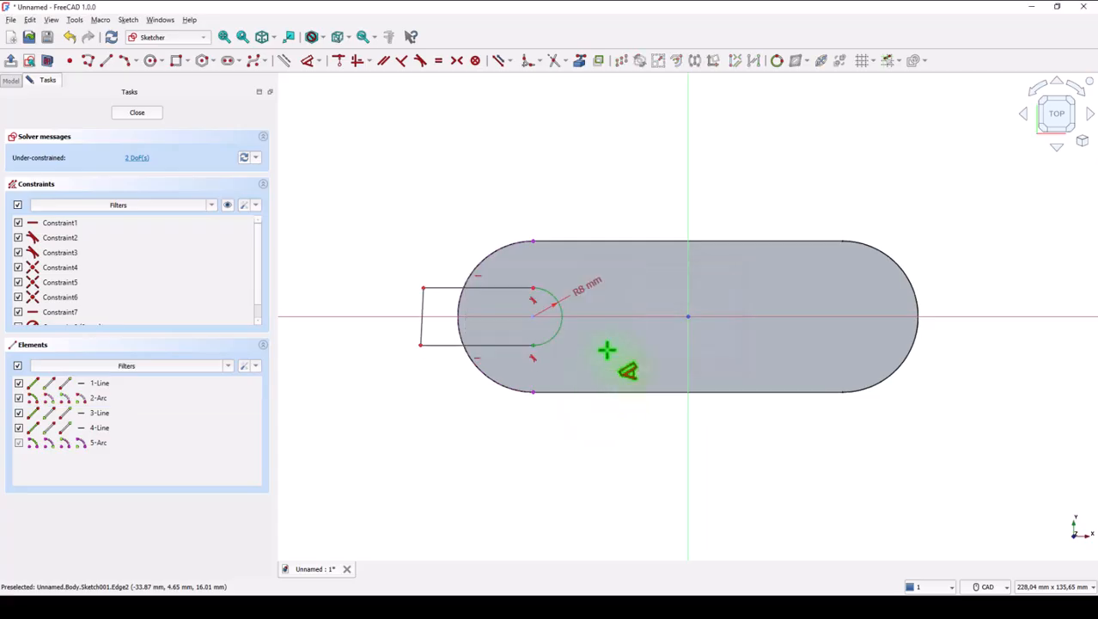
mouse_move(332, 216)
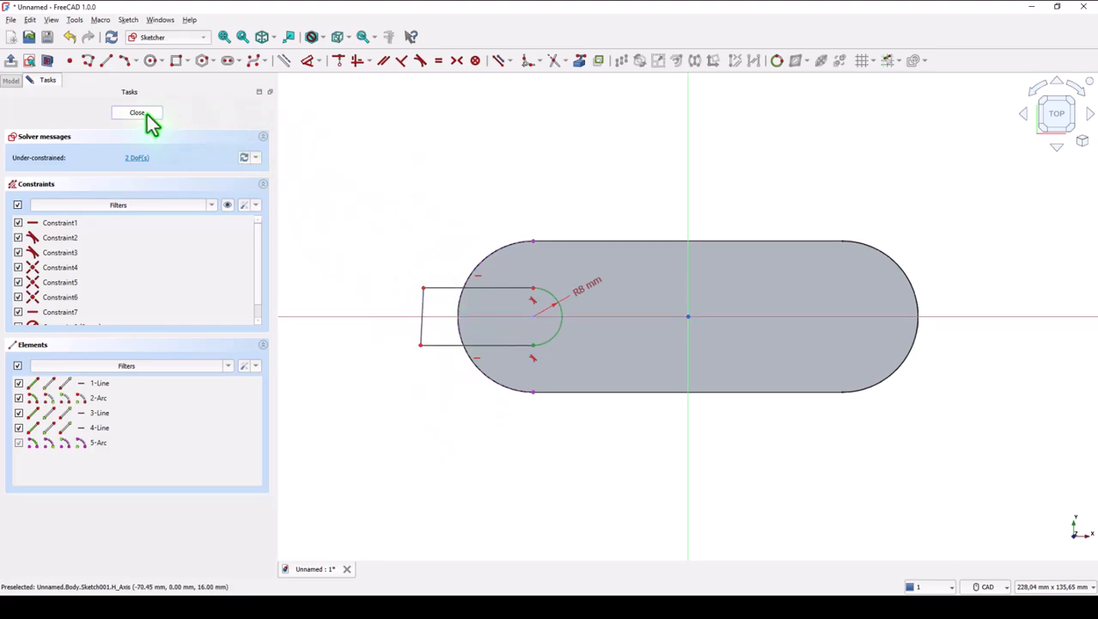
- Close the sketch and pocket the slot profile with Through all depth
left_click(138, 113)
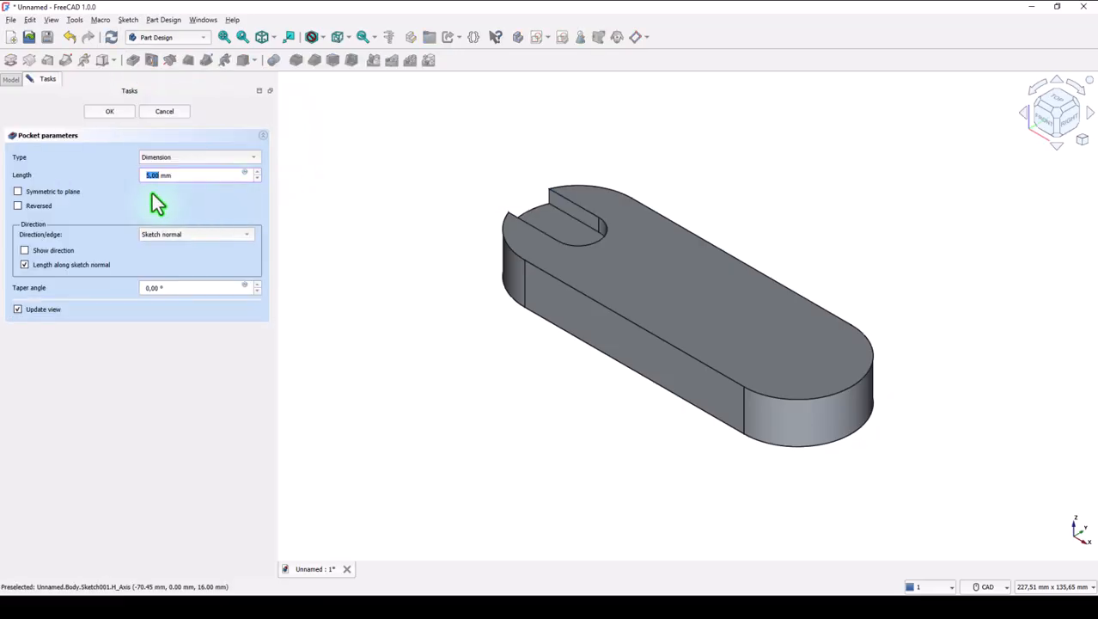
left_click(198, 157)
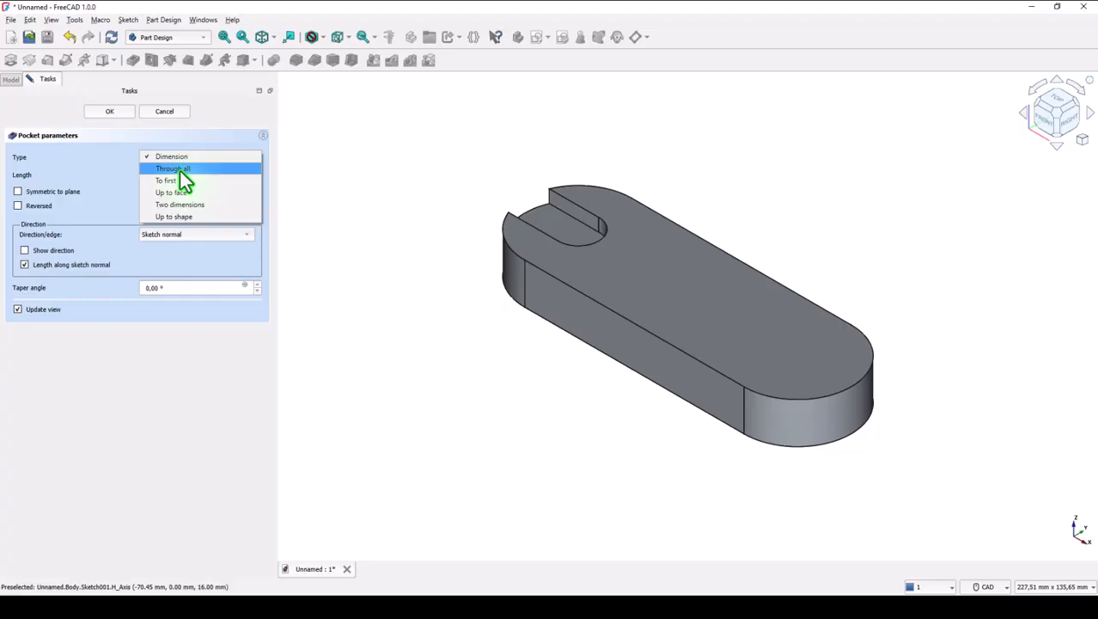
left_click(172, 168)
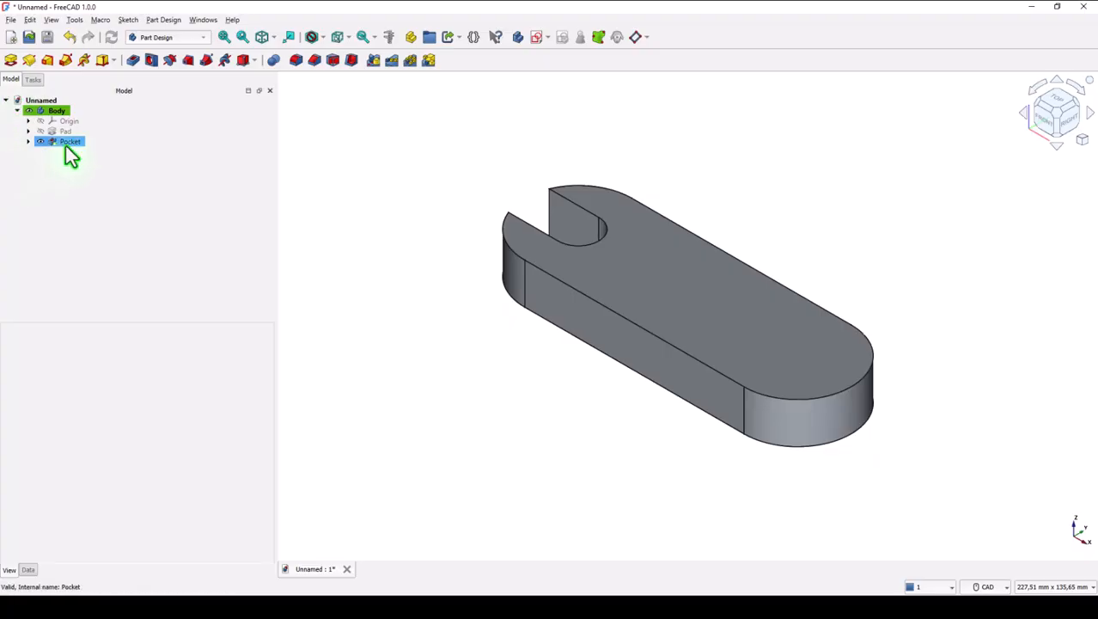
- Mirror the slot pocket so both ends of the base carry through-slots
left_click(70, 141)
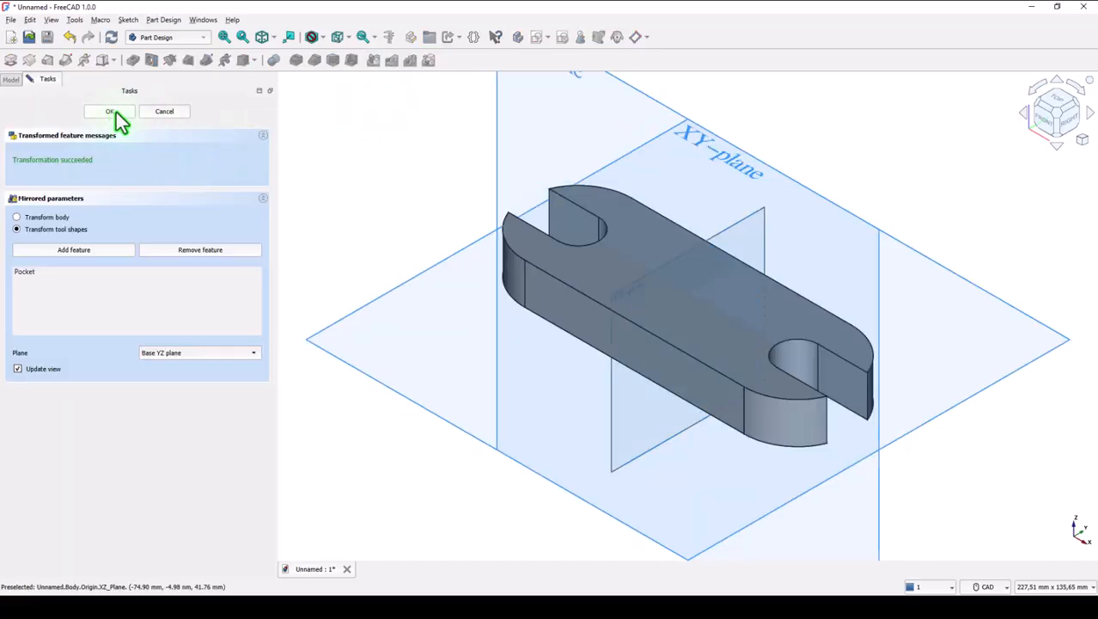
left_click(110, 112)
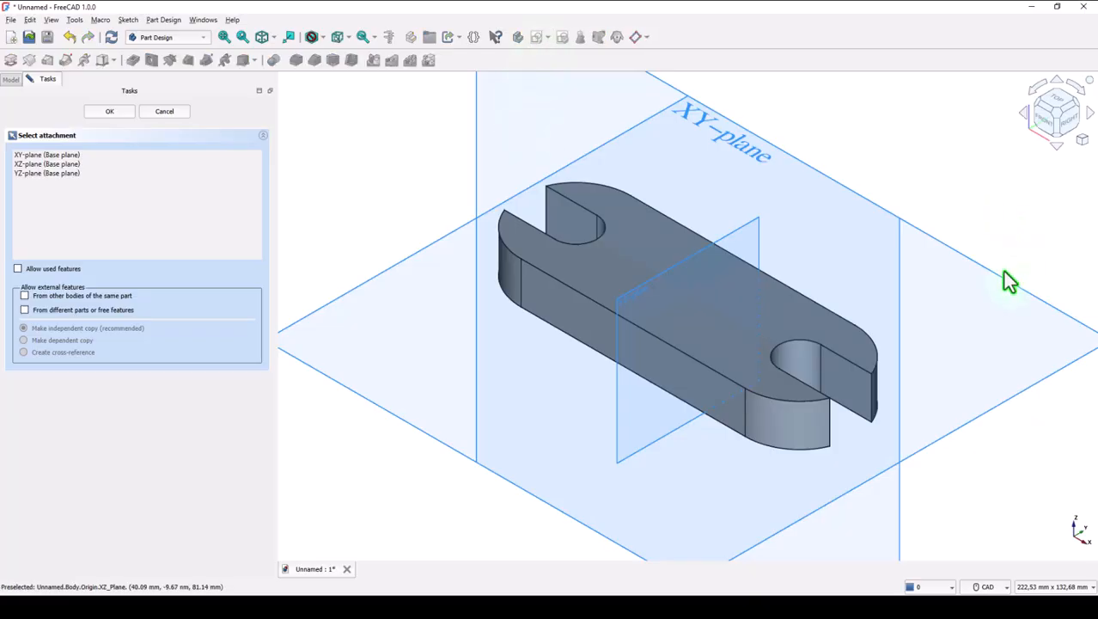
- Sketch a rectangle on a base plane dimensioned 70 mm by 60 mm
left_click(110, 110)
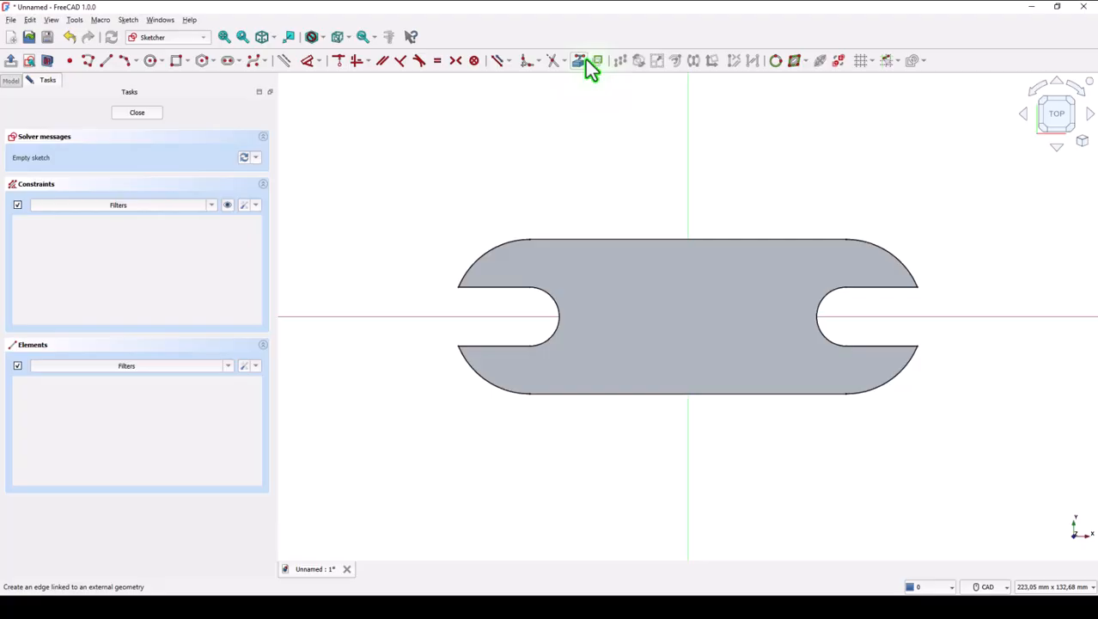
mouse_move(639, 409)
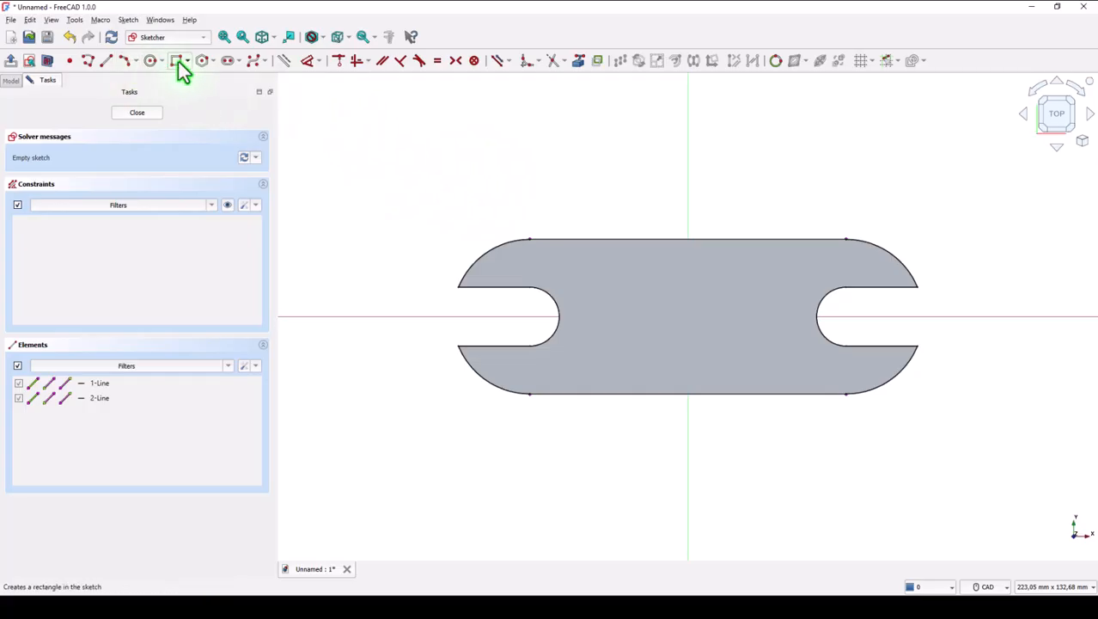
left_click(177, 60)
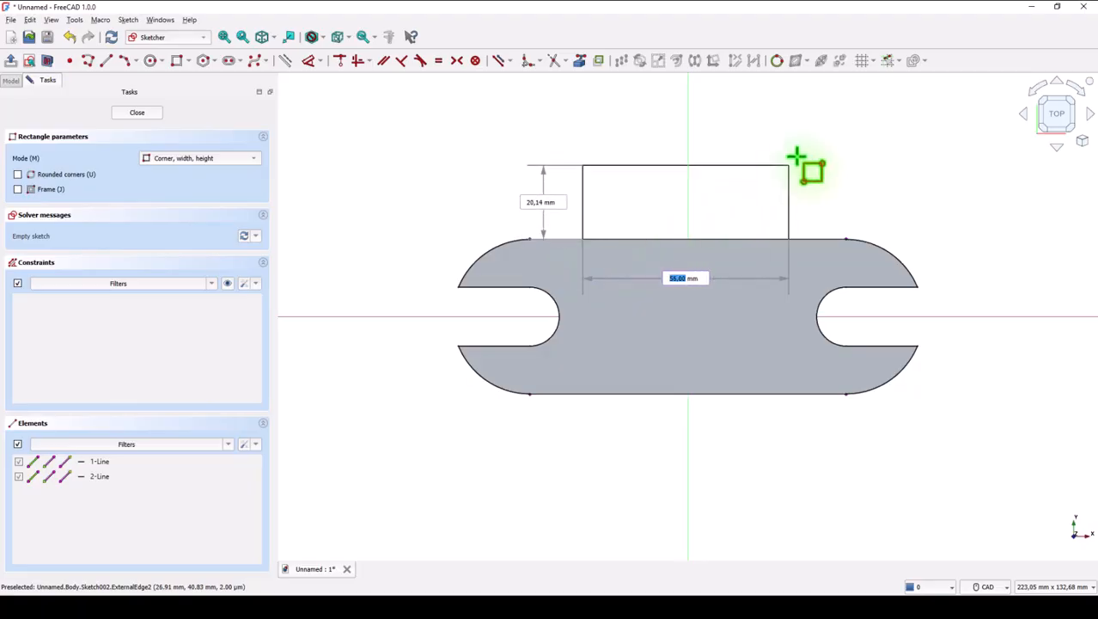
mouse_move(801, 158)
type("70")
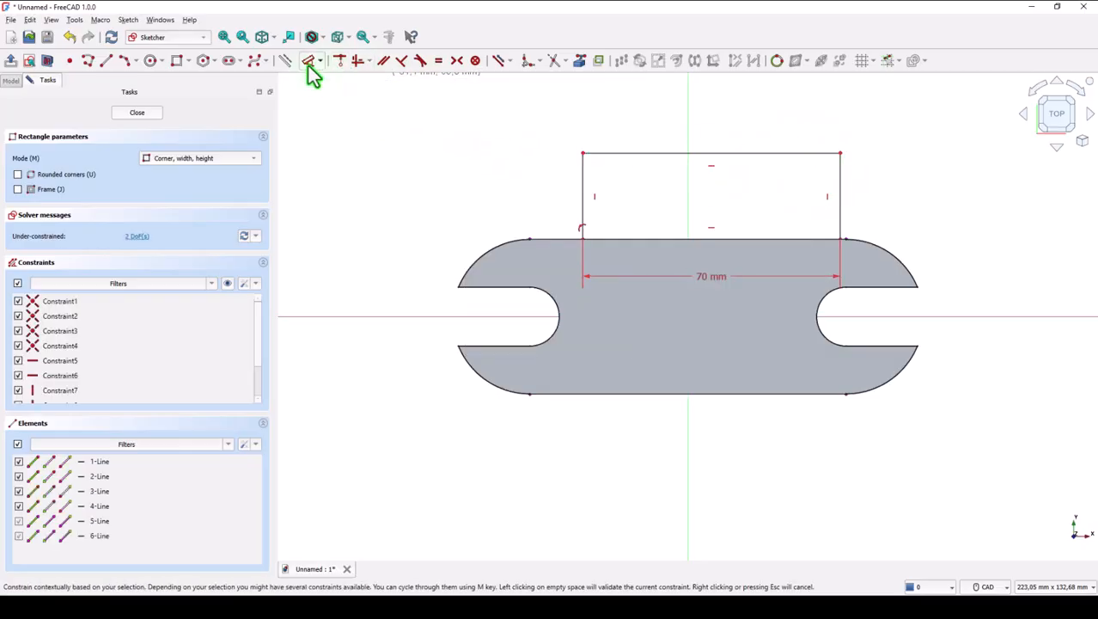
left_click(617, 158)
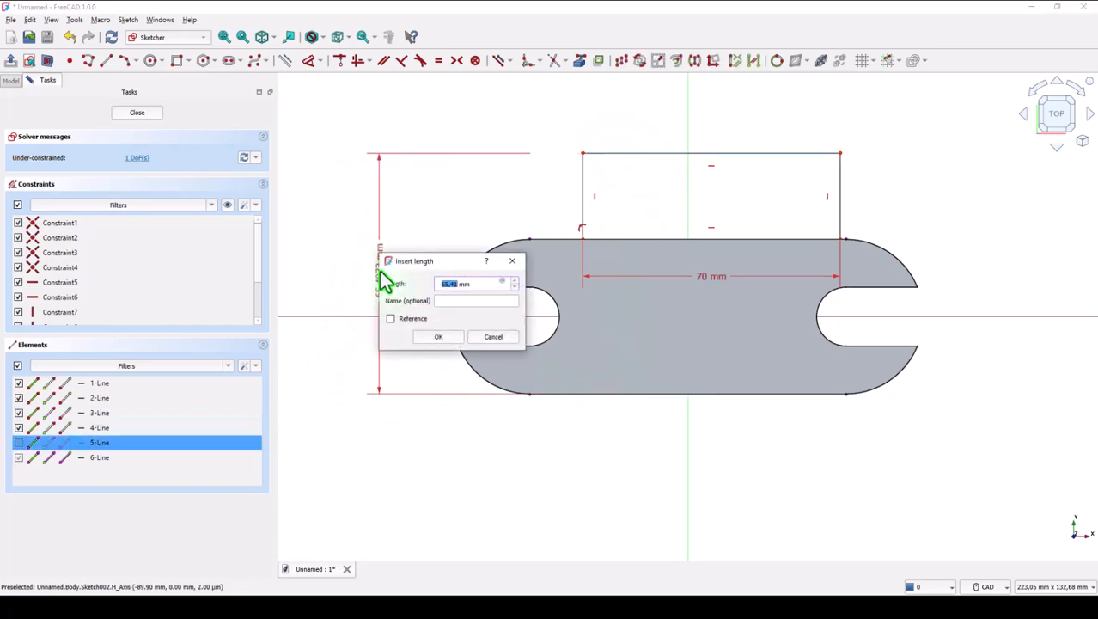
key("Return")
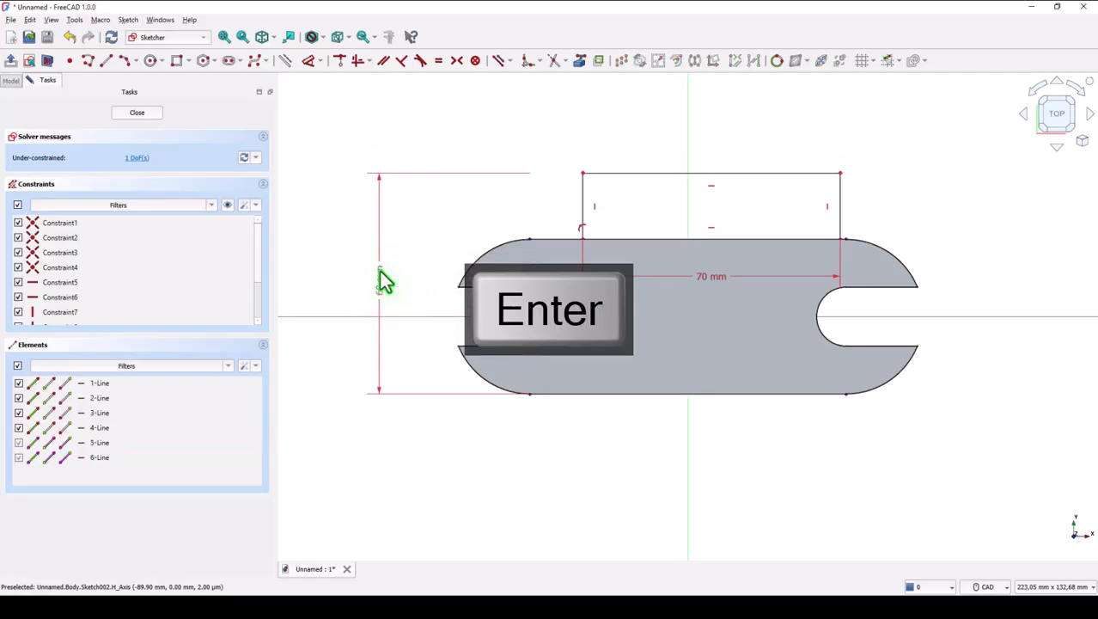
key("Return")
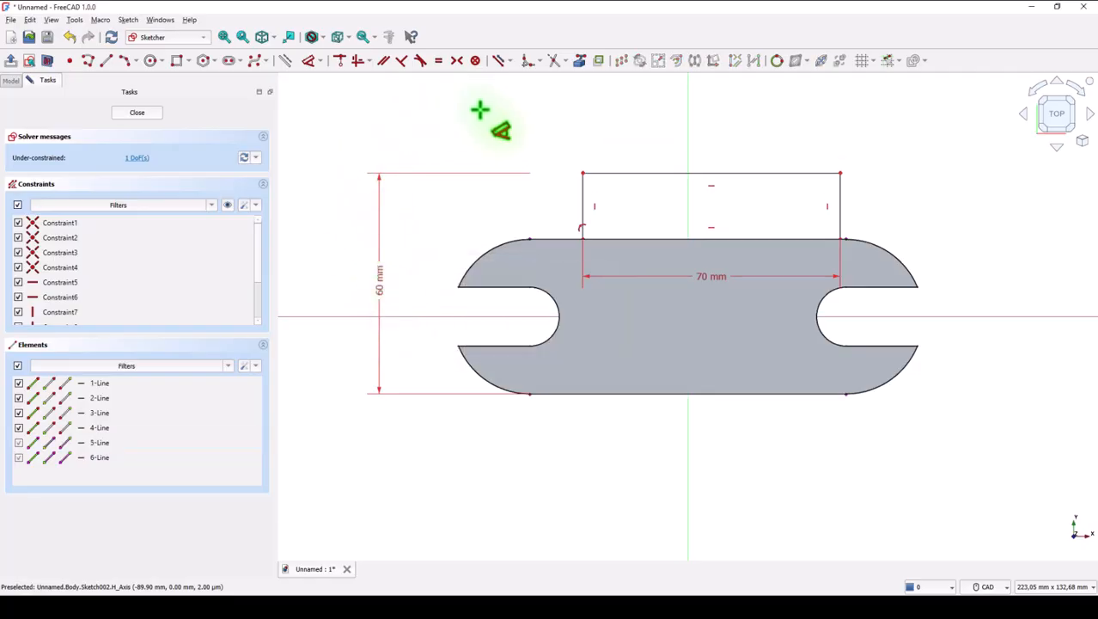
mouse_move(457, 60)
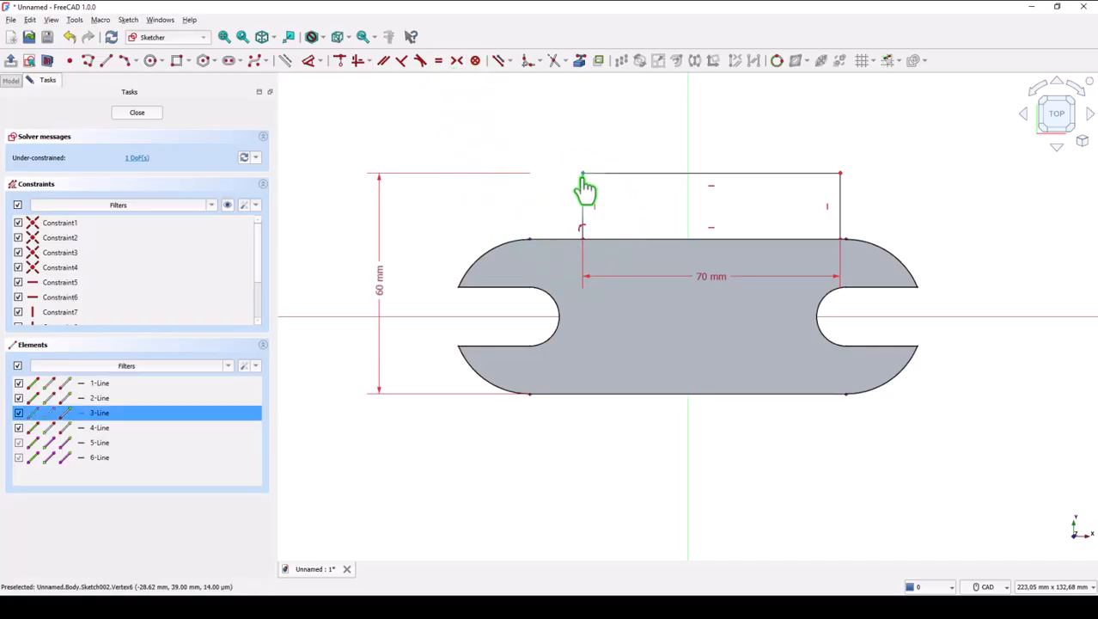
- Centre the rectangle on the vertical axis and close the sketch
left_click(794, 177)
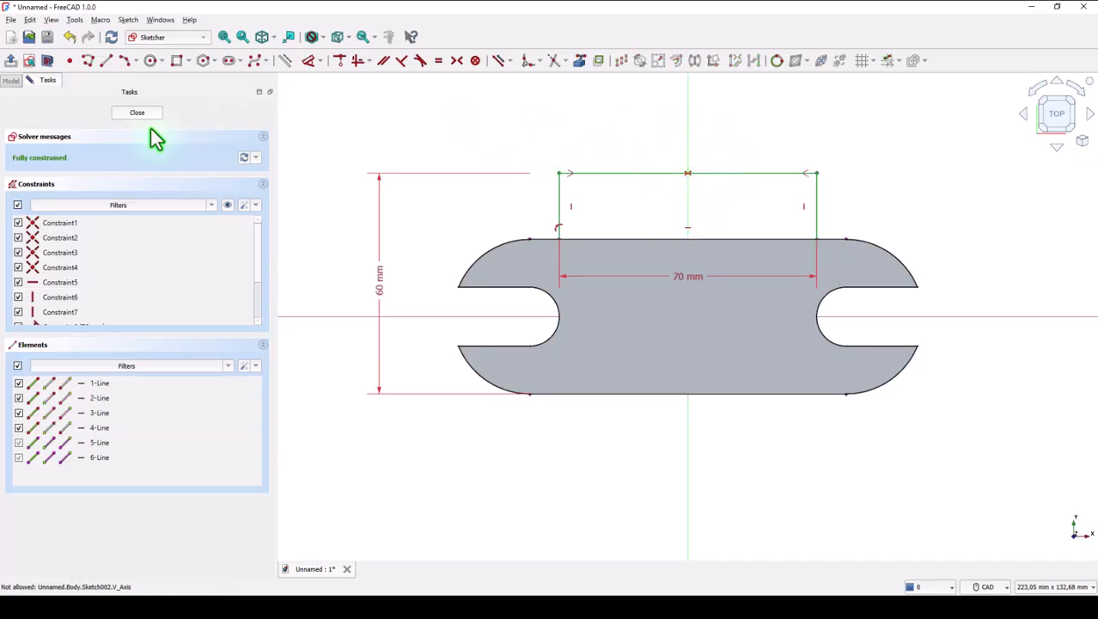
left_click(137, 114)
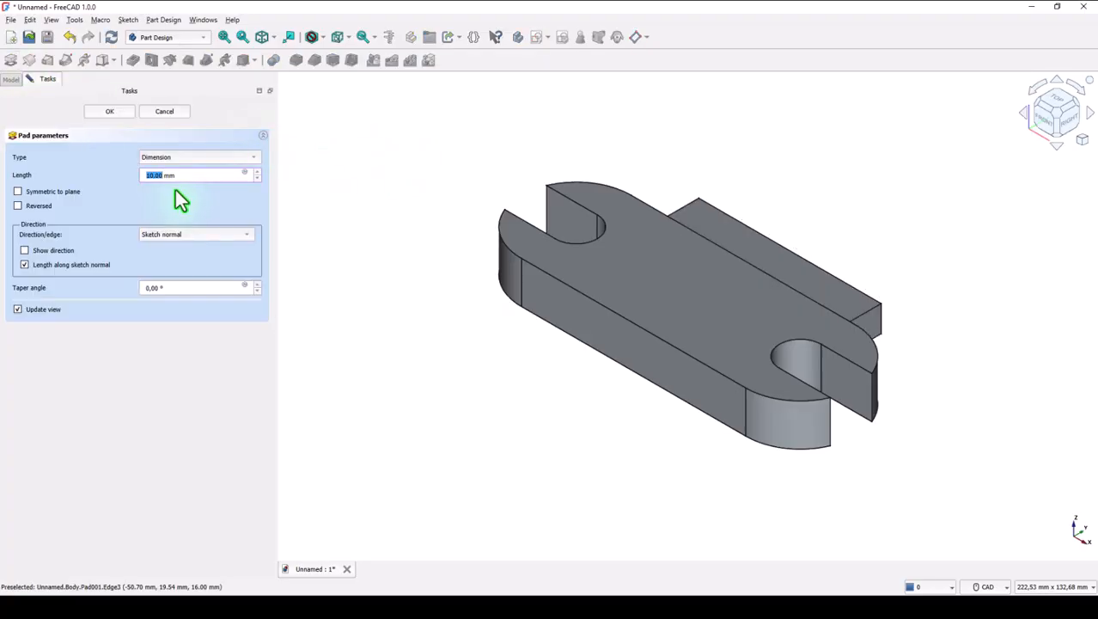
mouse_move(140, 199)
type("16")
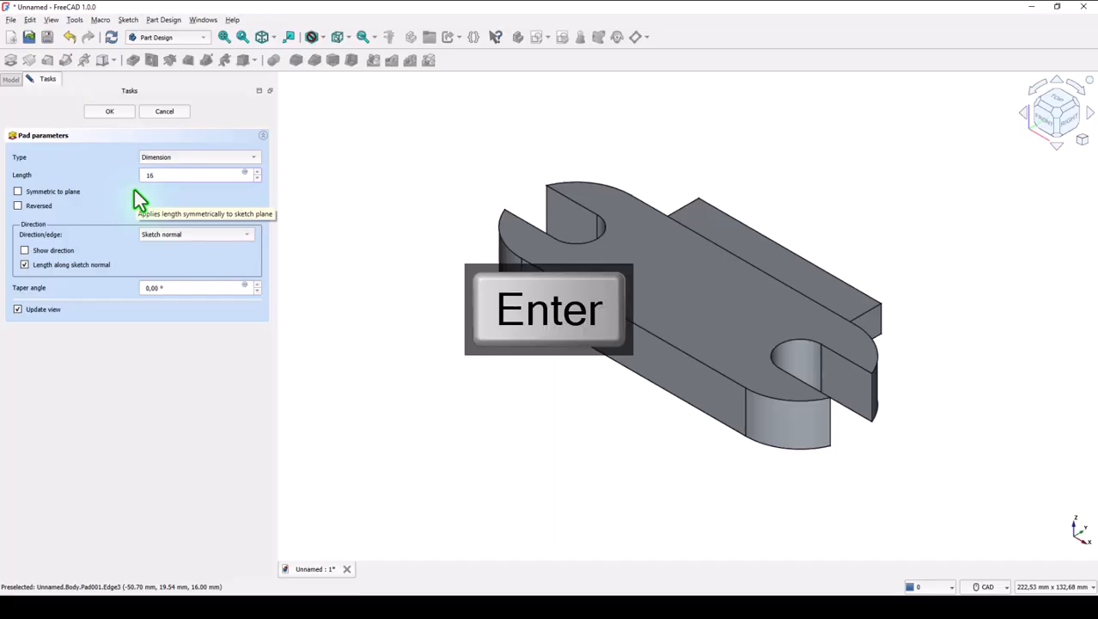
- Pad the rectangle into a solid block joined to the slotted base
key("Return")
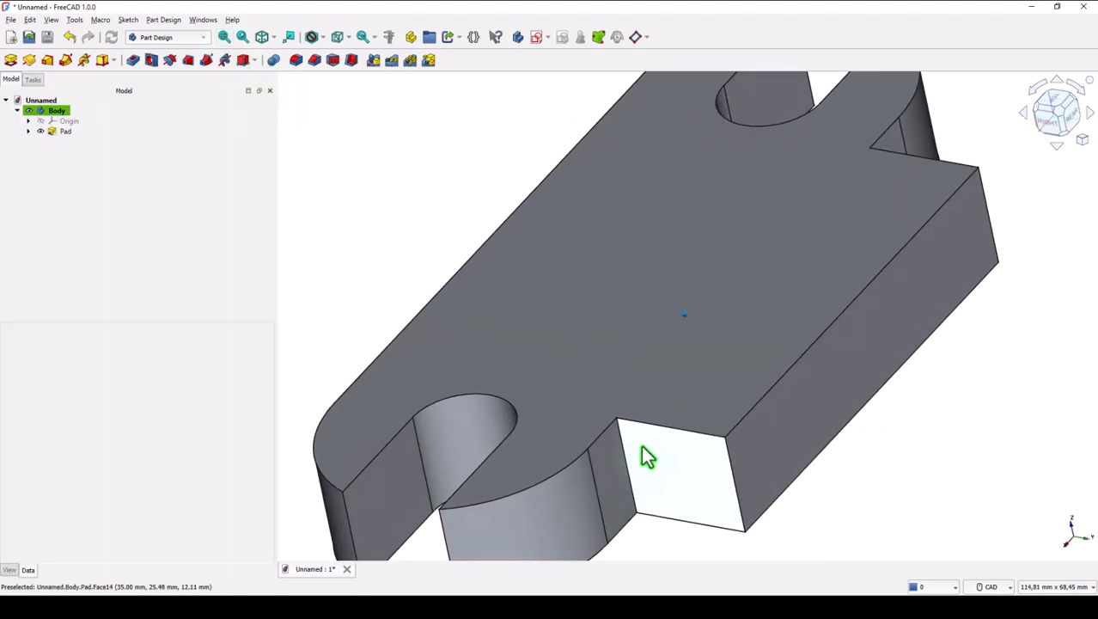
- Fillet the two inner corners where block meets plate at 5 mm radius
left_click(65, 131)
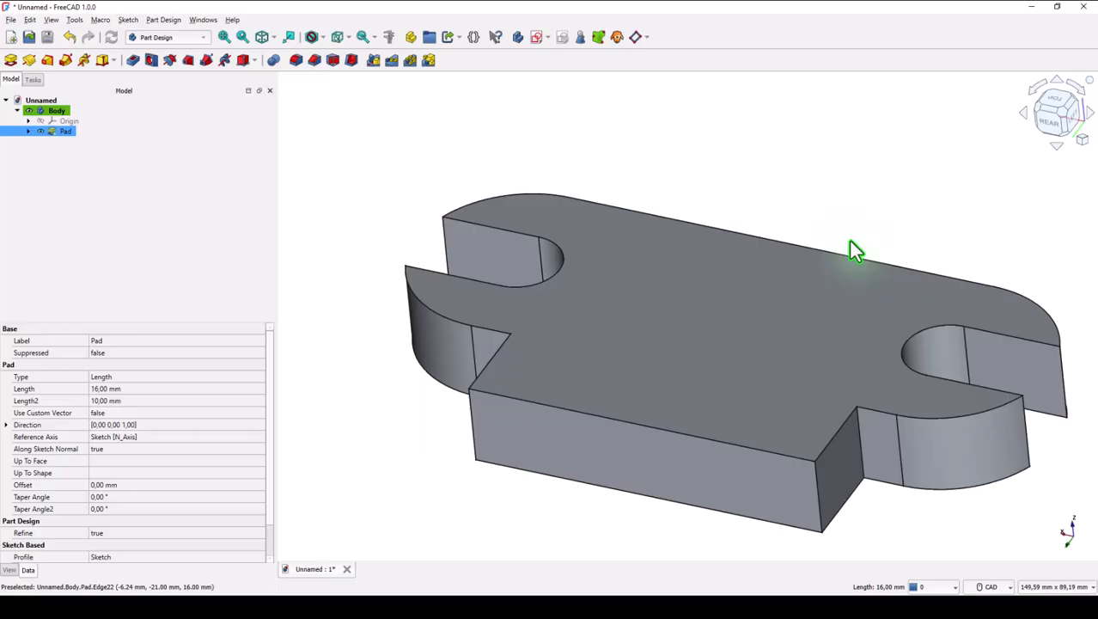
mouse_move(876, 203)
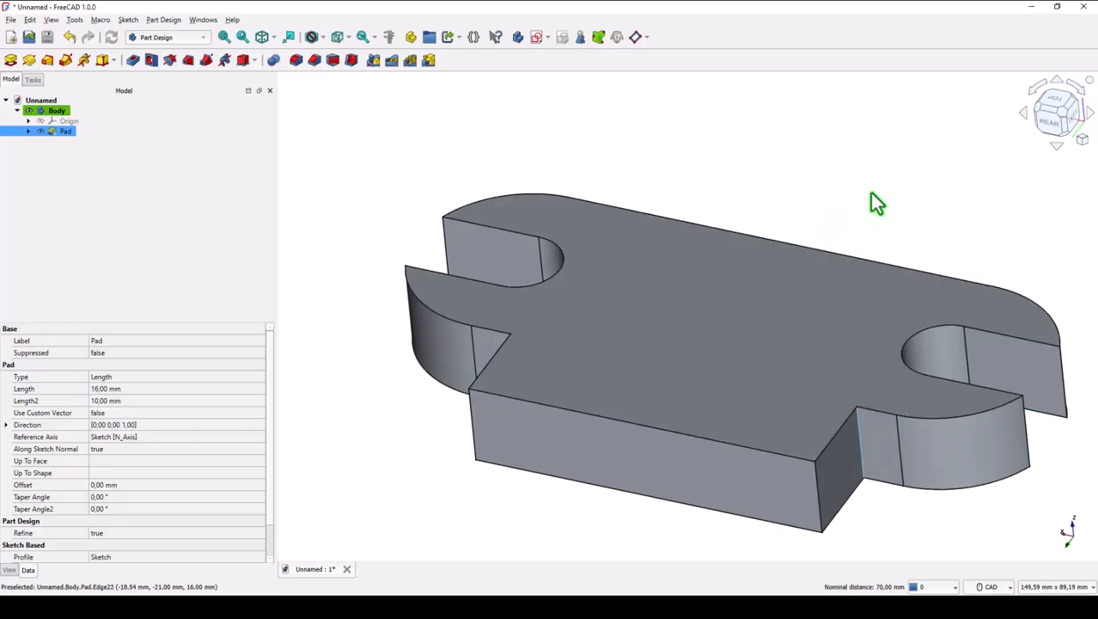
mouse_move(890, 146)
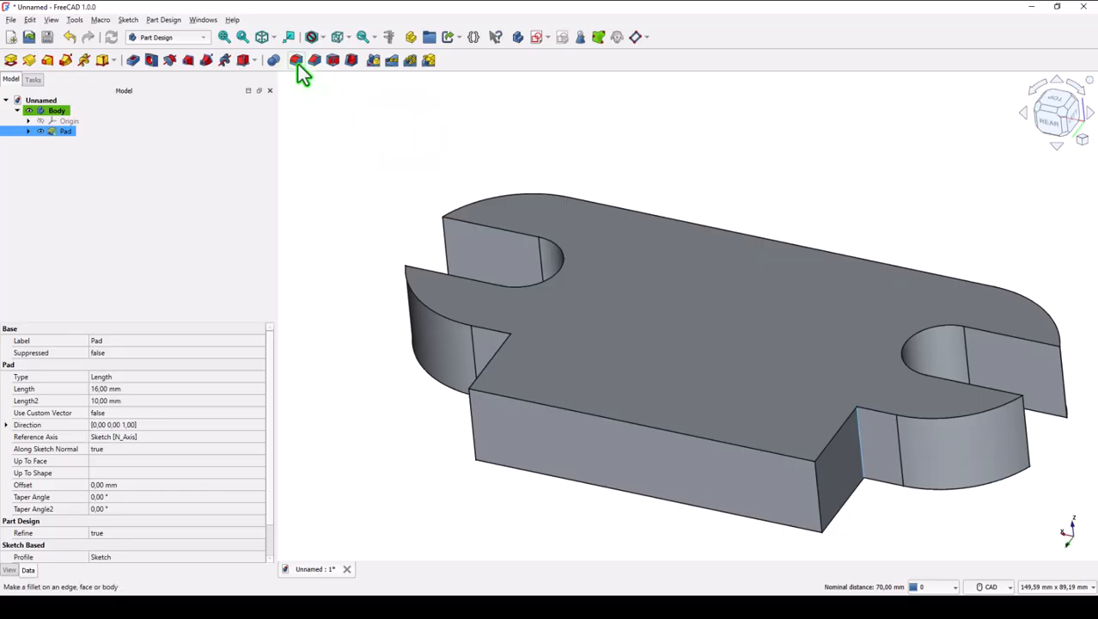
left_click(295, 60)
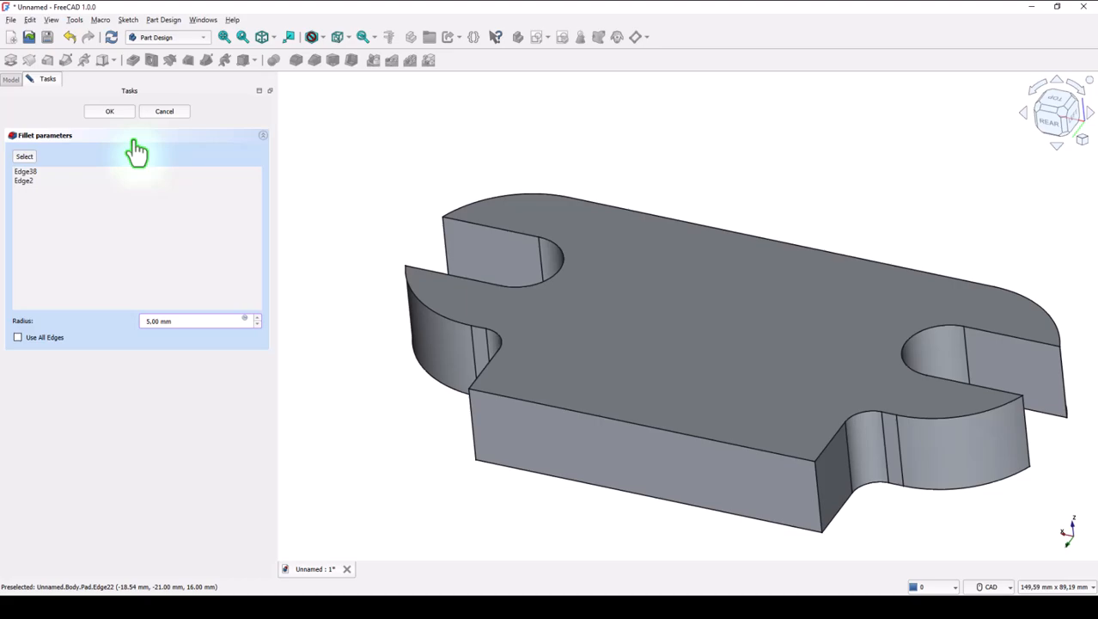
left_click(110, 110)
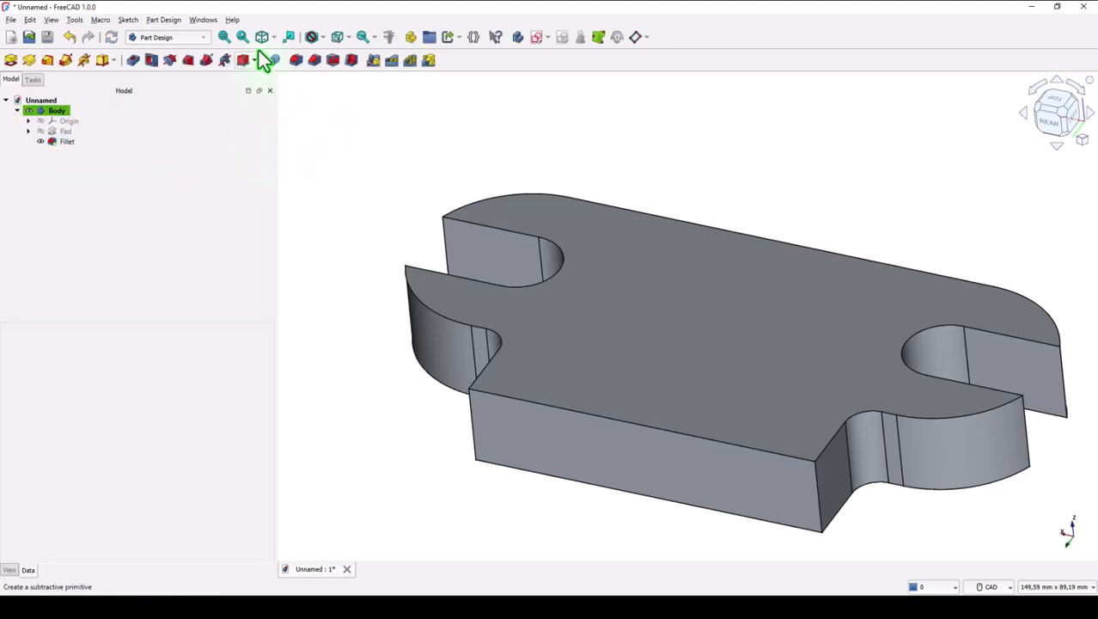
left_click(224, 37)
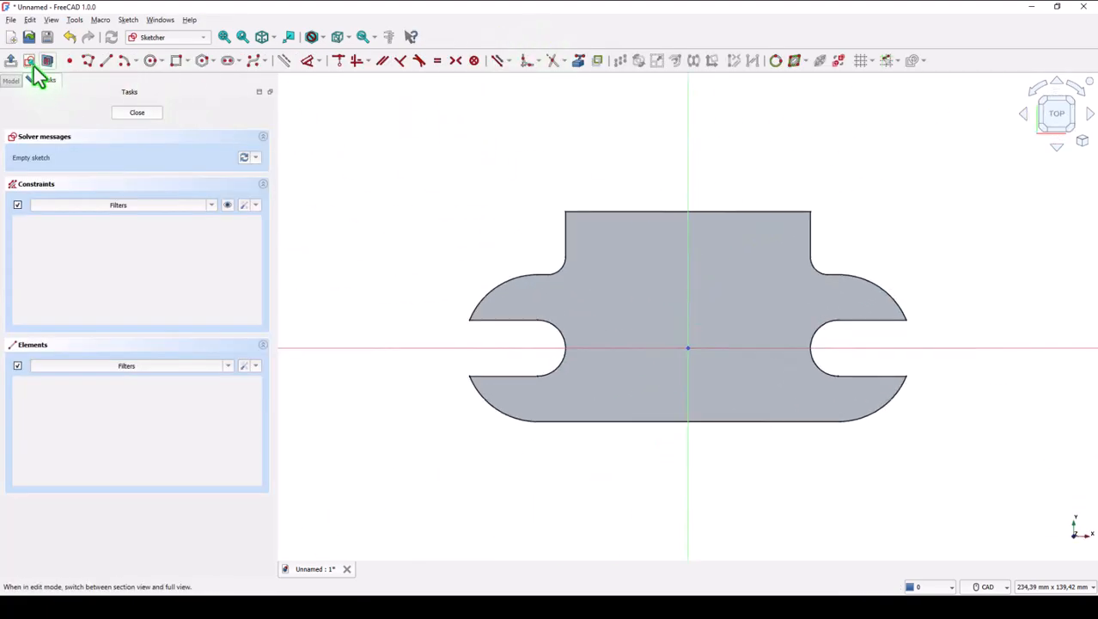
mouse_move(636, 209)
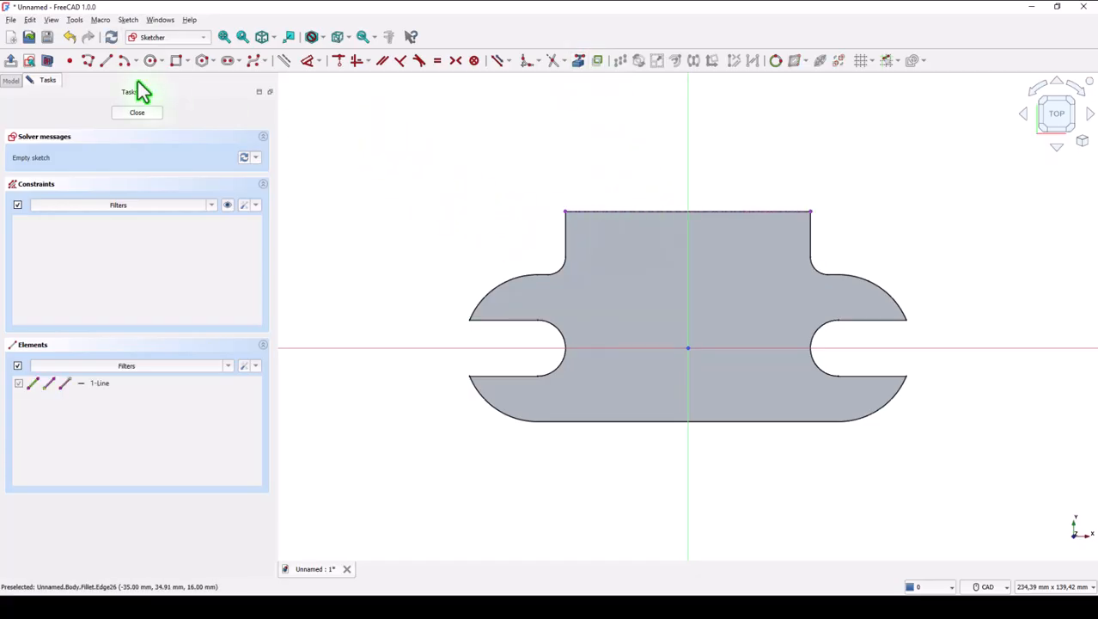
- Sketch a 15 mm deep rectangle along the middle section's rear edge and close the sketch
left_click(177, 58)
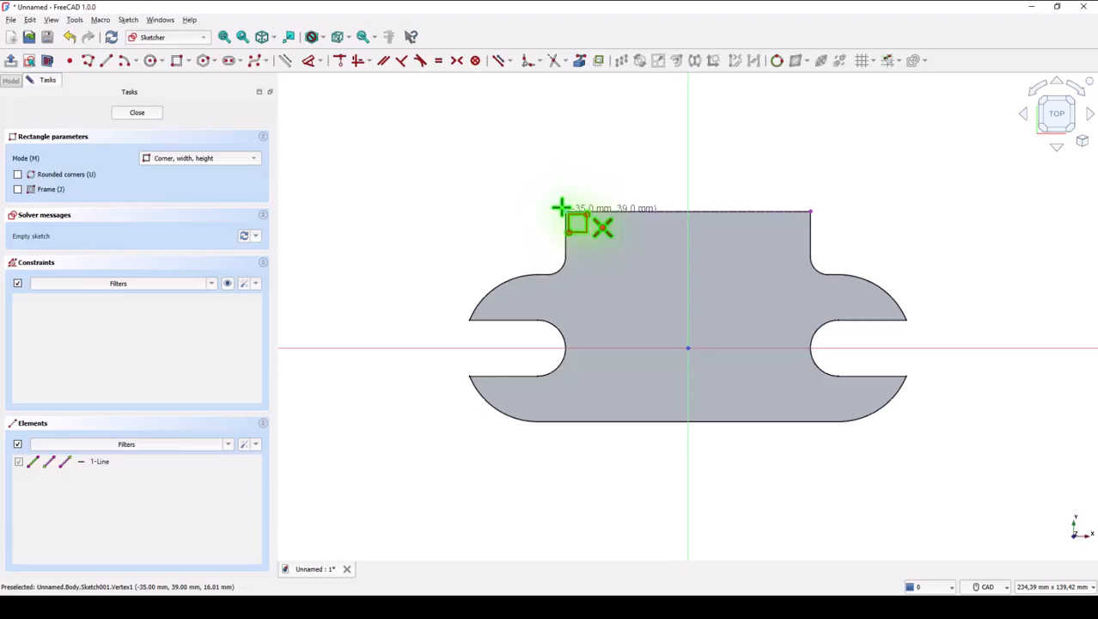
left_click(564, 210)
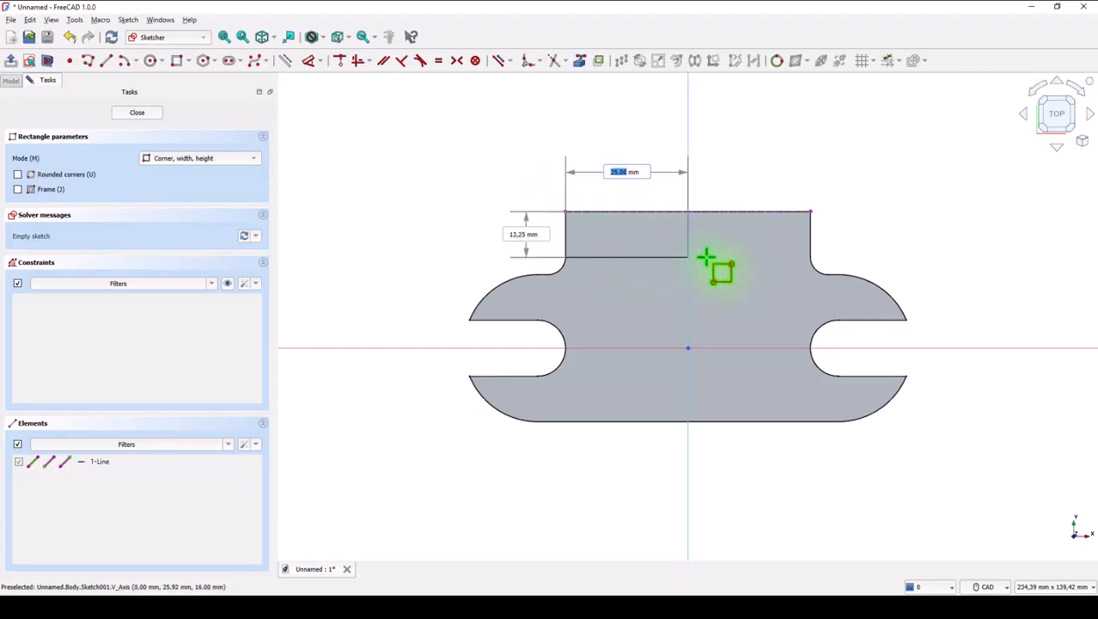
mouse_move(791, 275)
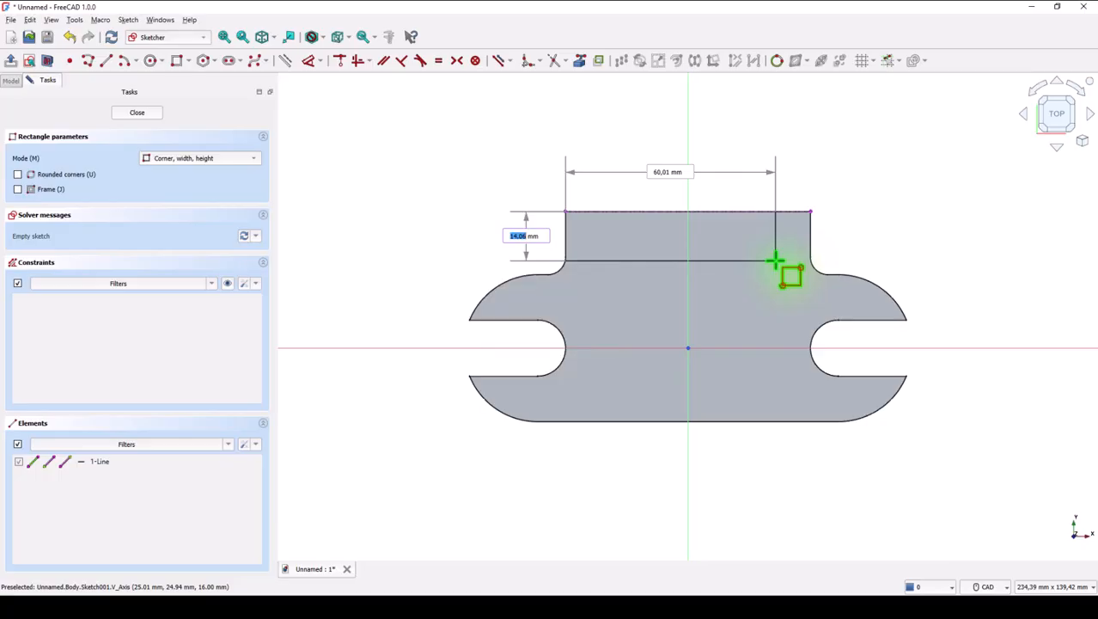
key("Return")
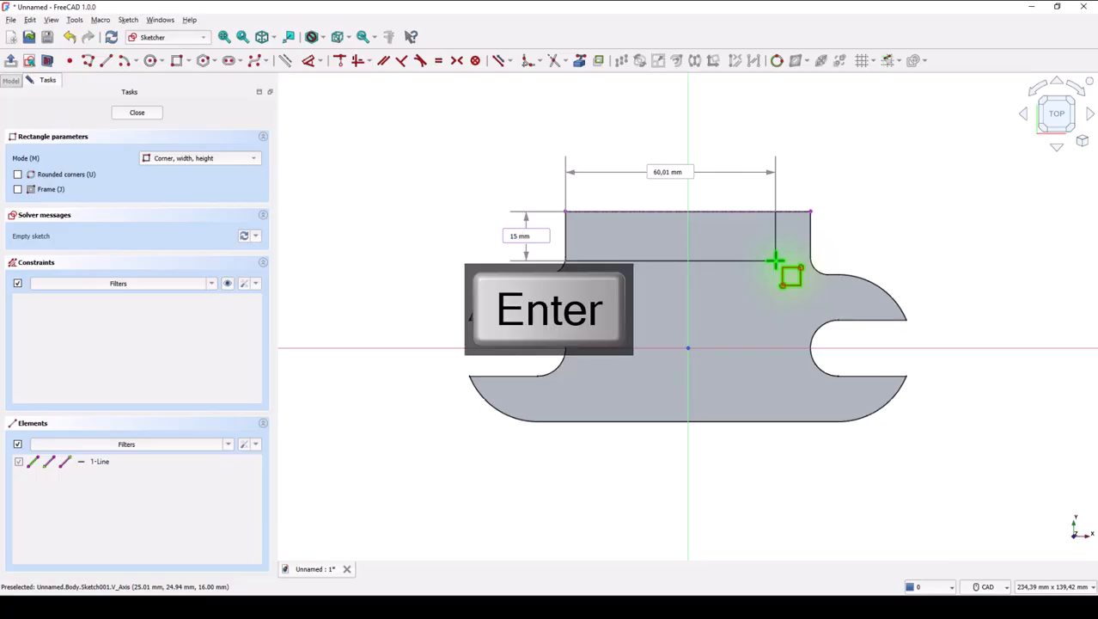
key("Return")
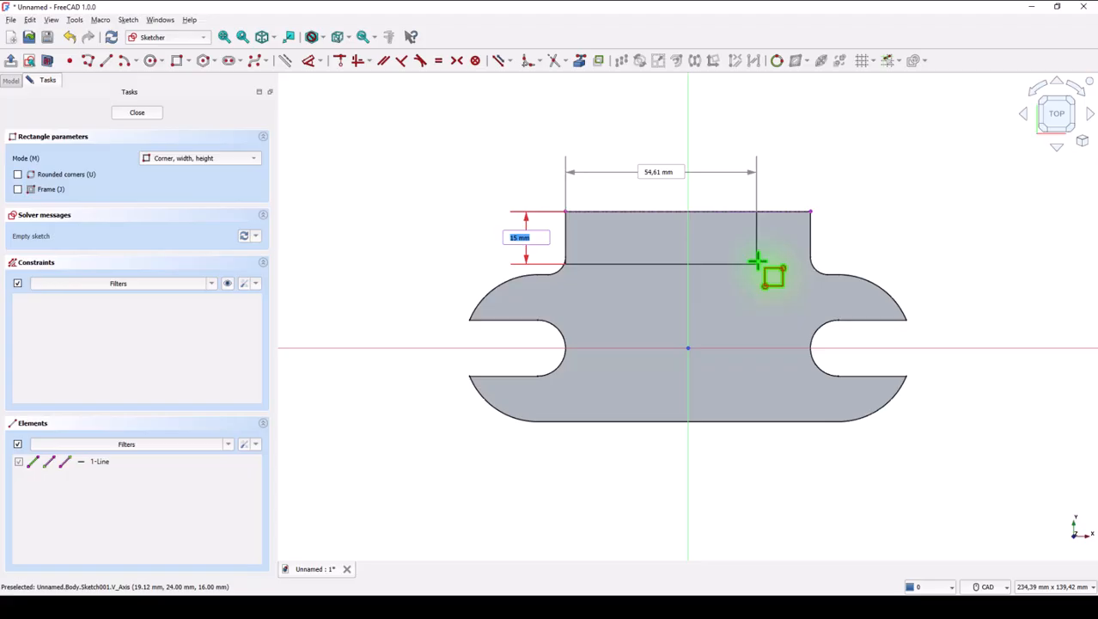
left_click(764, 275)
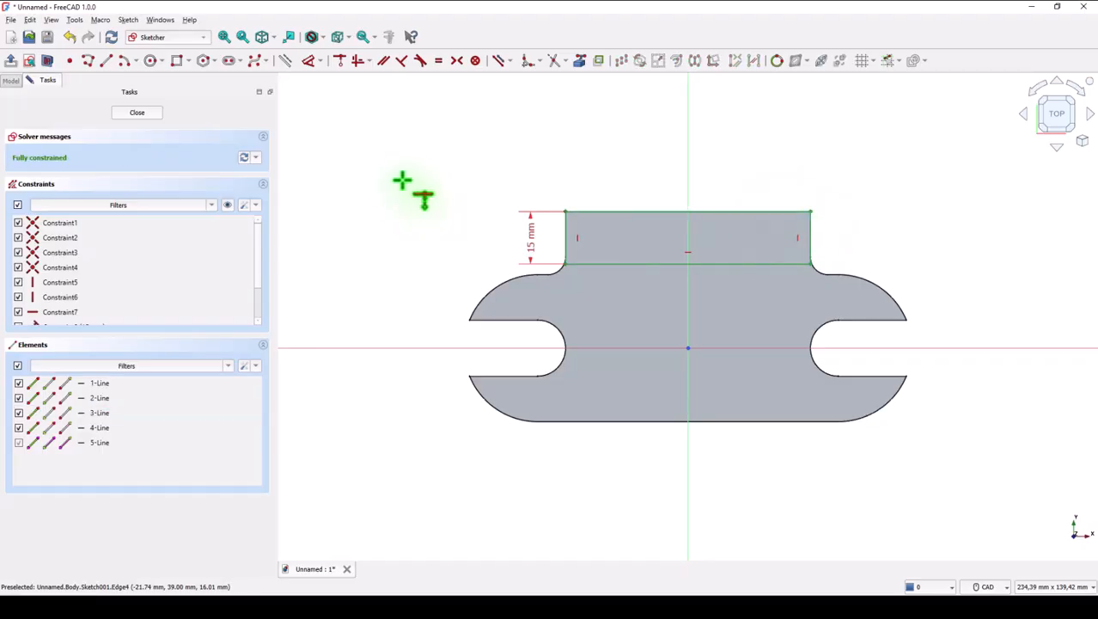
mouse_move(352, 137)
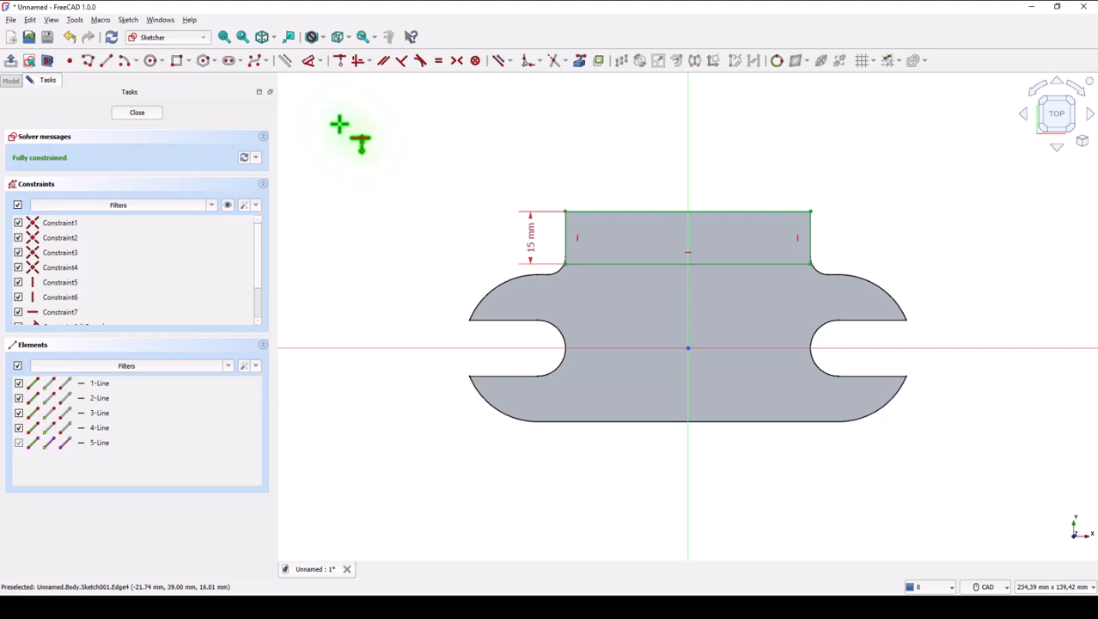
left_click(138, 114)
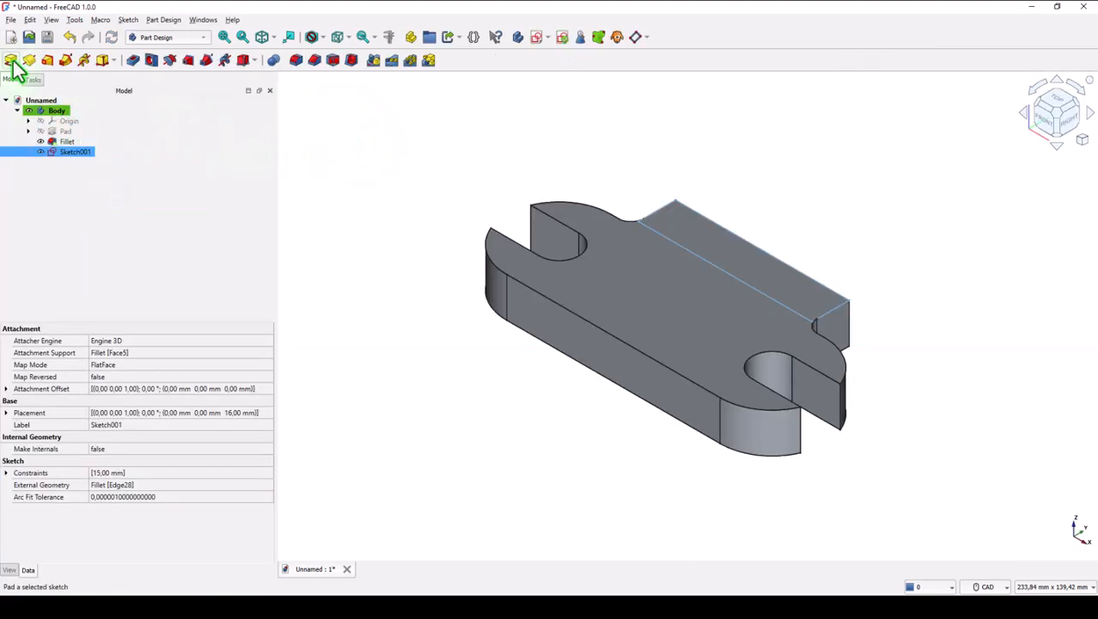
- Pad Sketch001 upward with length 62-16 to raise the tall wall on the base
left_click(13, 58)
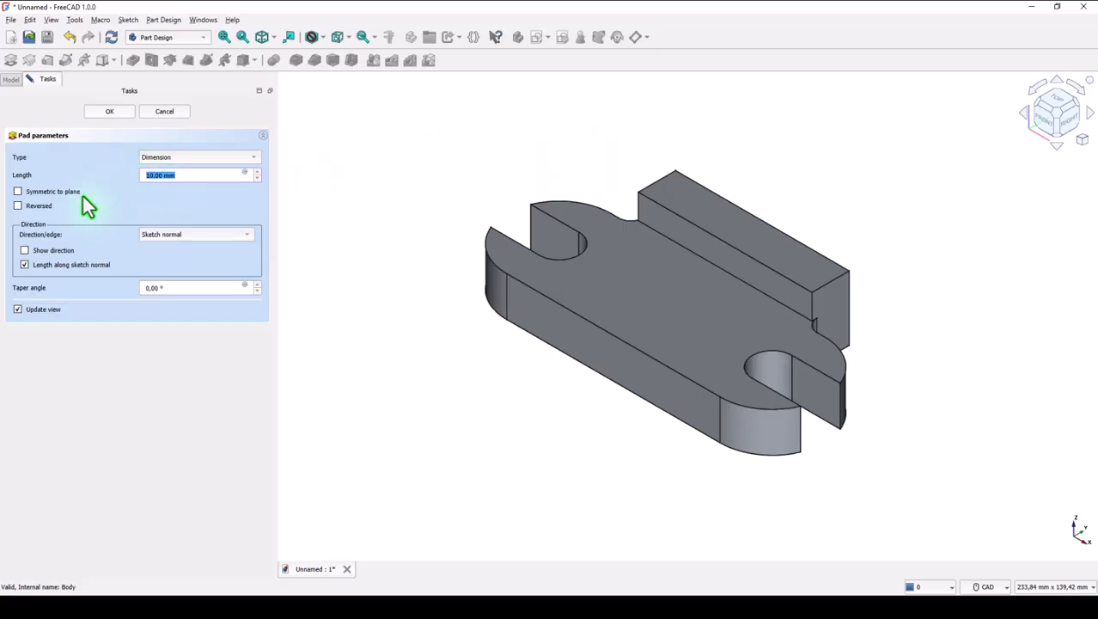
type("d")
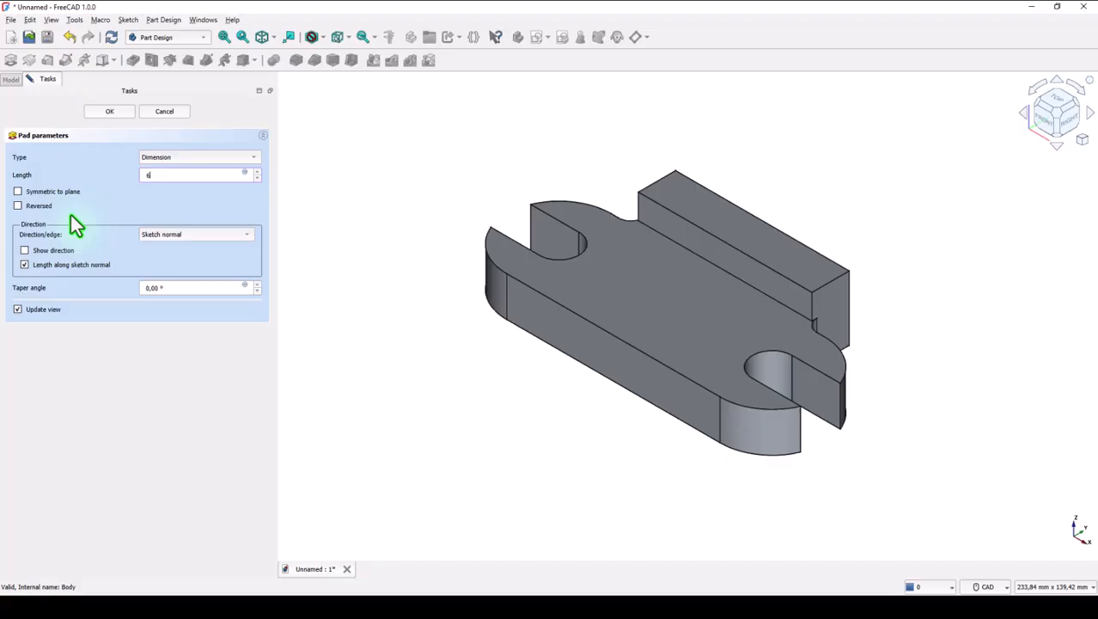
type("62-16")
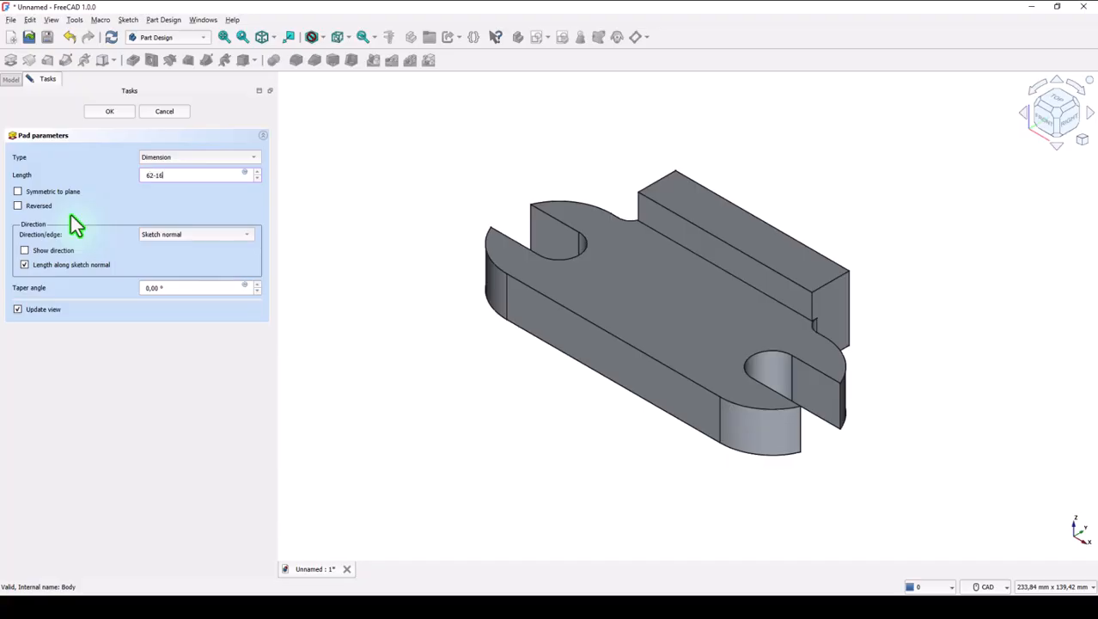
mouse_move(134, 208)
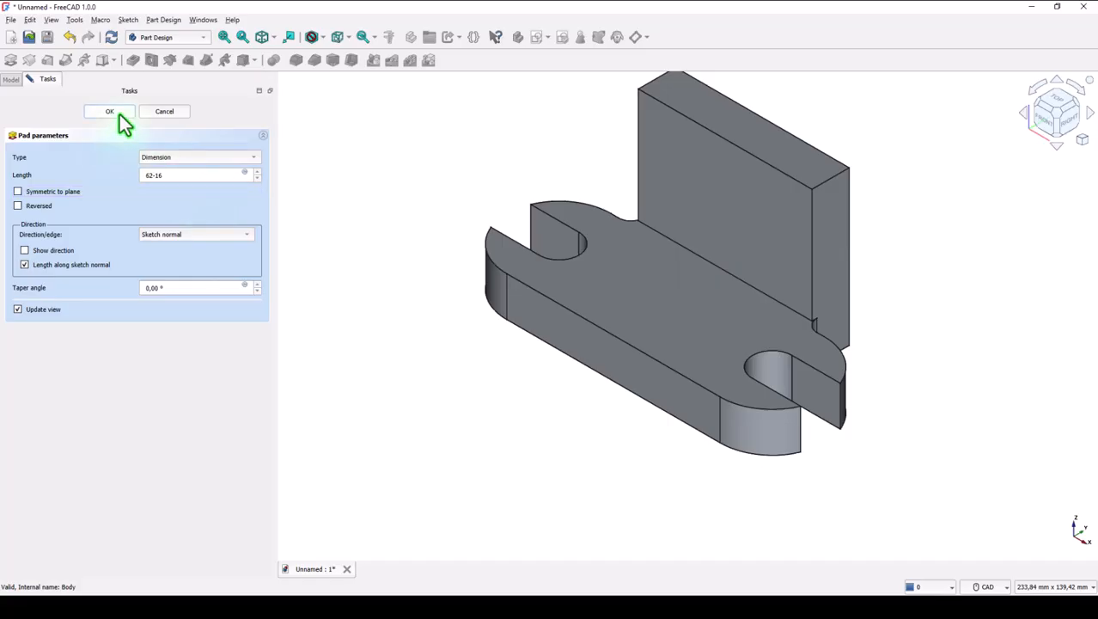
left_click(110, 110)
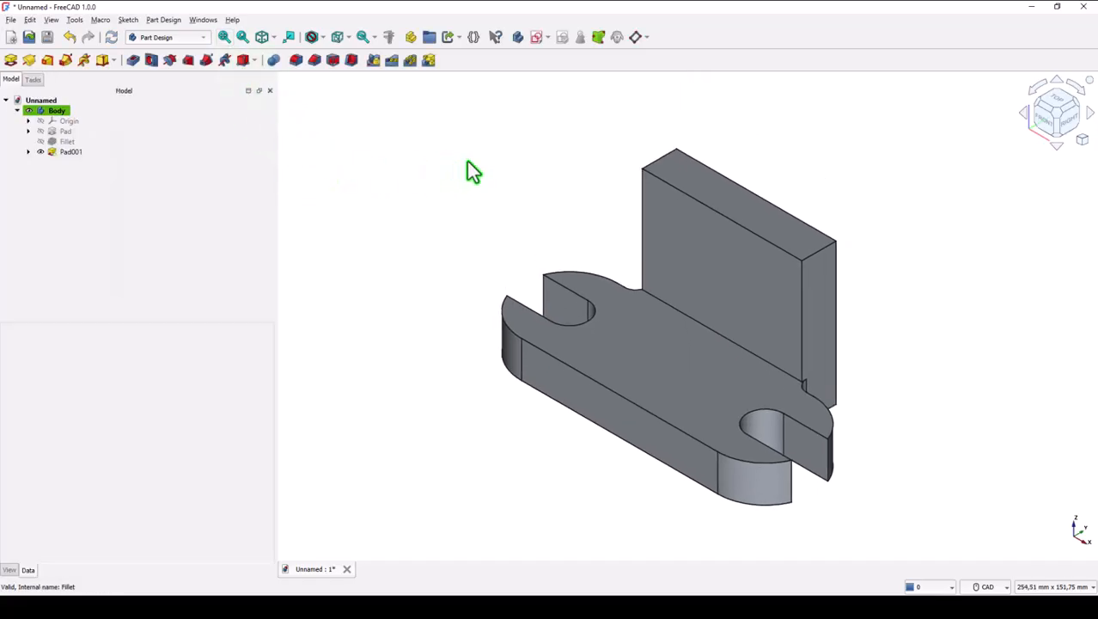
mouse_move(694, 332)
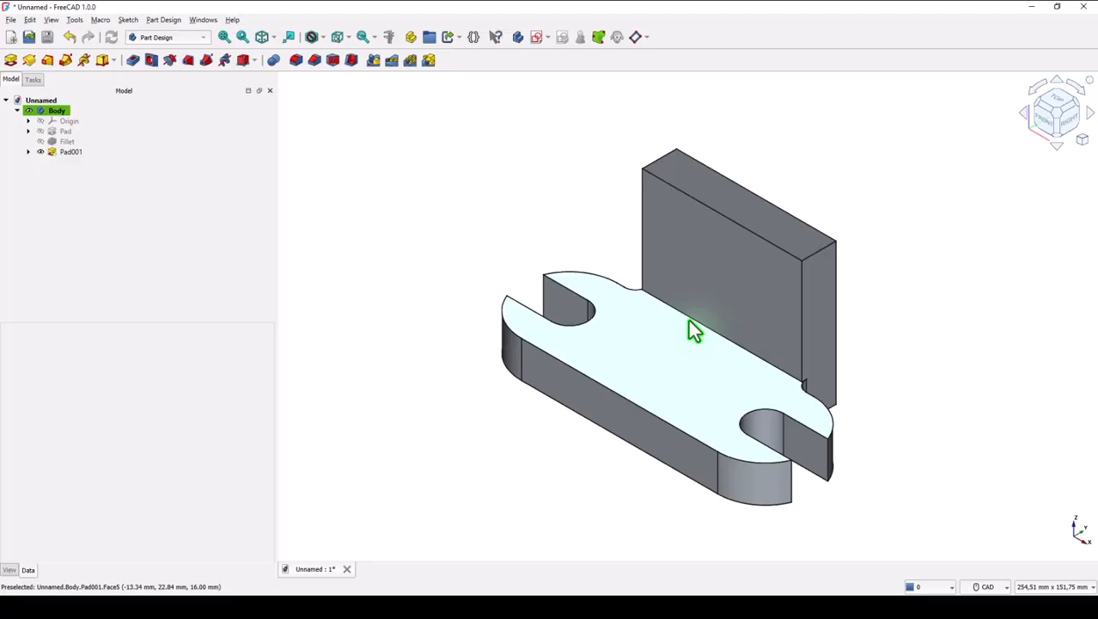
- Round the inner wall-to-base edge with a 5 mm fillet
left_click(70, 151)
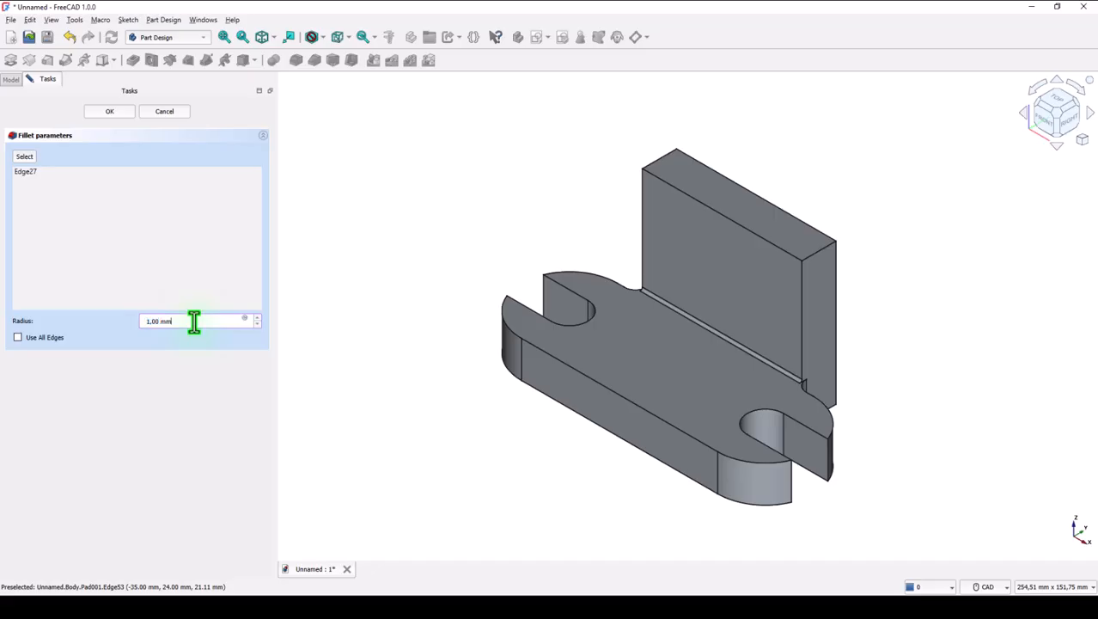
triple_click(158, 322)
type("5")
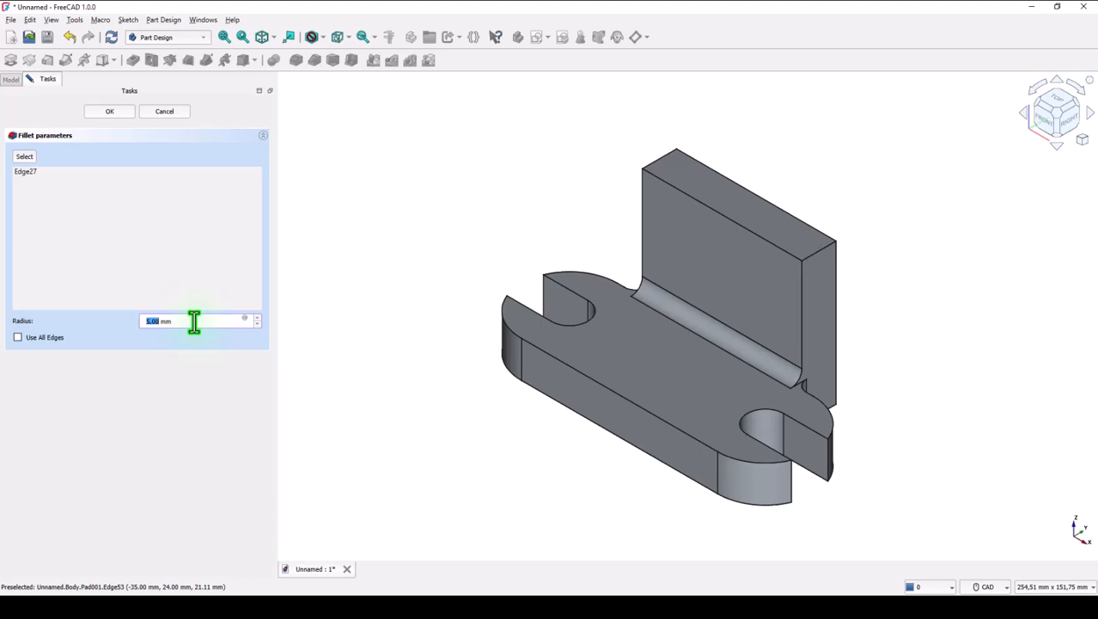
mouse_move(330, 220)
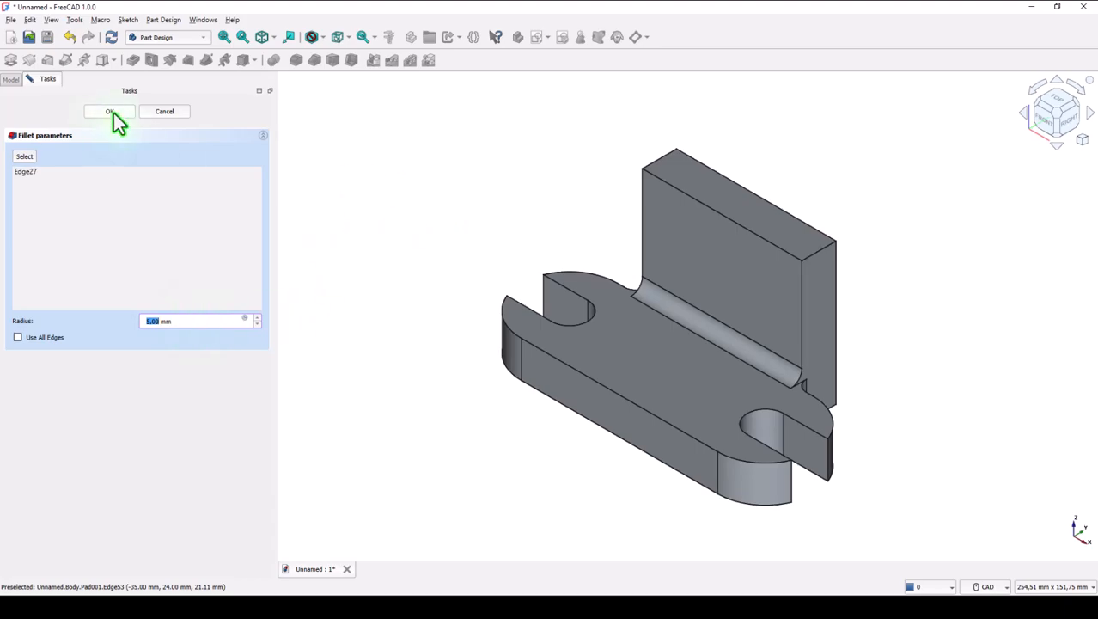
left_click(109, 110)
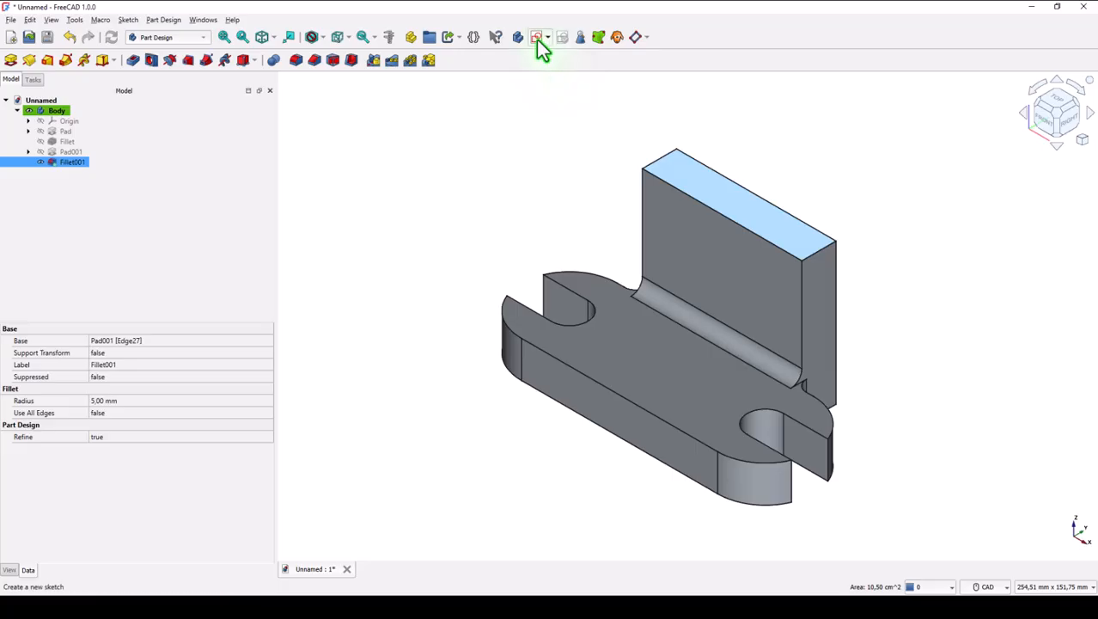
- Start a sketch on the wall's top face with a 22 mm wide slot rectangle
left_click(536, 38)
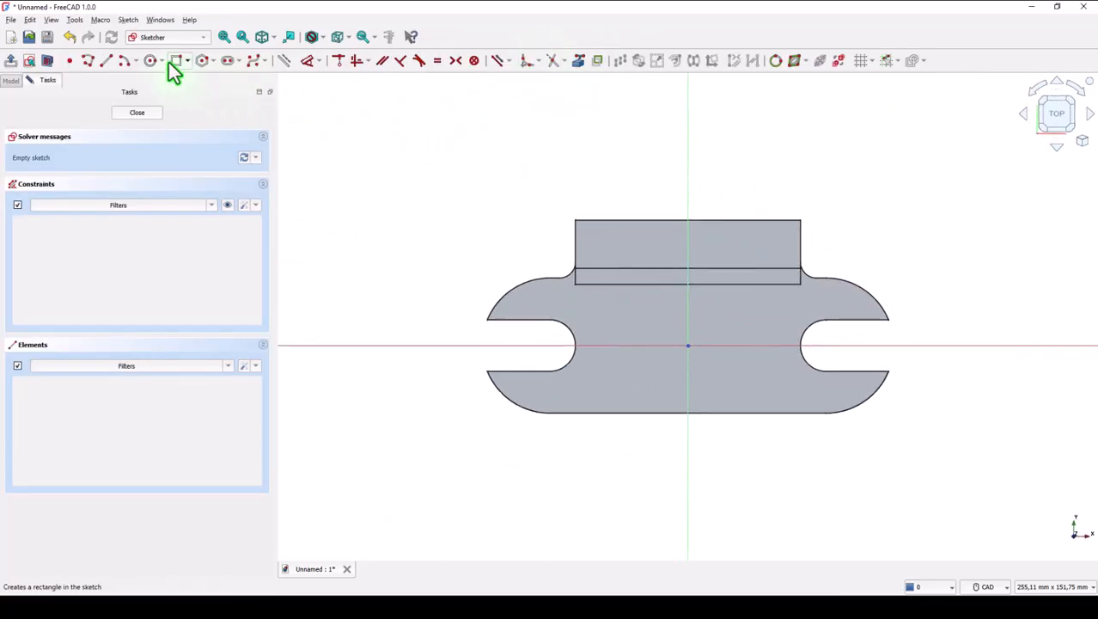
left_click(177, 60)
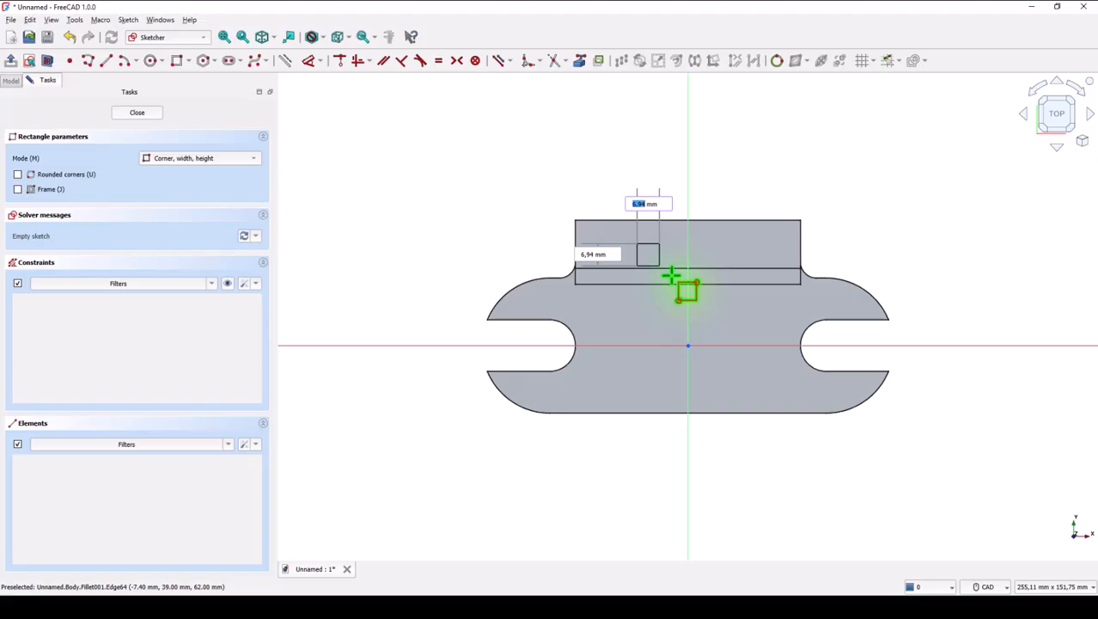
mouse_move(739, 321)
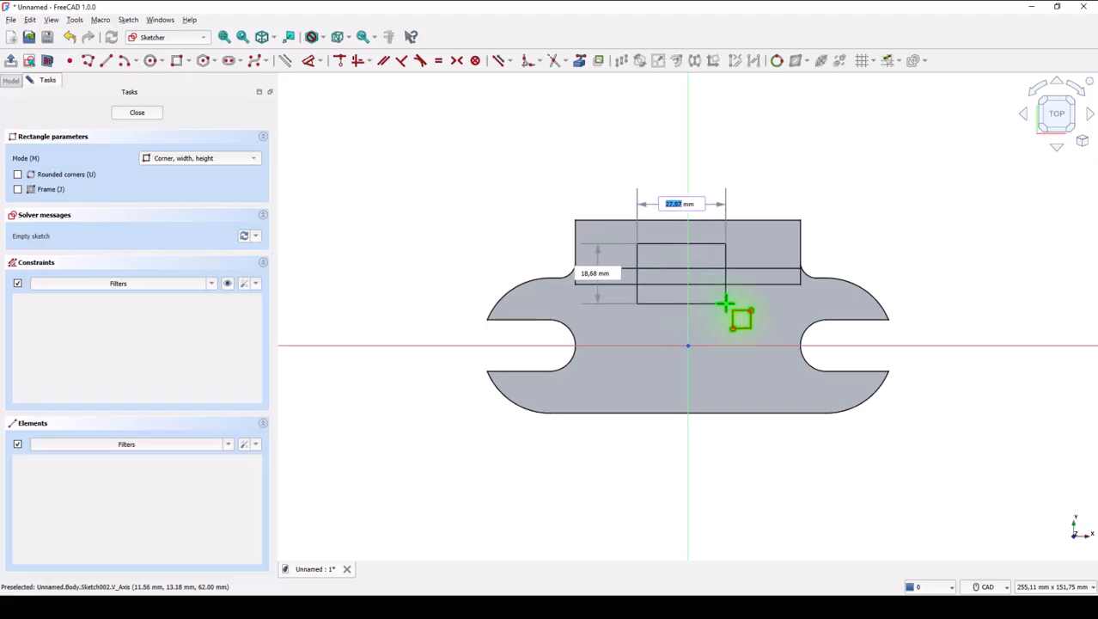
key("Tab")
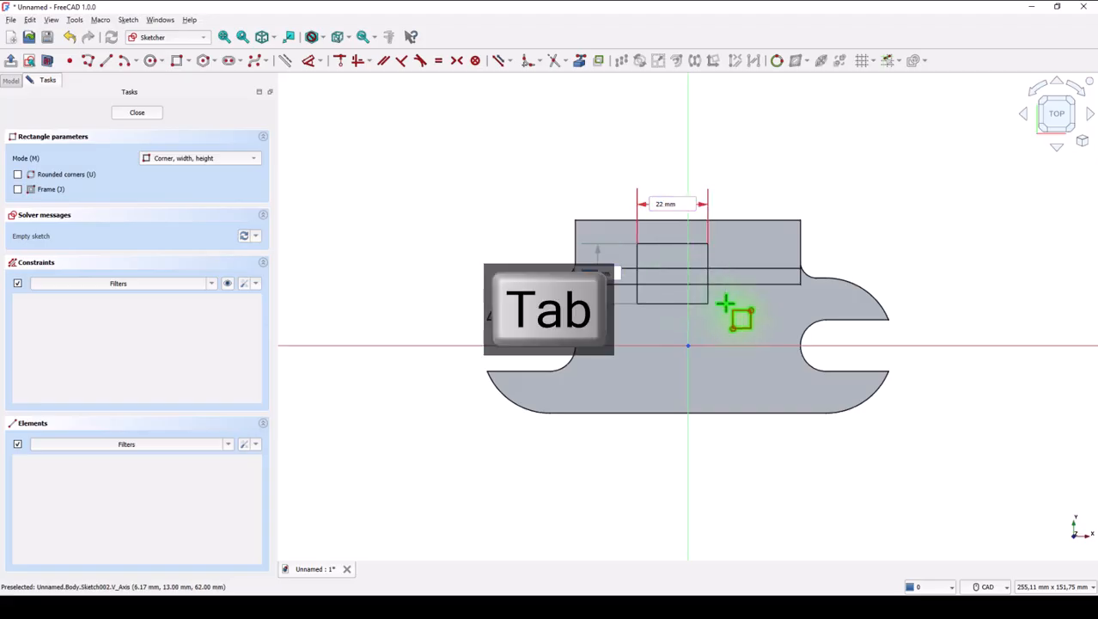
key("Tab")
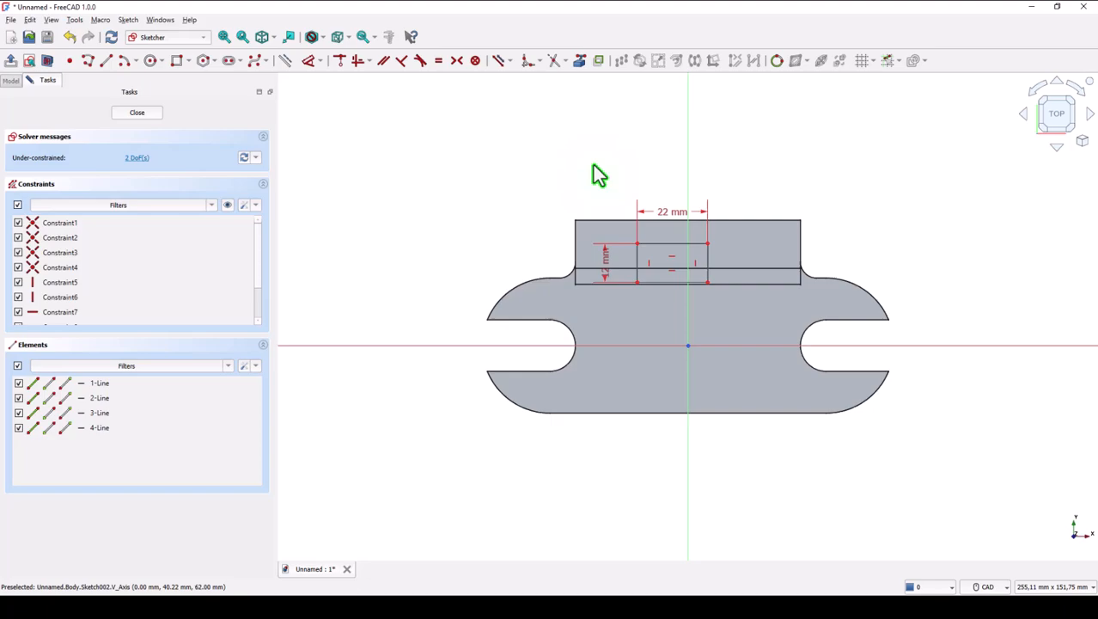
- Centre the rectangle on the axis and set it 5 mm below the wall's top edge
left_click(644, 254)
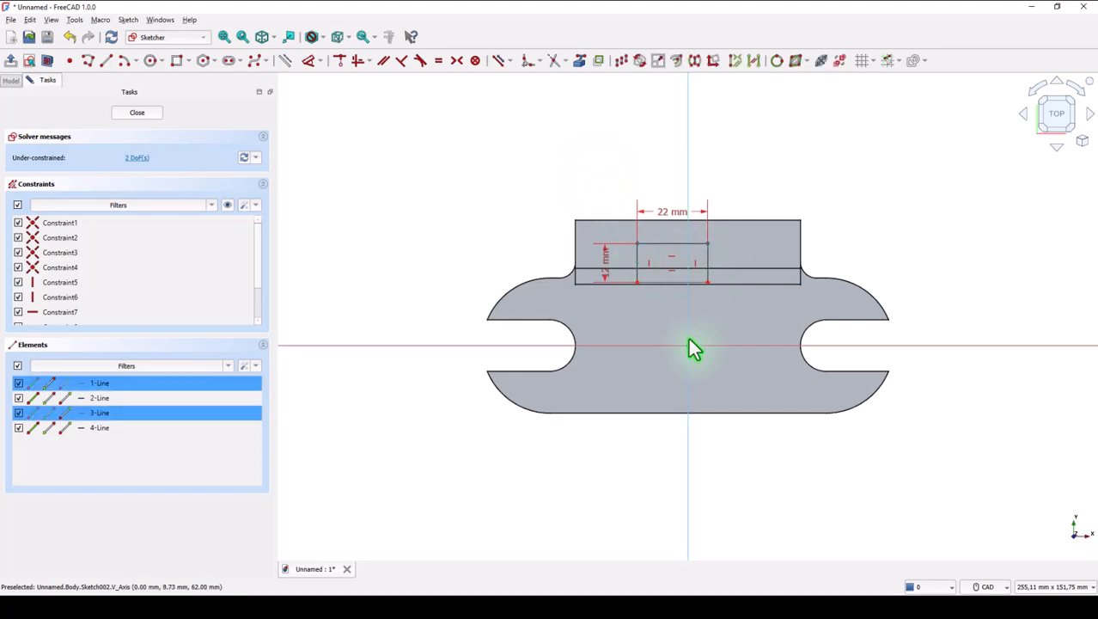
mouse_move(687, 197)
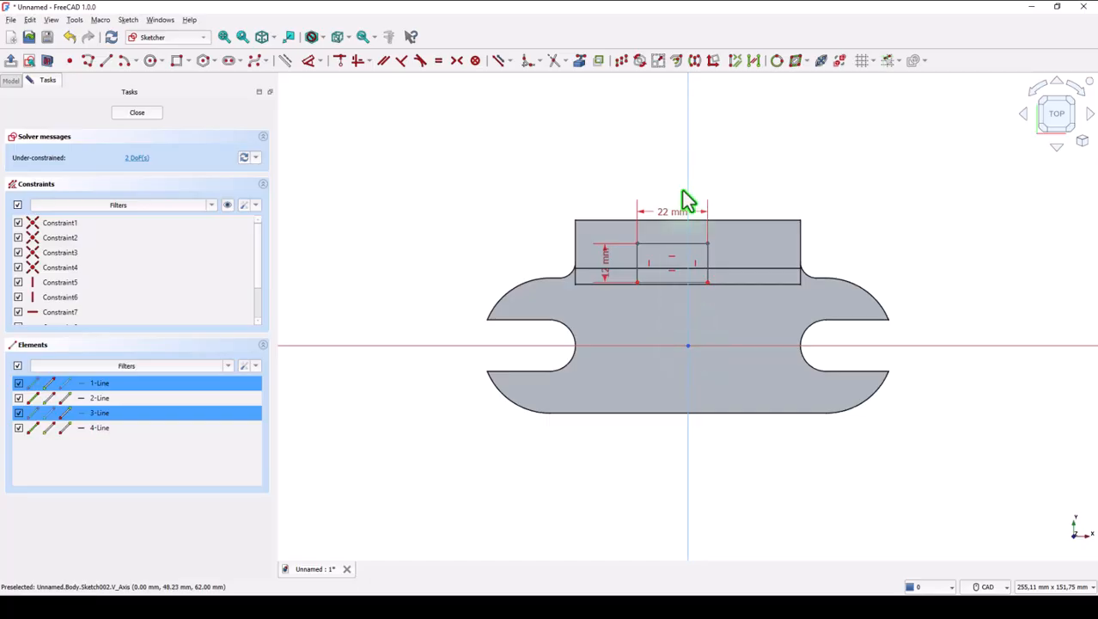
mouse_move(695, 277)
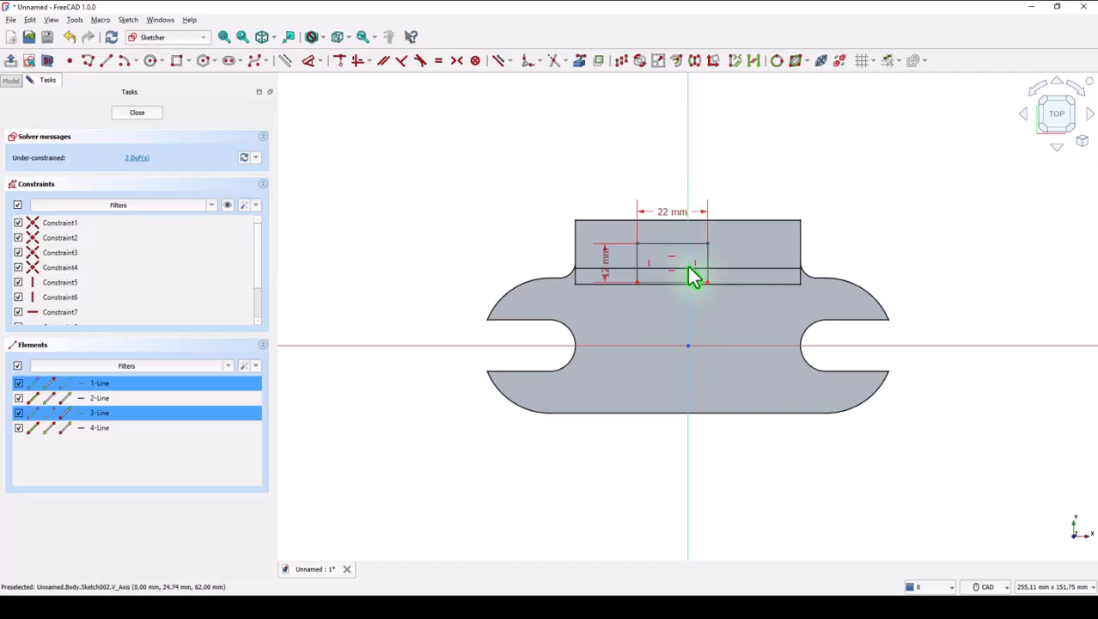
mouse_move(694, 239)
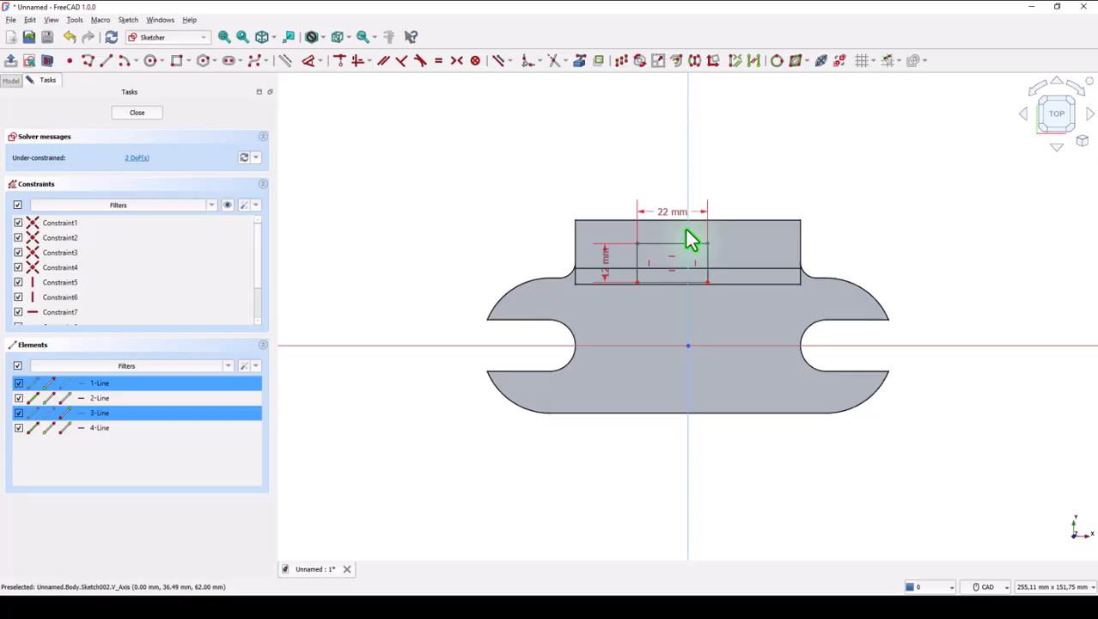
mouse_move(402, 90)
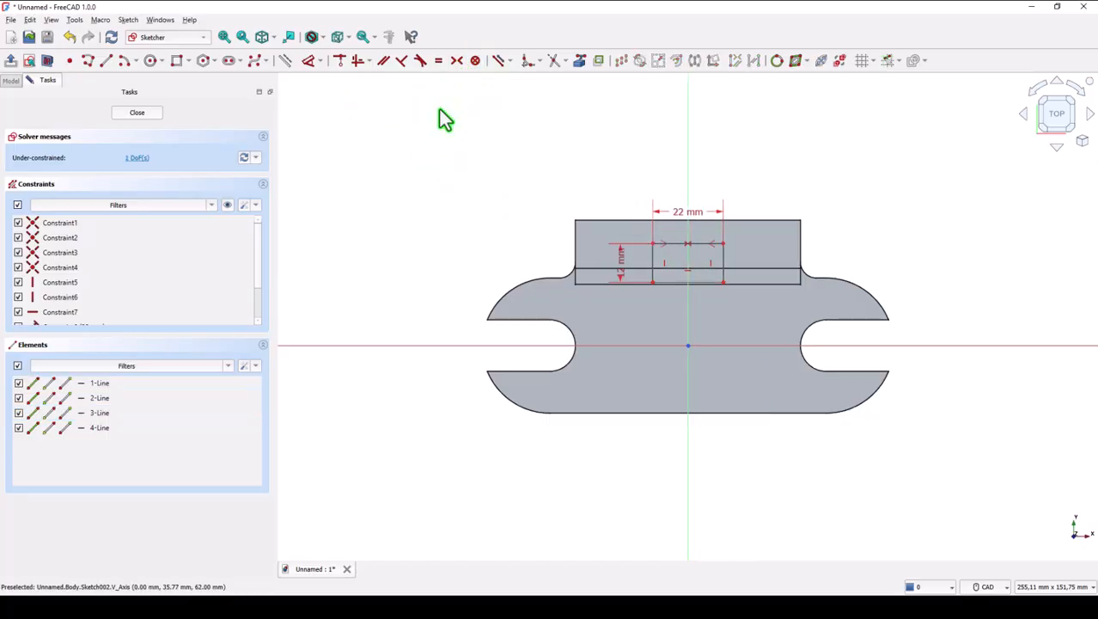
mouse_move(308, 60)
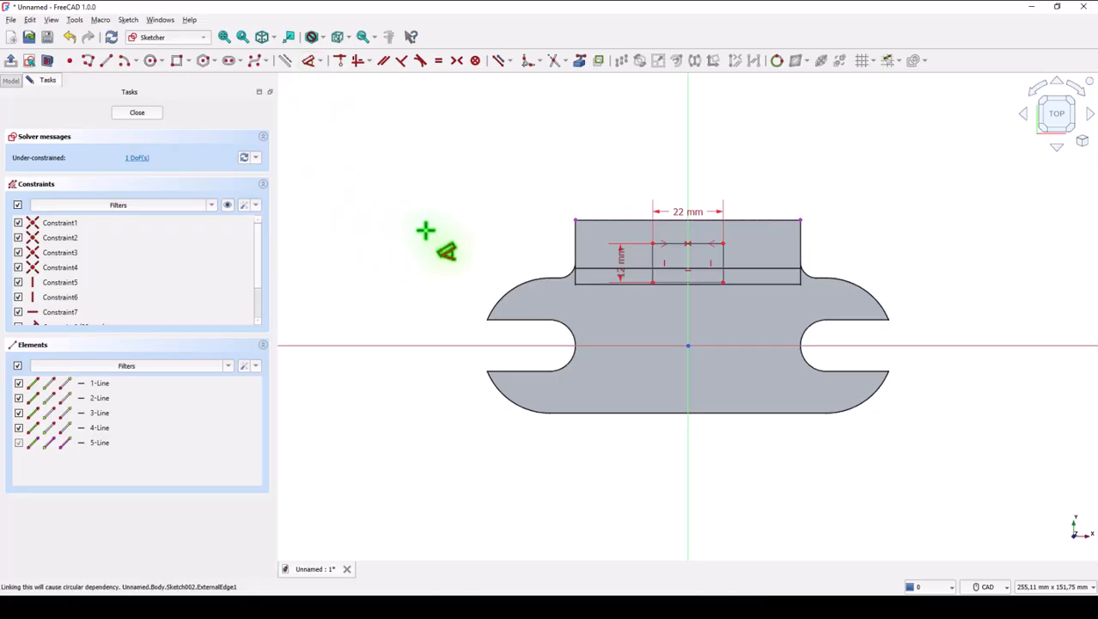
mouse_move(679, 264)
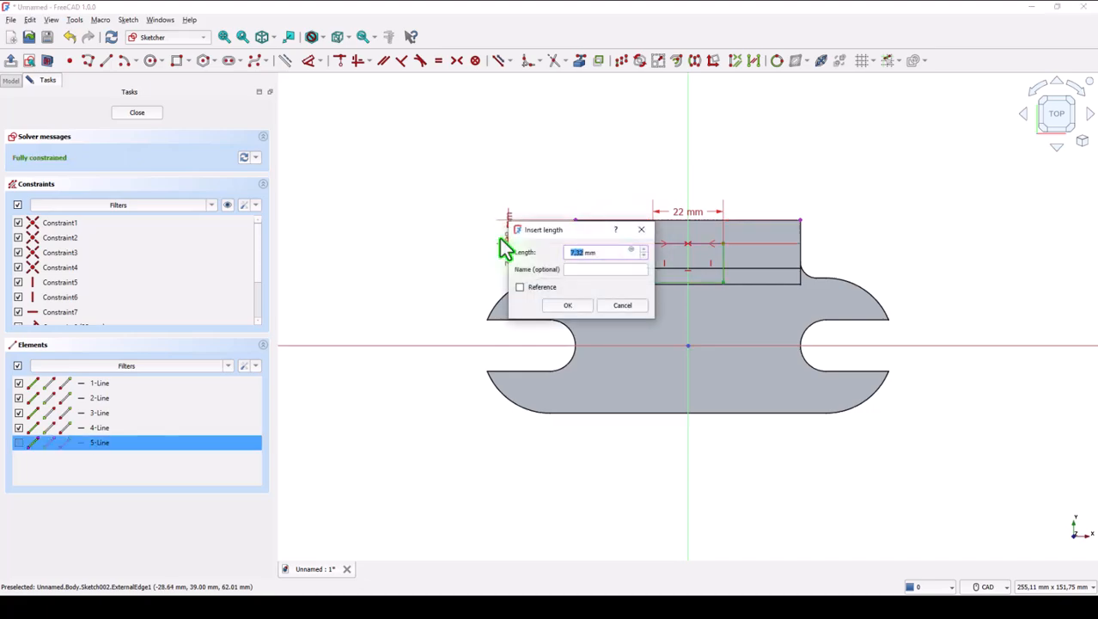
left_click(567, 306)
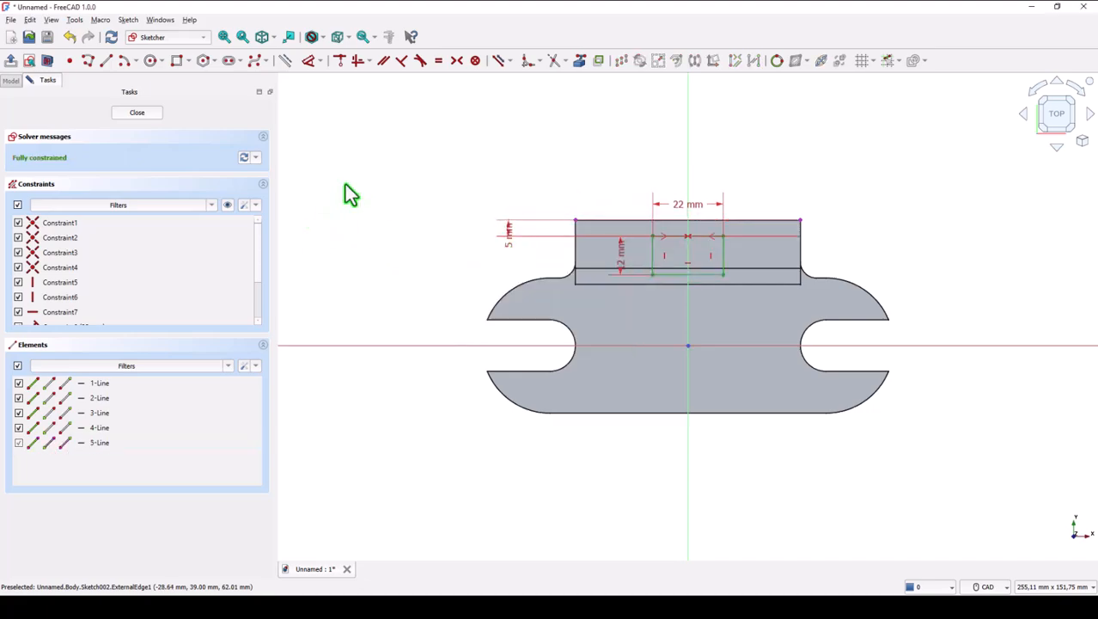
mouse_move(300, 137)
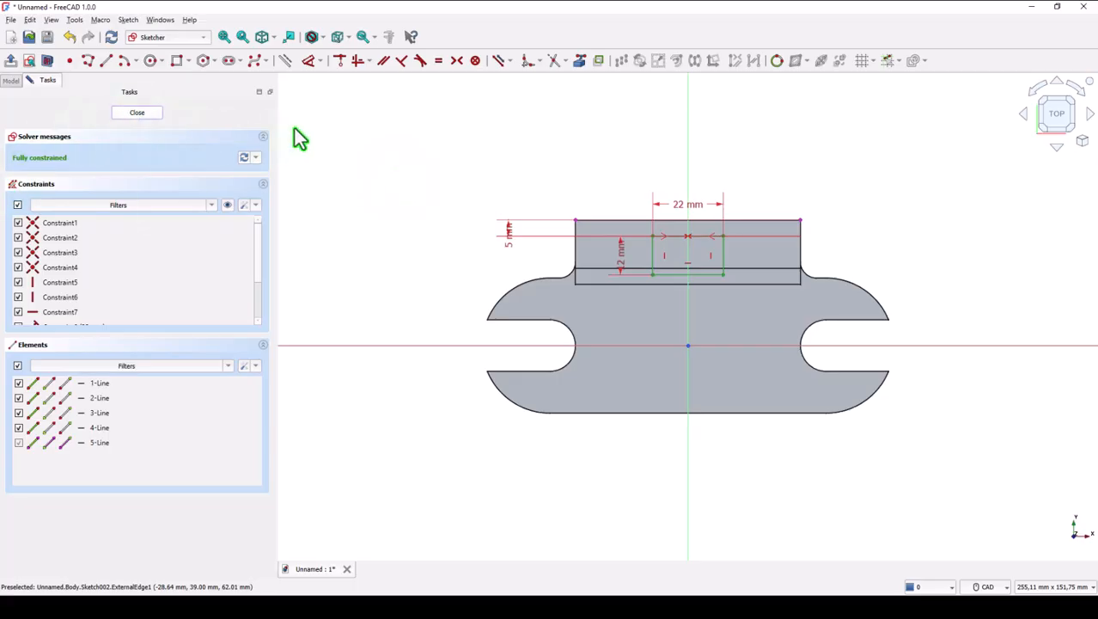
- Cut the 22 mm slot sketch as a Through all pocket down the wall
left_click(138, 112)
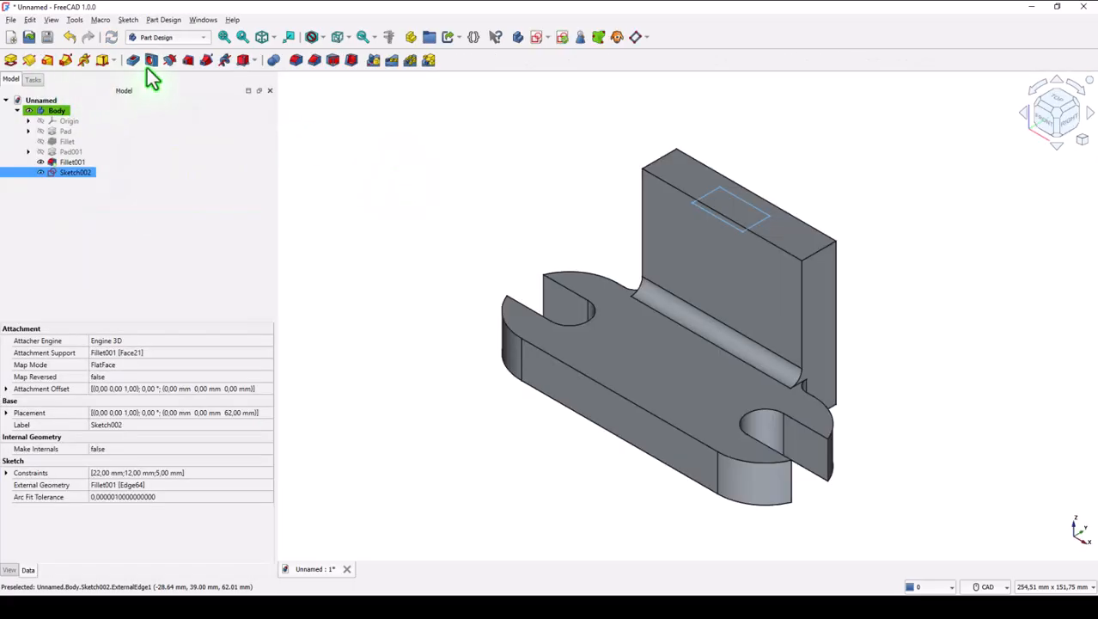
left_click(152, 60)
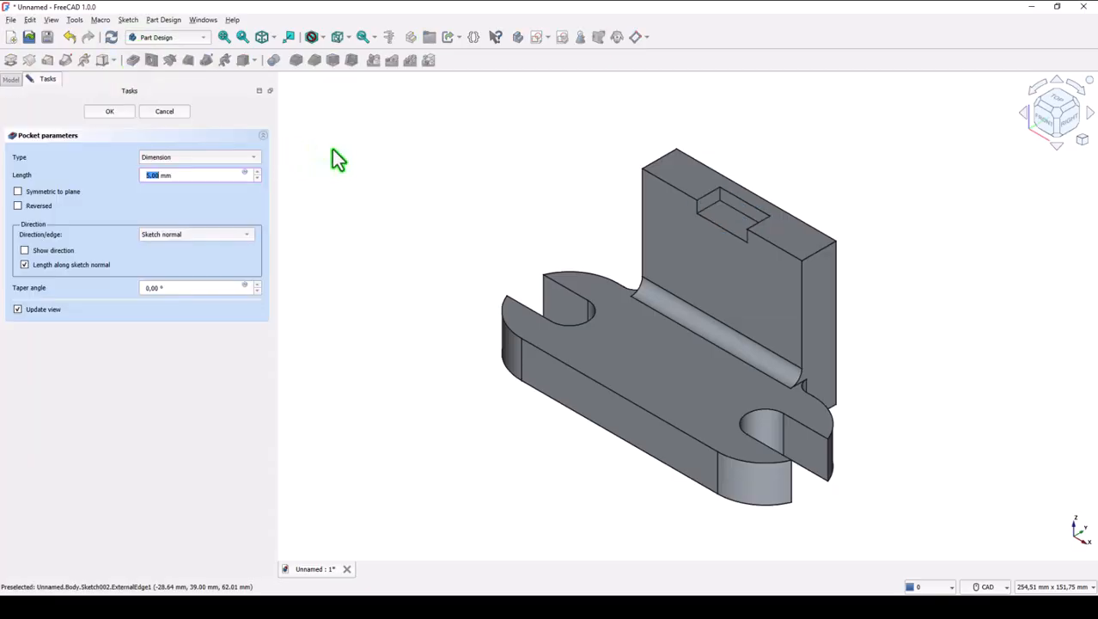
left_click(197, 157)
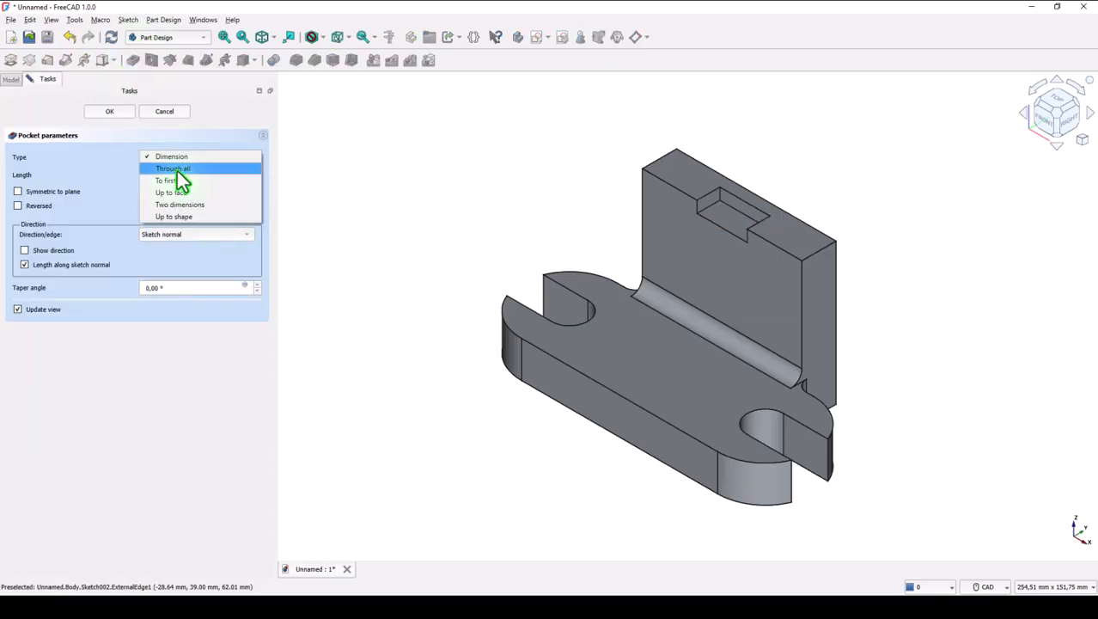
left_click(172, 169)
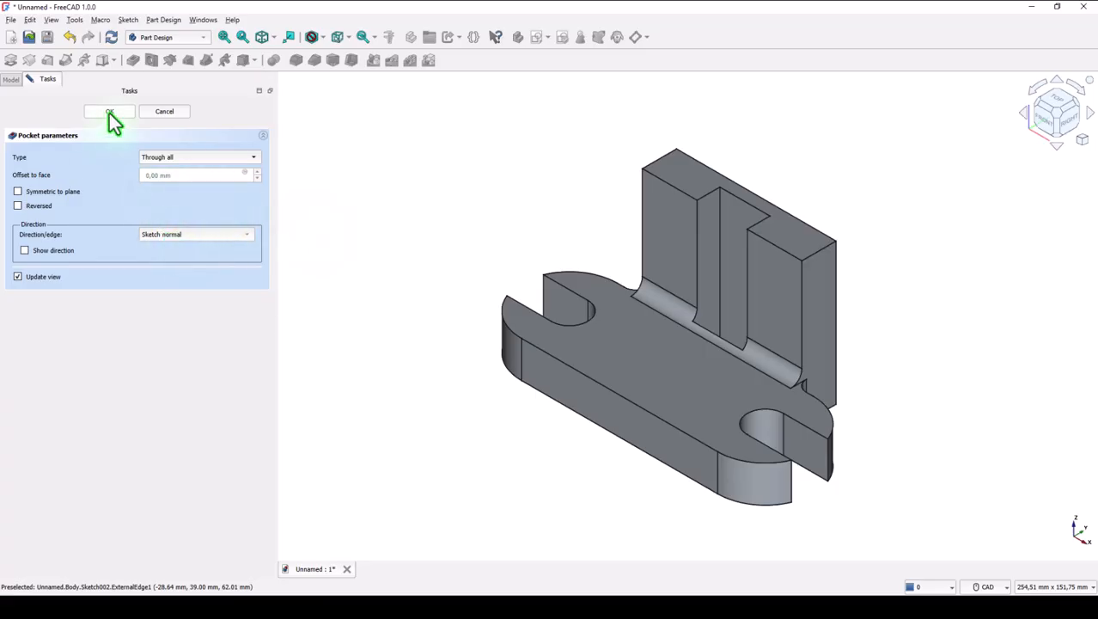
left_click(110, 110)
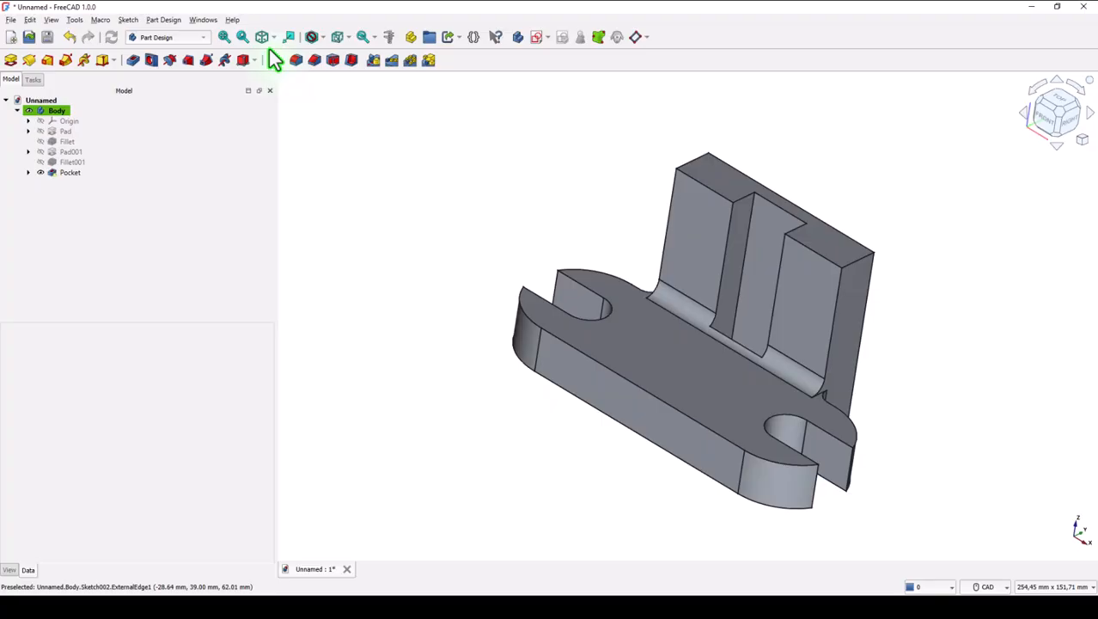
- Begin a new sketch on the slot's inner face with section view turned off
left_click(224, 36)
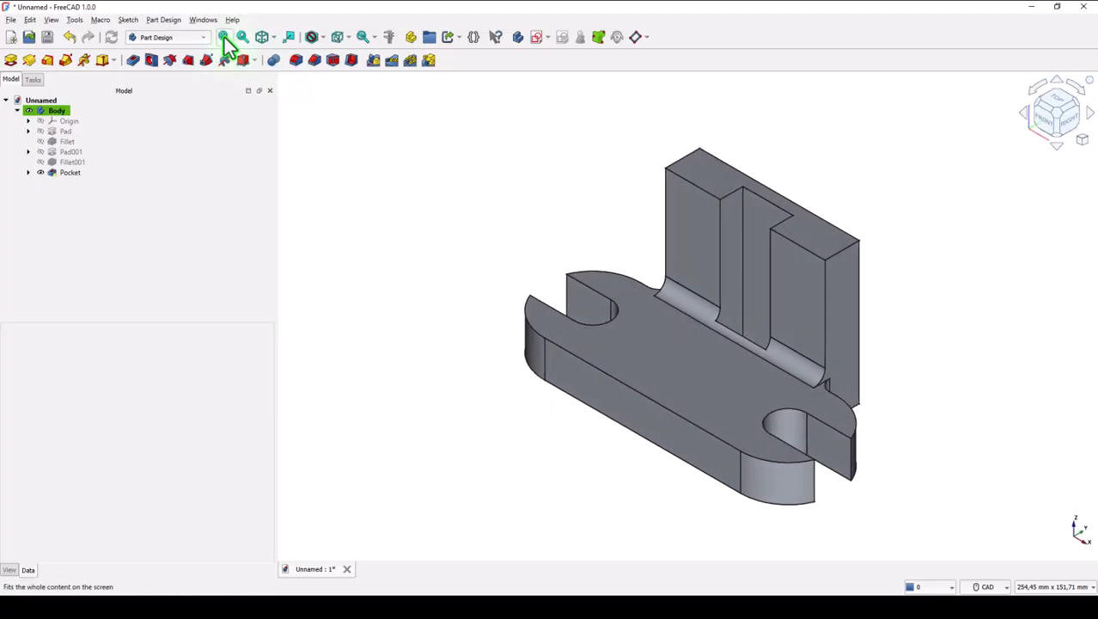
mouse_move(730, 275)
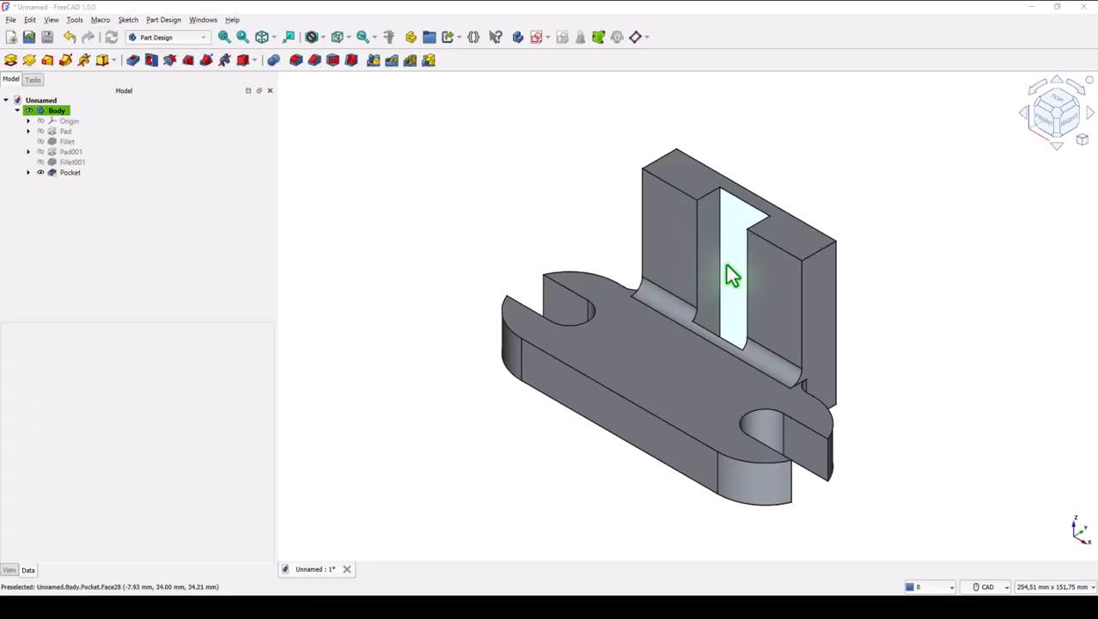
left_click(70, 172)
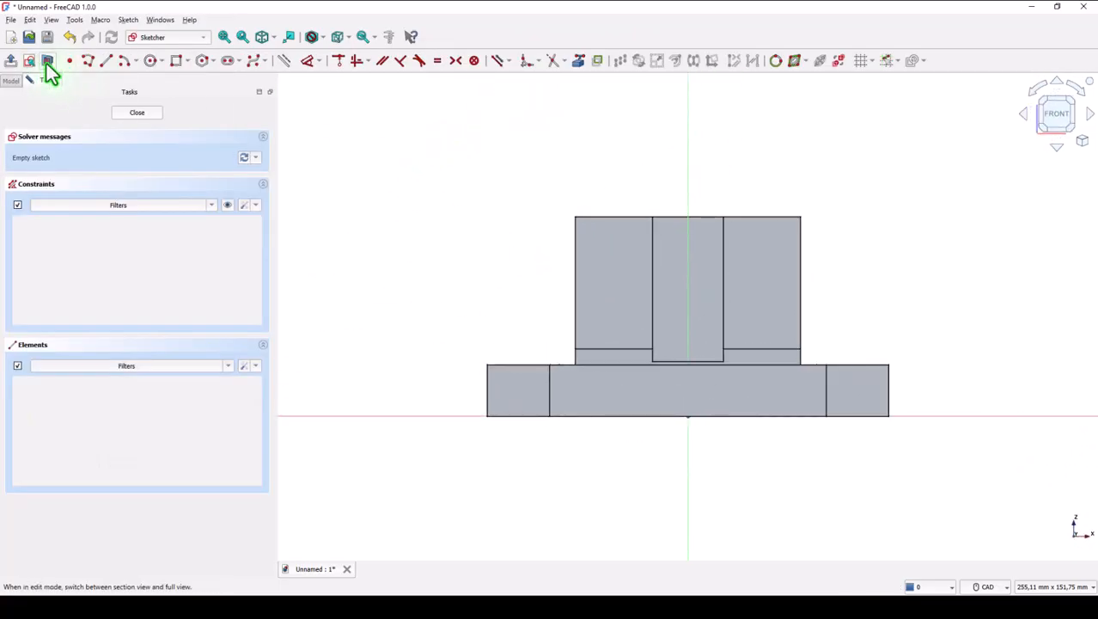
mouse_move(46, 60)
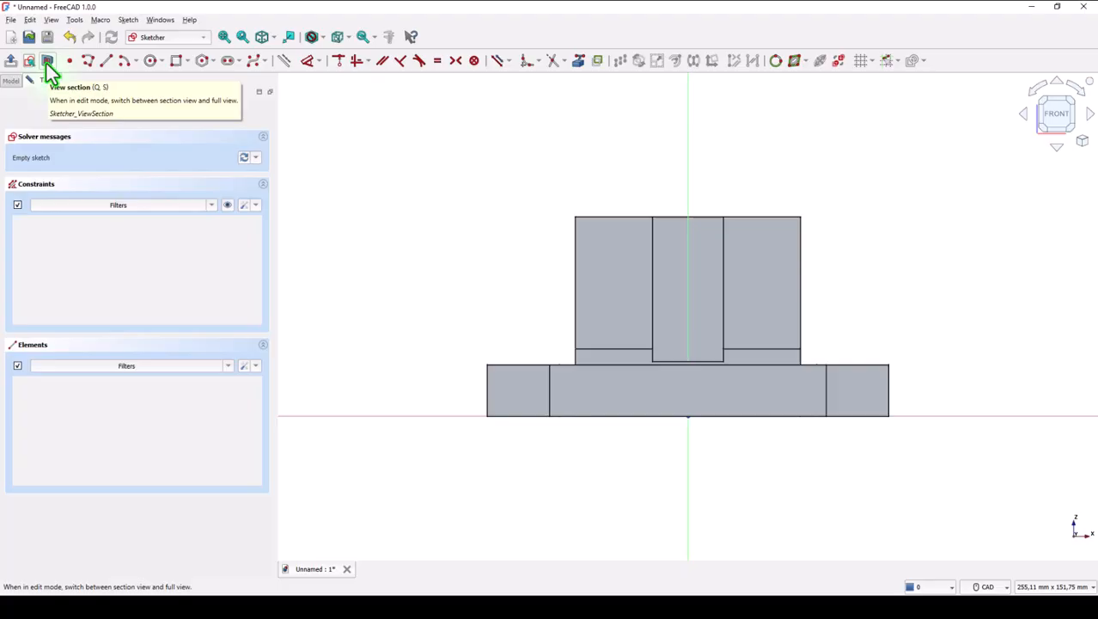
left_click(46, 60)
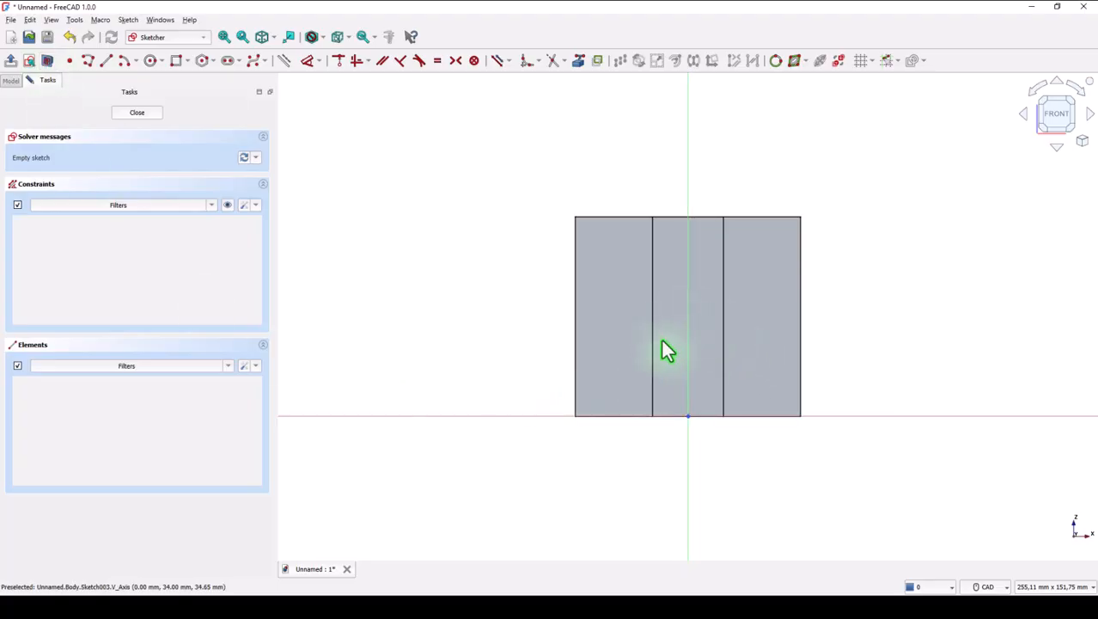
mouse_move(502, 193)
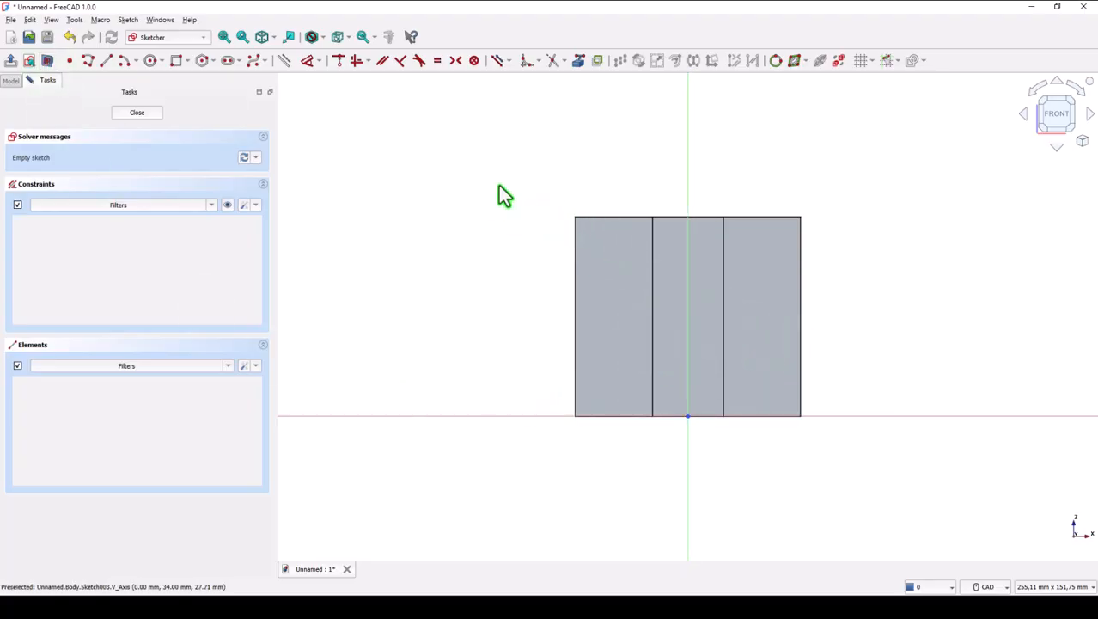
mouse_move(177, 96)
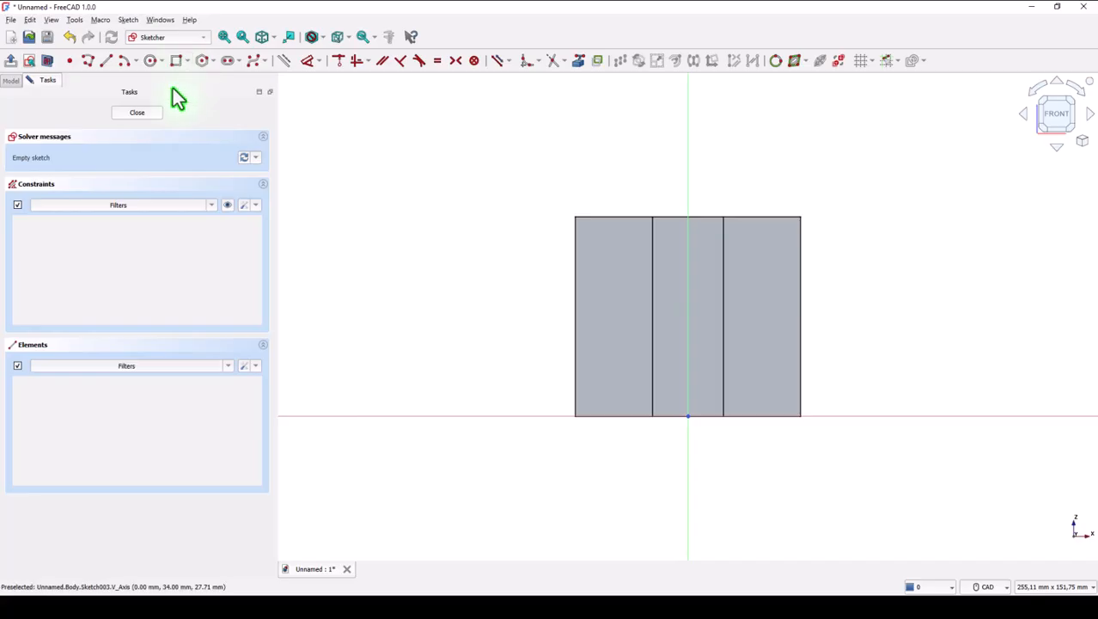
mouse_move(579, 60)
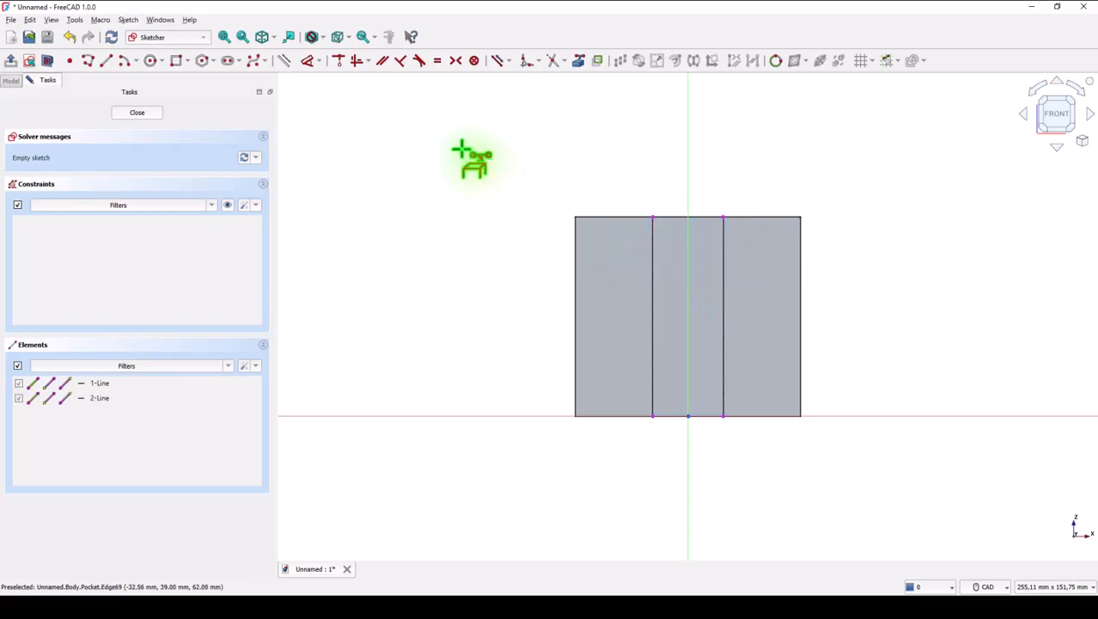
- Draw a fully constrained rectangle across the slot's width and close the sketch
left_click(177, 60)
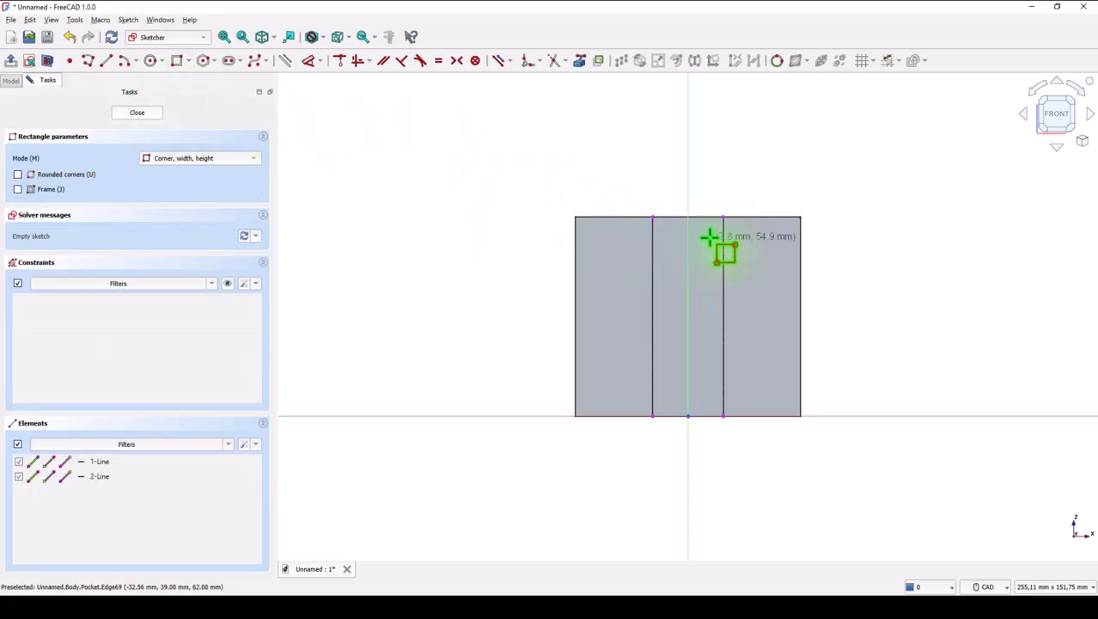
left_click(653, 216)
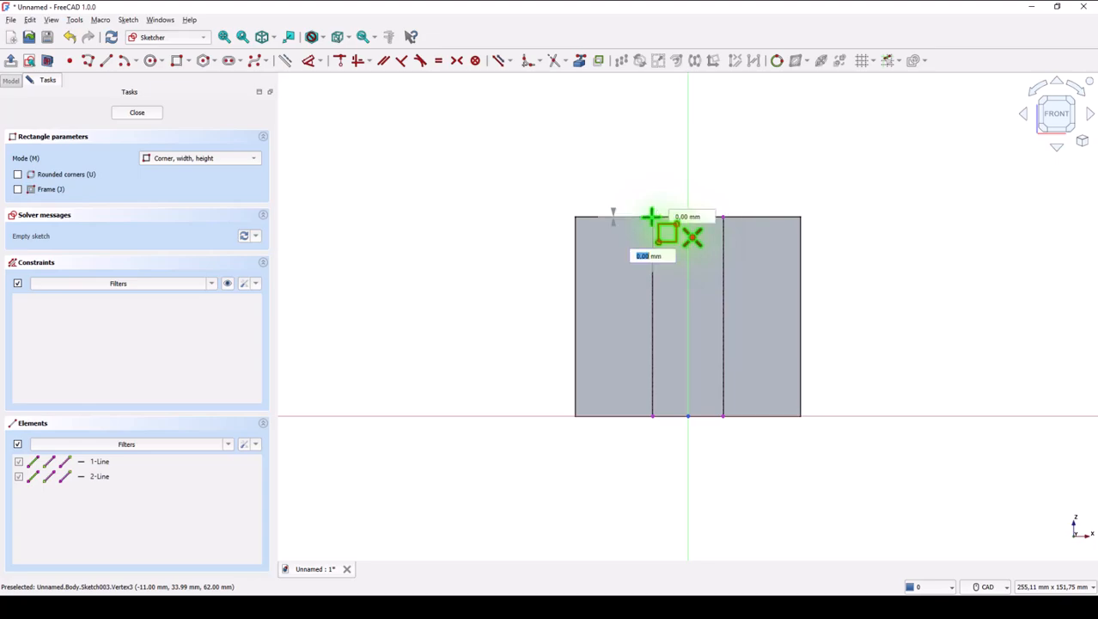
mouse_move(725, 392)
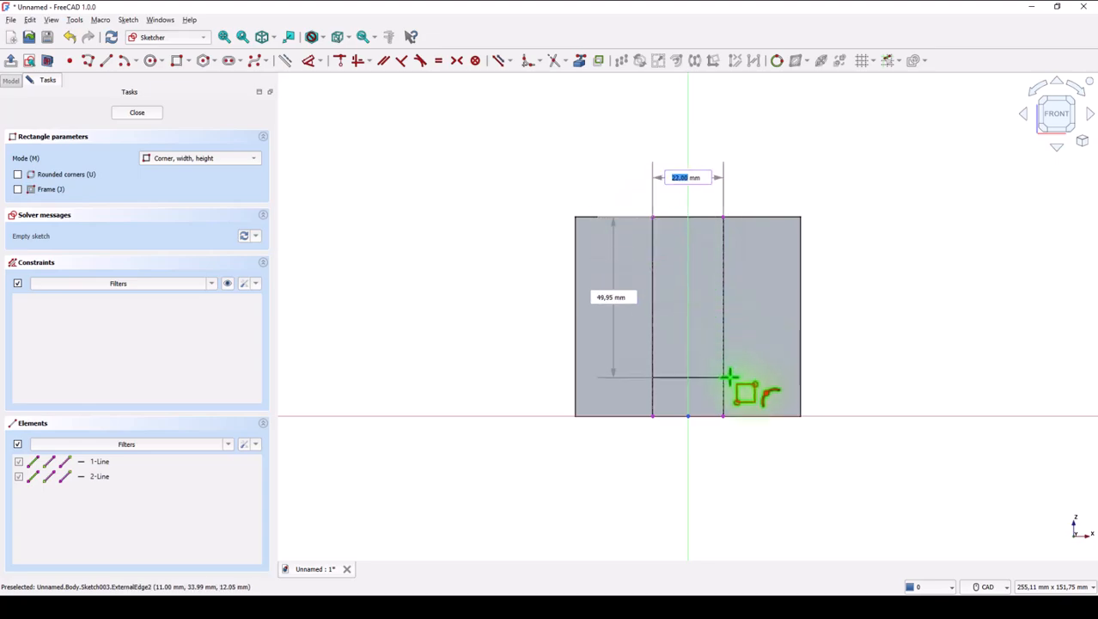
left_click(725, 377)
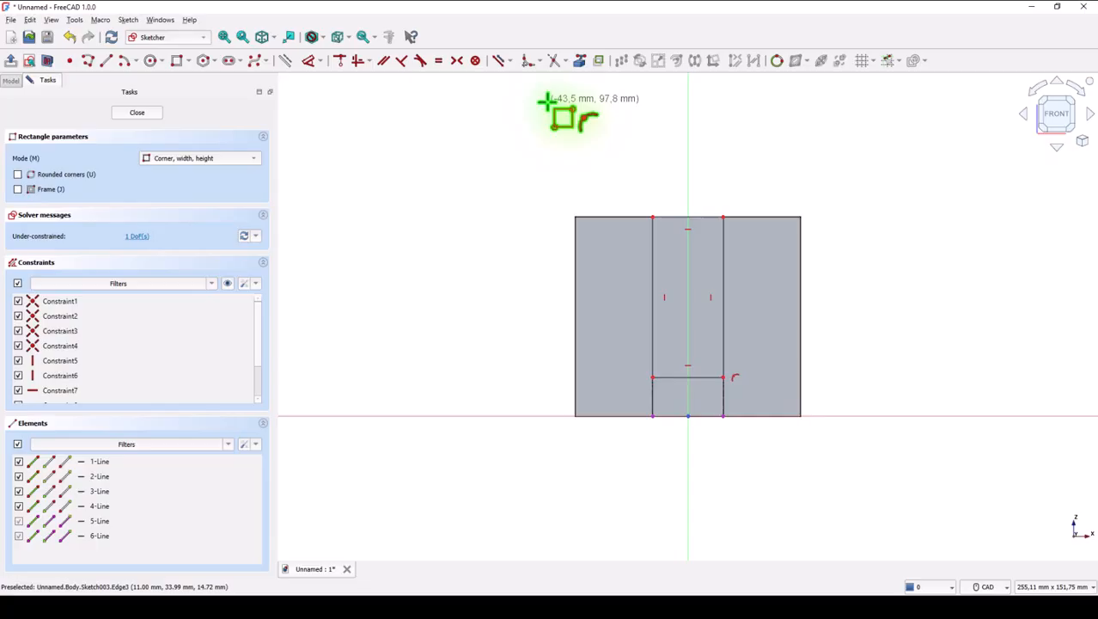
mouse_move(318, 82)
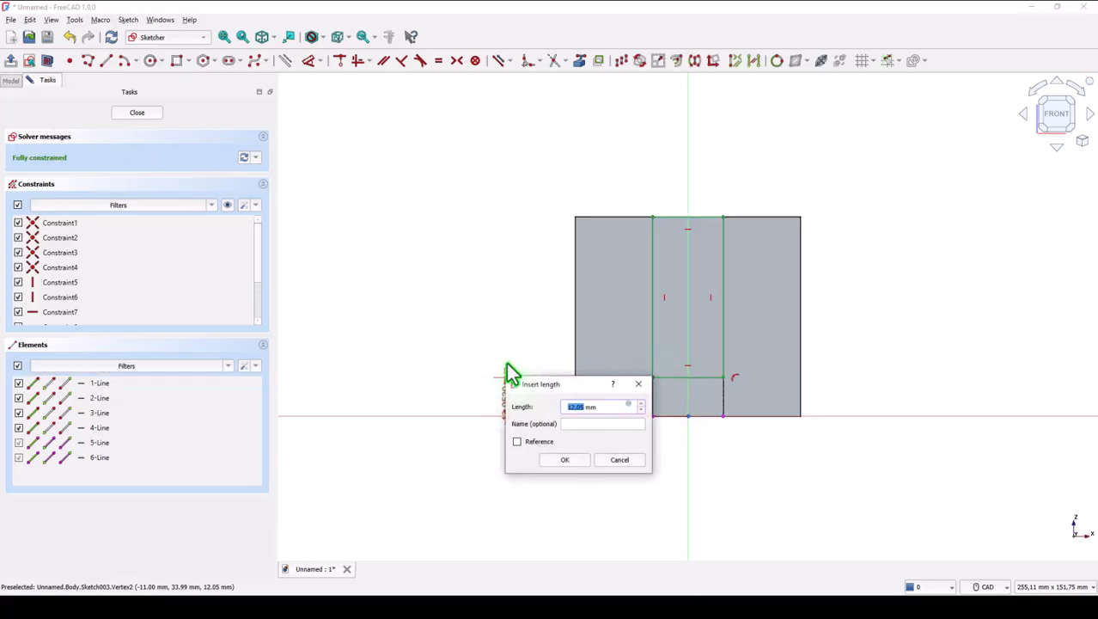
left_click(563, 459)
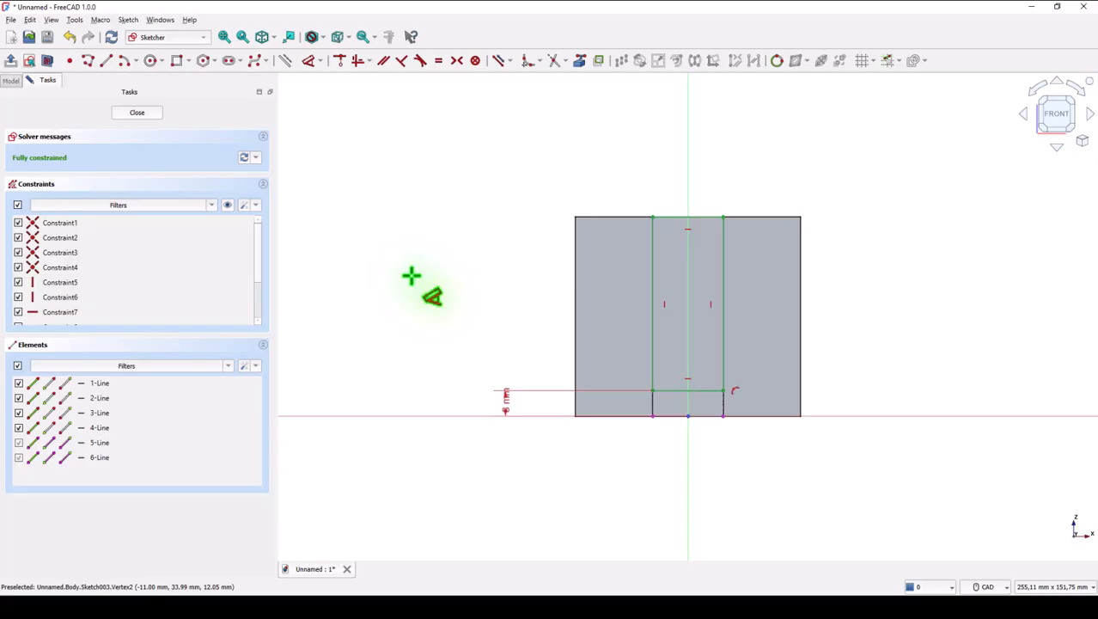
mouse_move(512, 215)
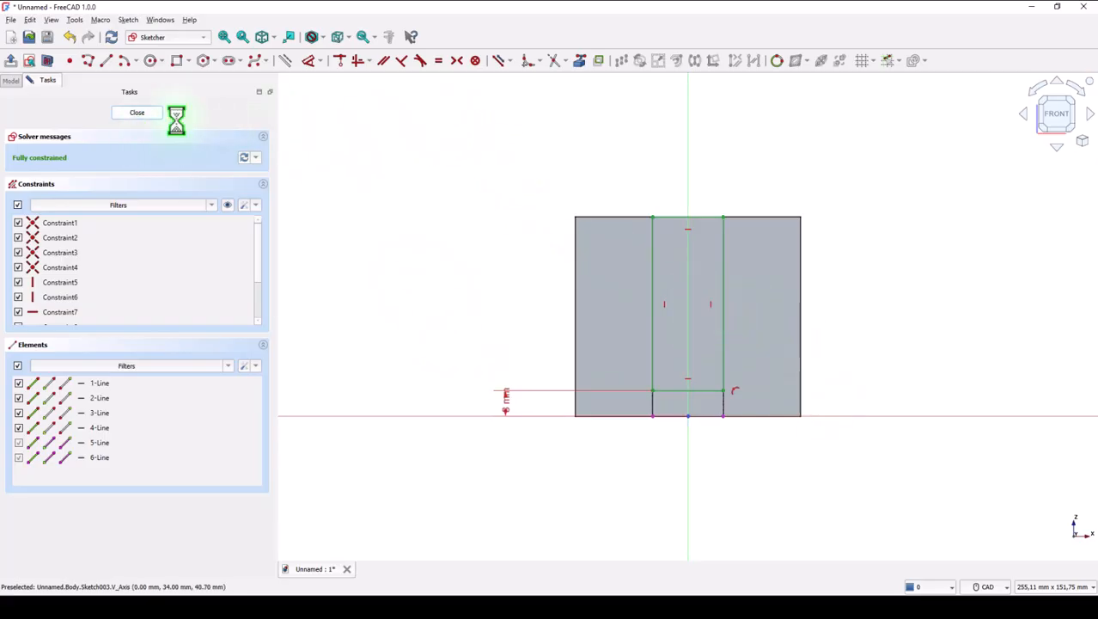
left_click(137, 111)
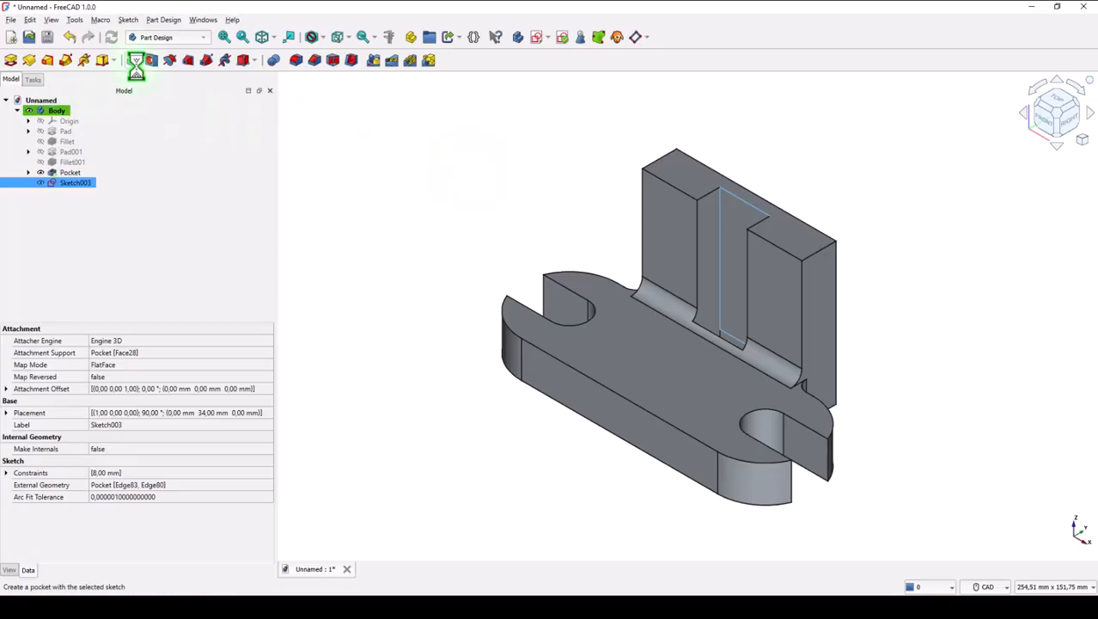
- Cut the bottom rectangle as a reversed Through all pocket, carrying the slot through the base
left_click(136, 60)
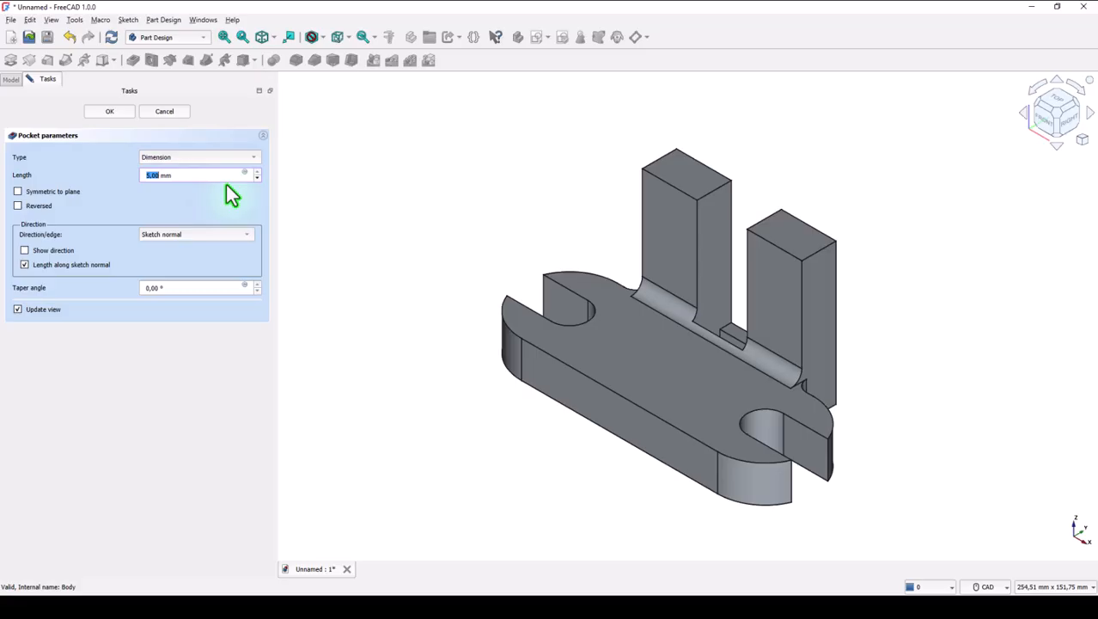
left_click(17, 206)
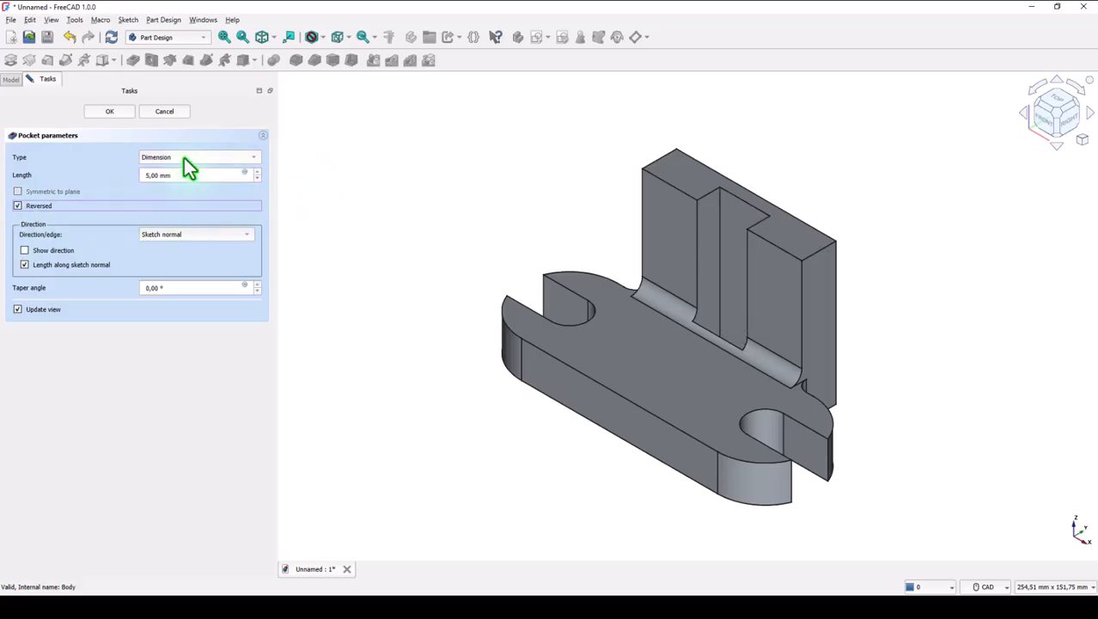
left_click(200, 158)
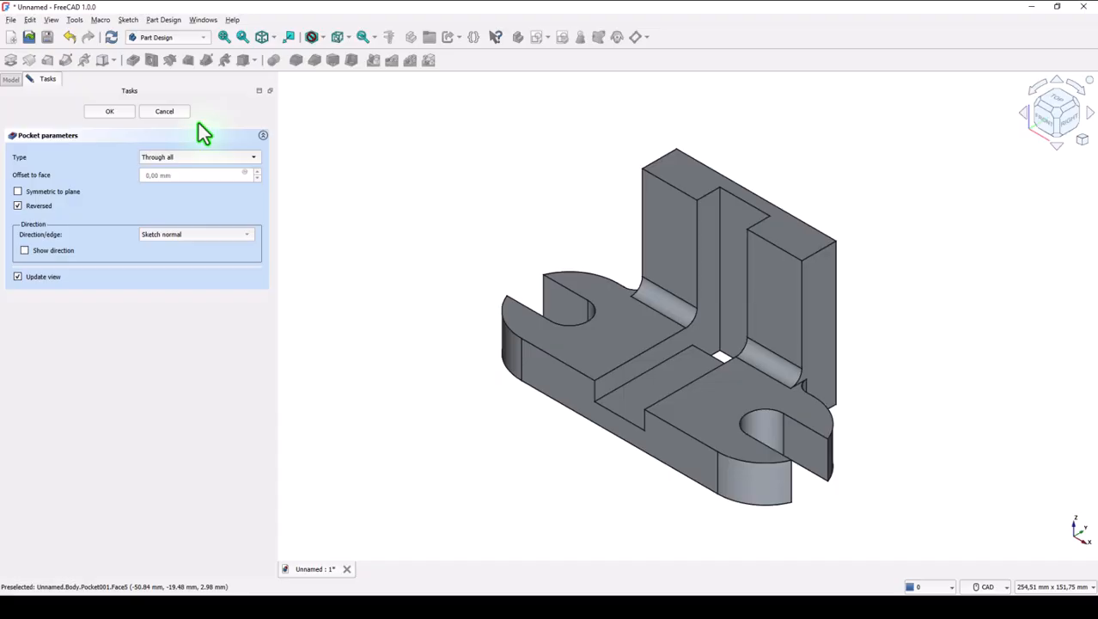
left_click(110, 110)
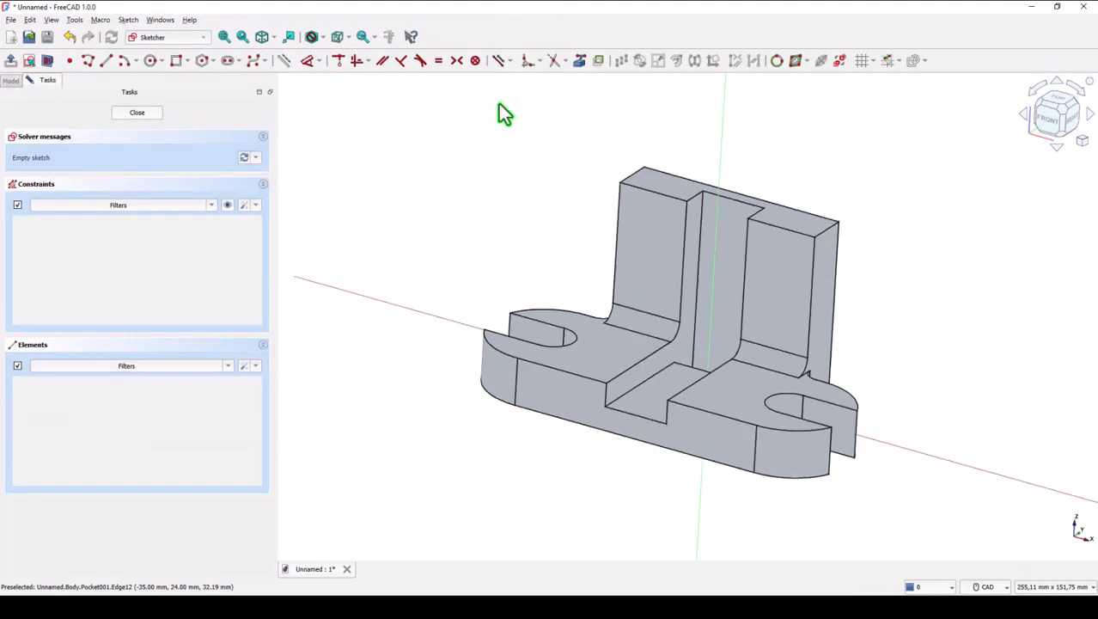
- Draw two equal circles on the wall, symmetric about the centre line
left_click(149, 60)
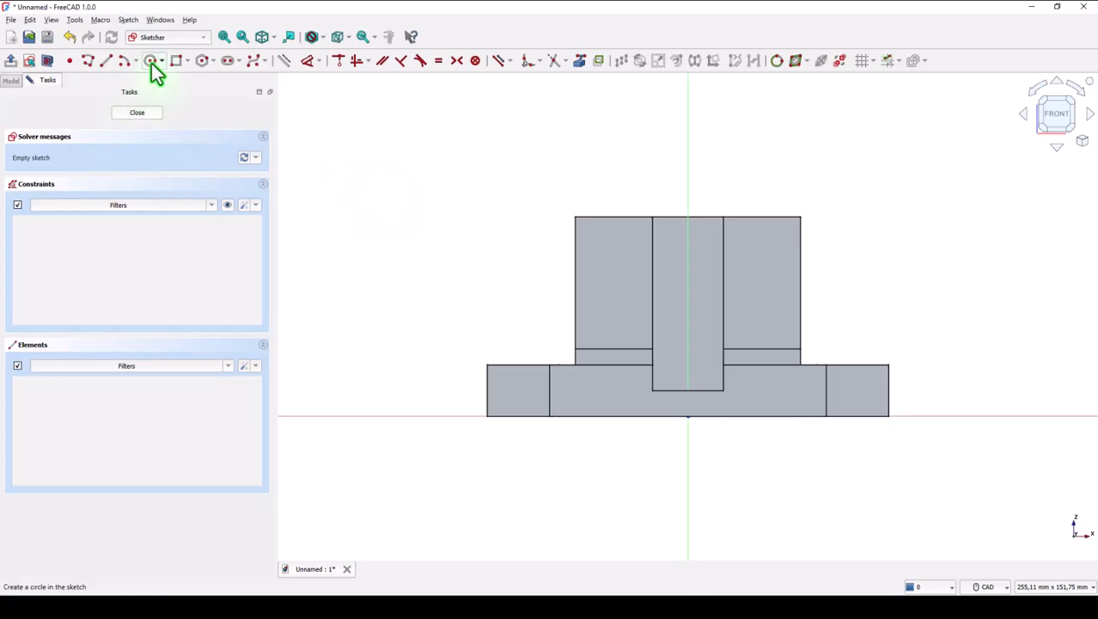
left_click(150, 60)
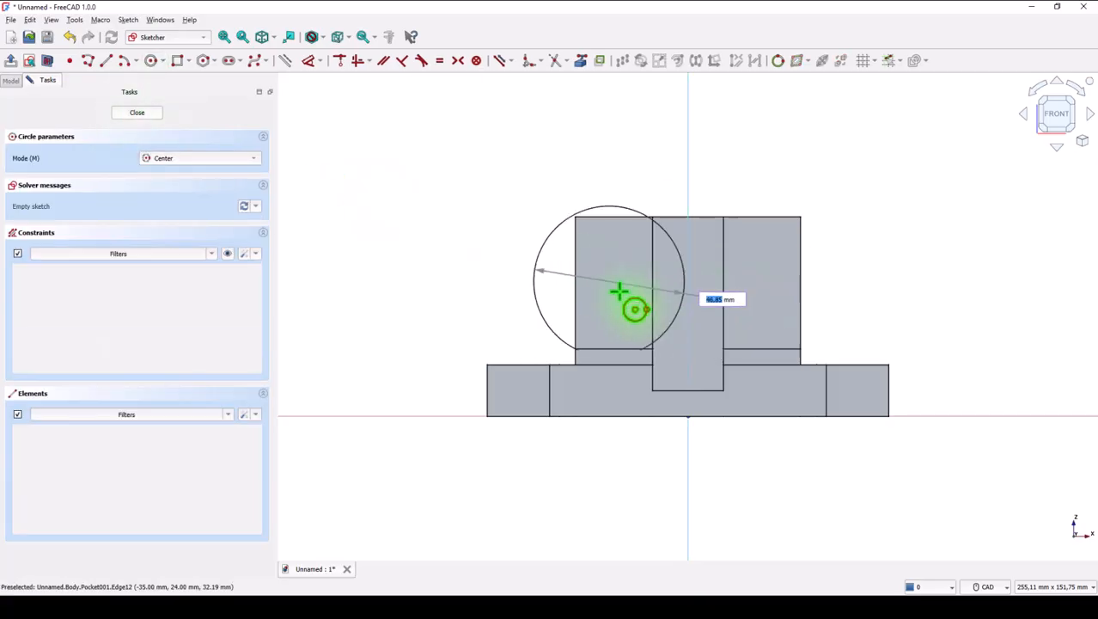
left_click(610, 282)
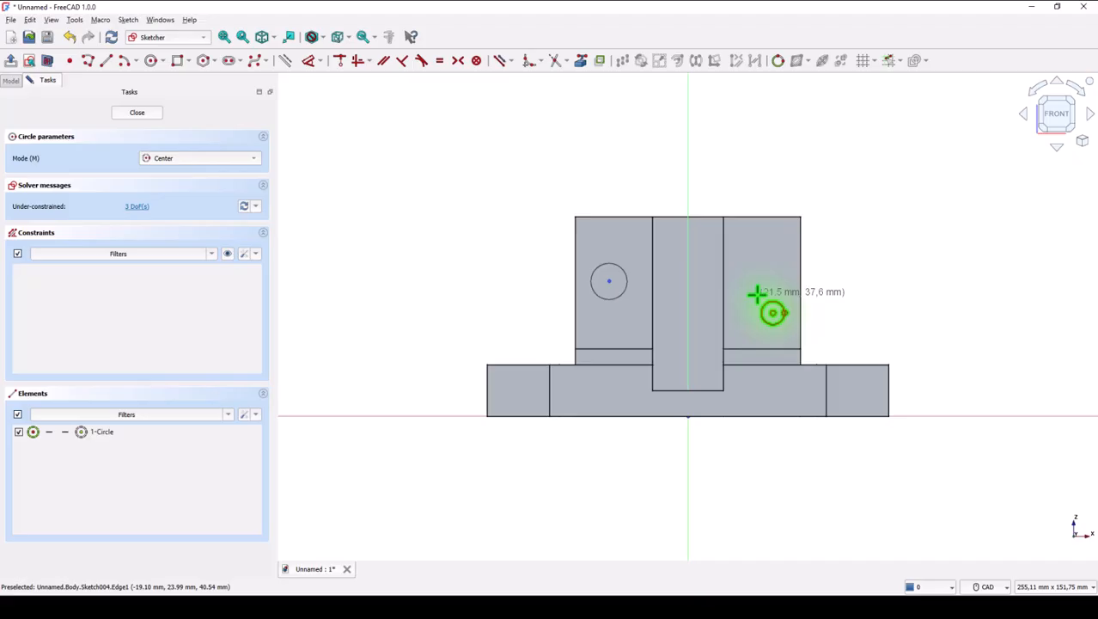
left_click(756, 296)
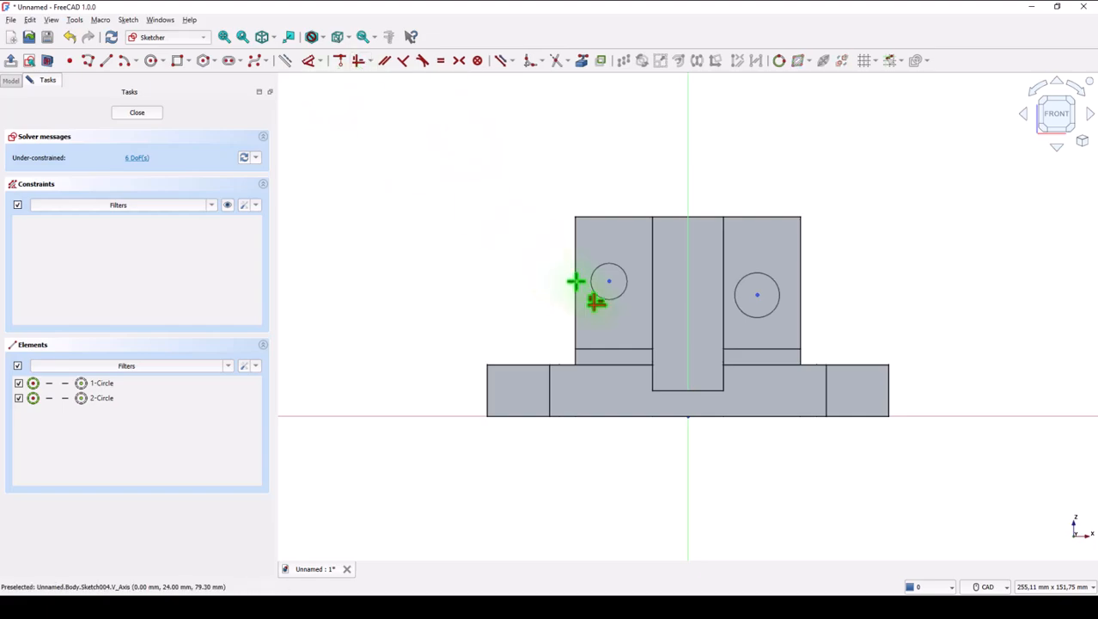
left_click(756, 296)
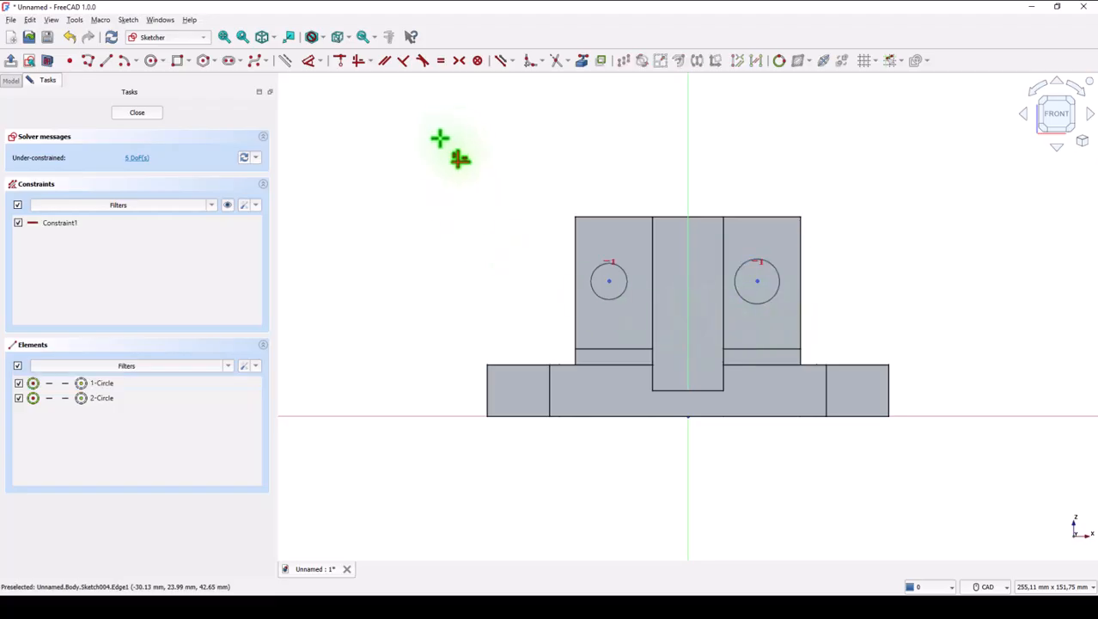
mouse_move(438, 154)
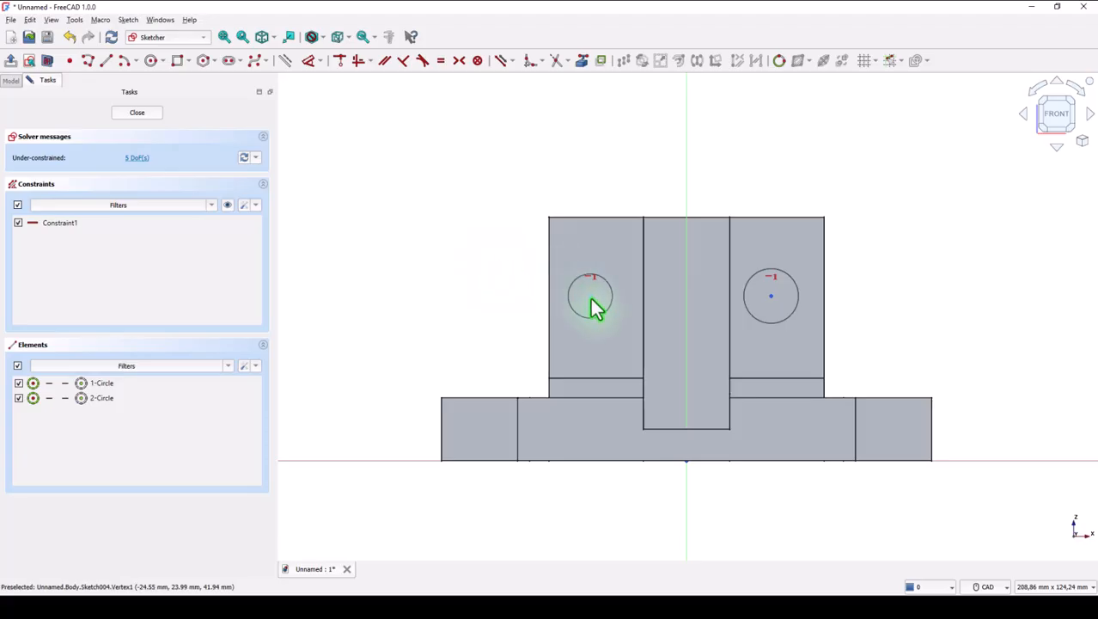
left_click(770, 295)
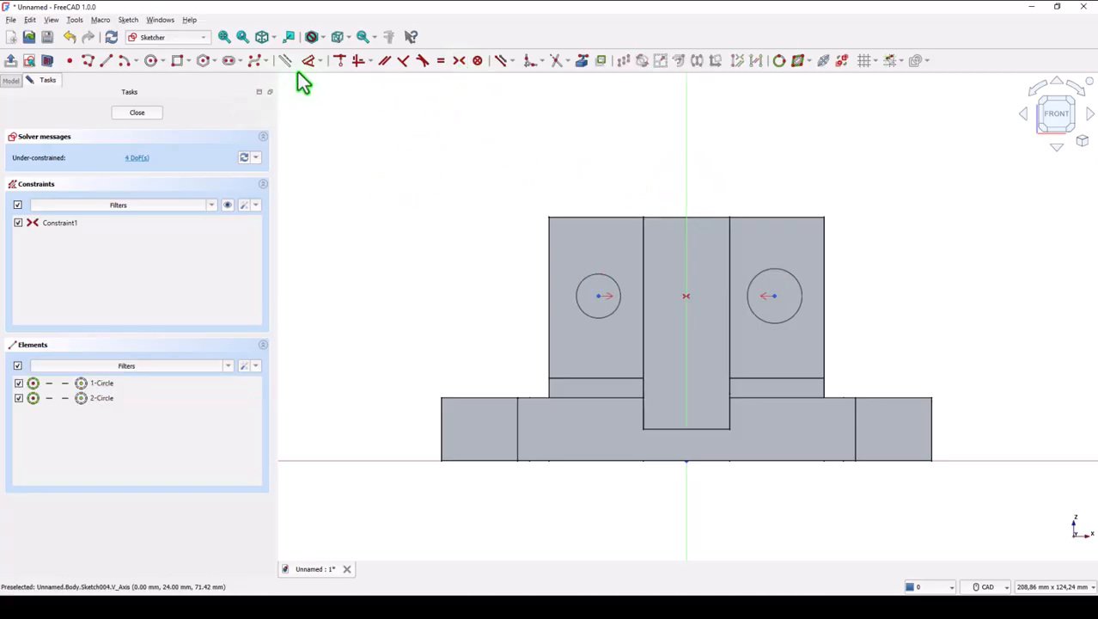
mouse_move(598, 296)
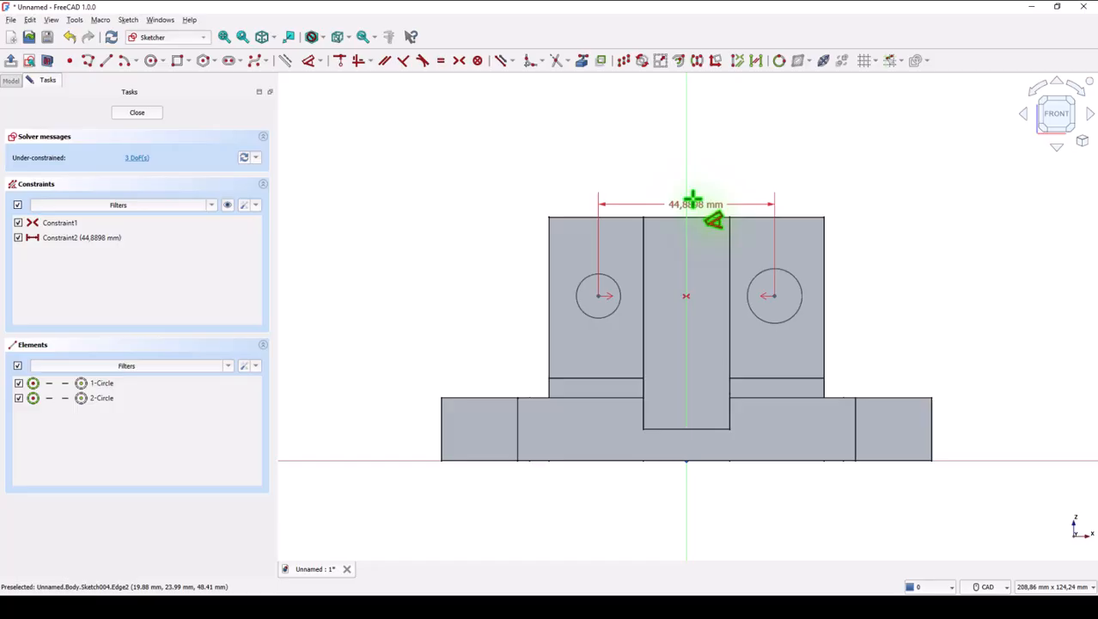
- Dimension the hole centres 50 mm apart and 38 mm high
double_click(696, 203)
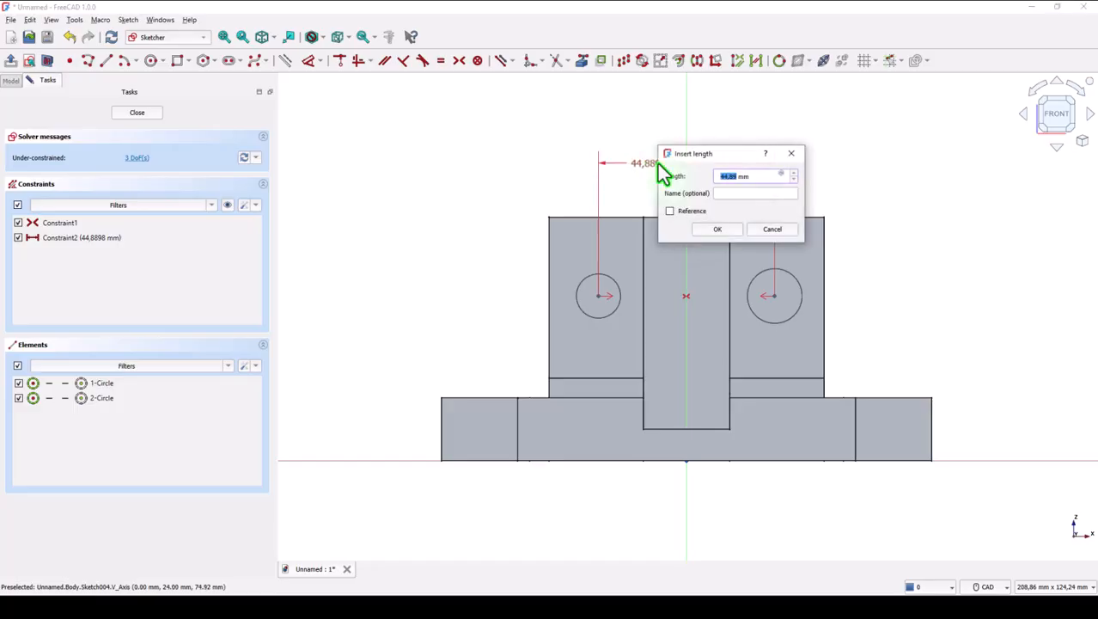
key("Return")
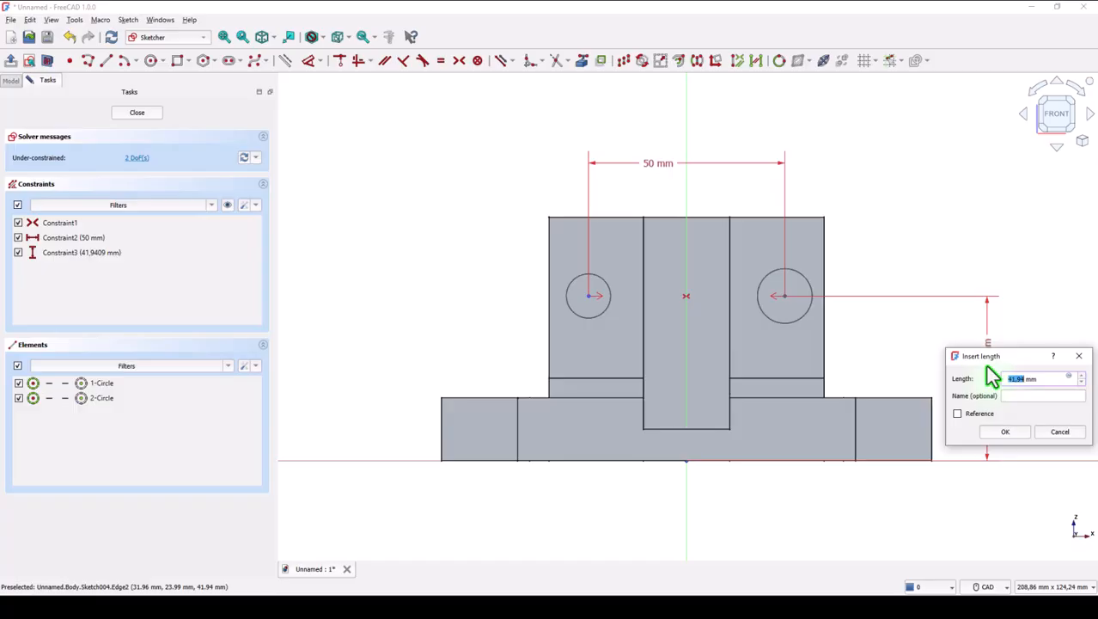
key("Return")
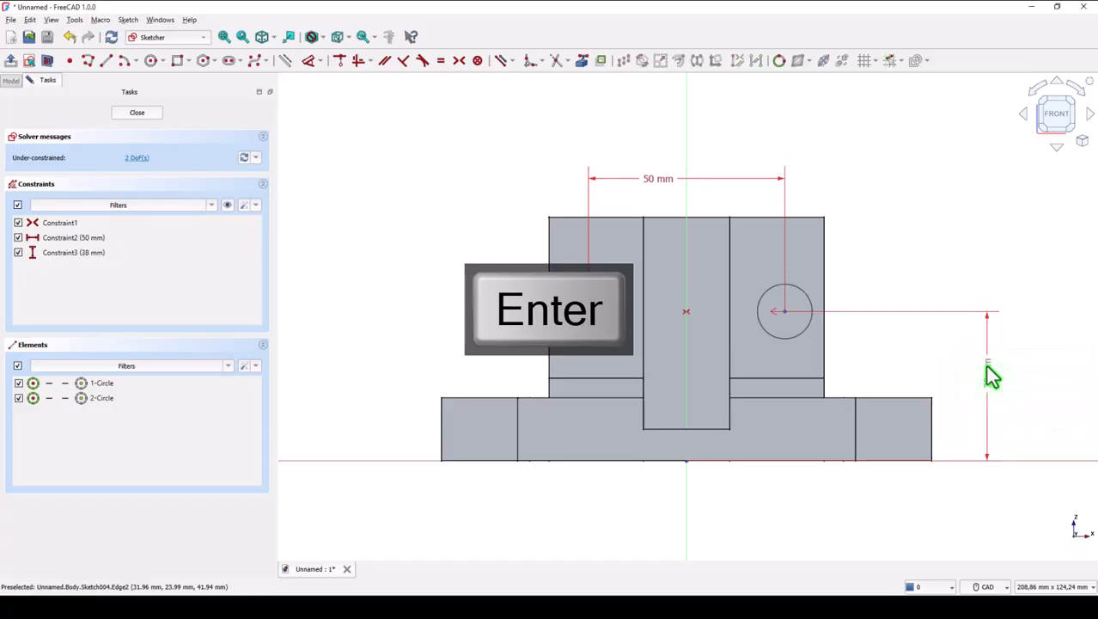
key("Return")
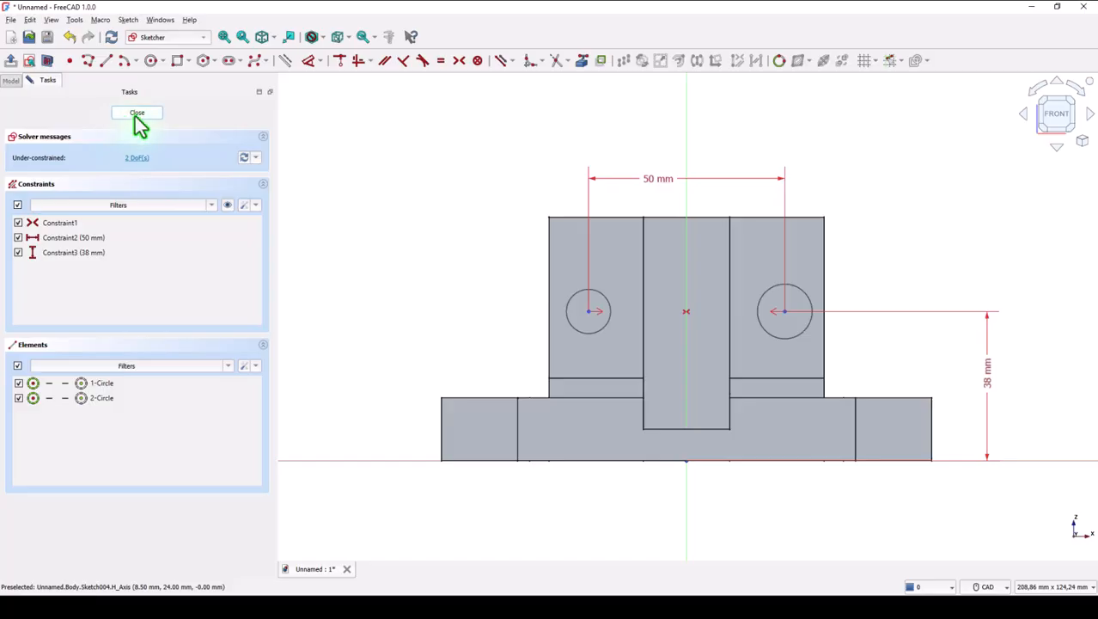
- Make the two circles a 12 mm Hole feature through the wall, shown in isometric view
left_click(137, 114)
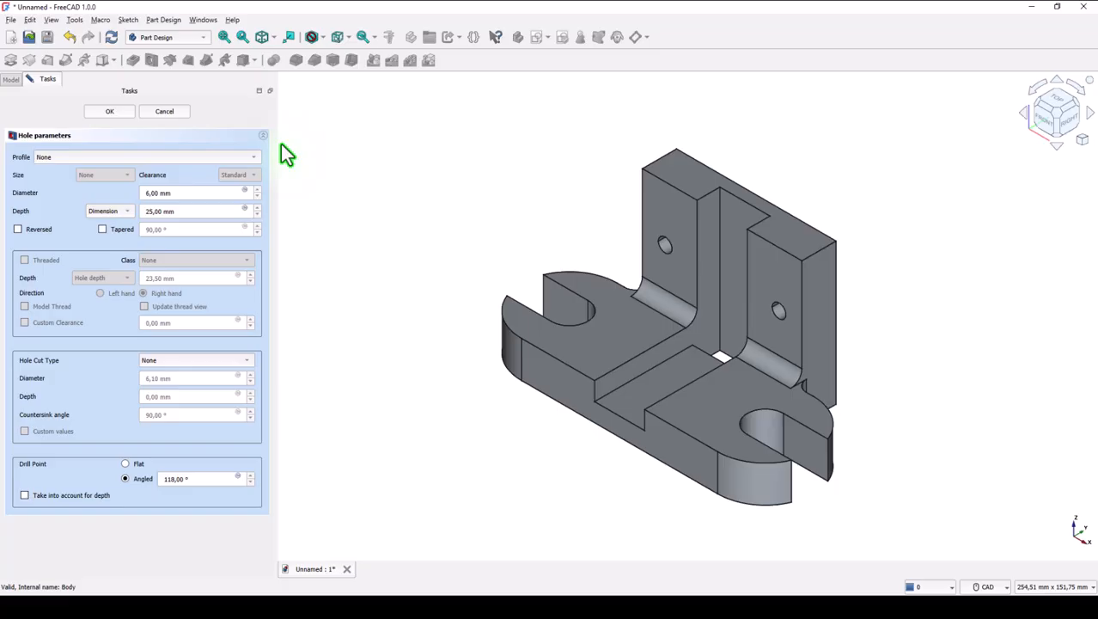
triple_click(193, 192)
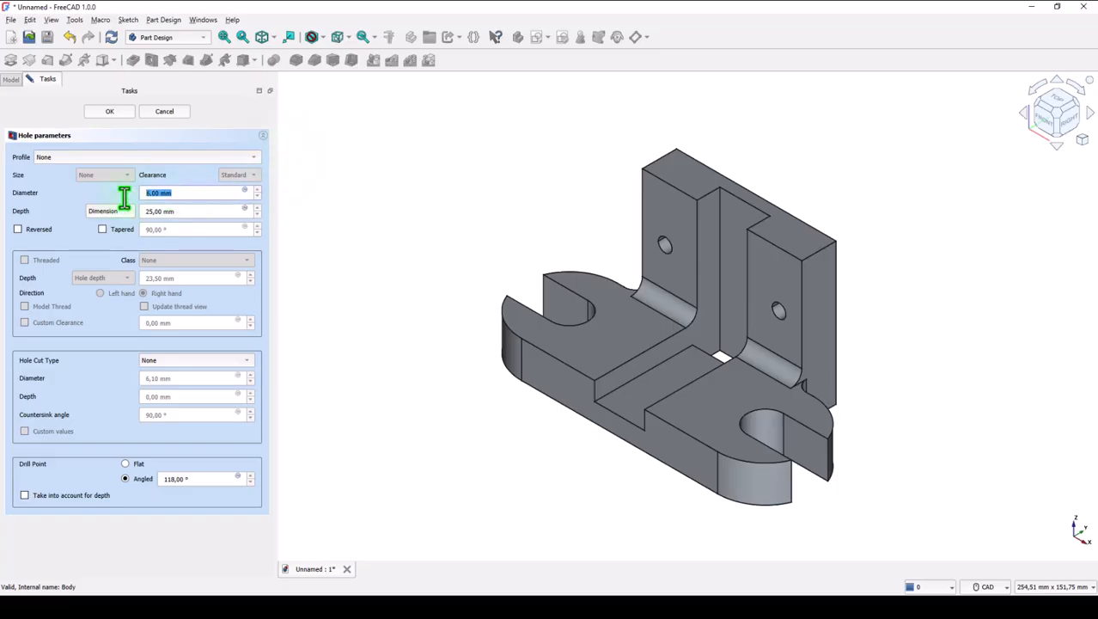
mouse_move(129, 206)
type("12")
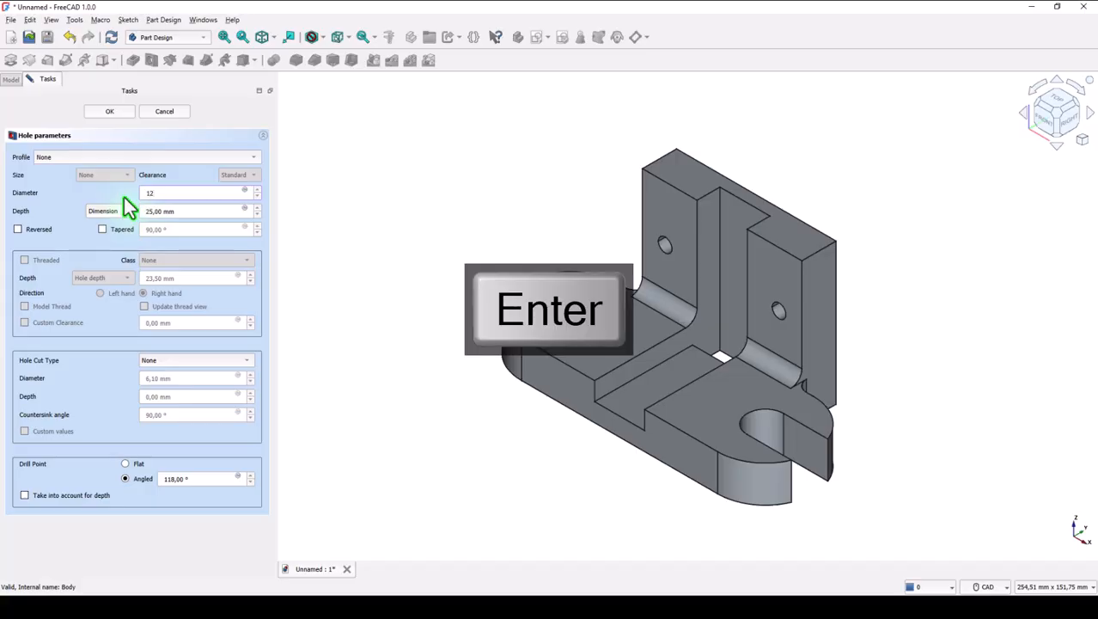
key("Return")
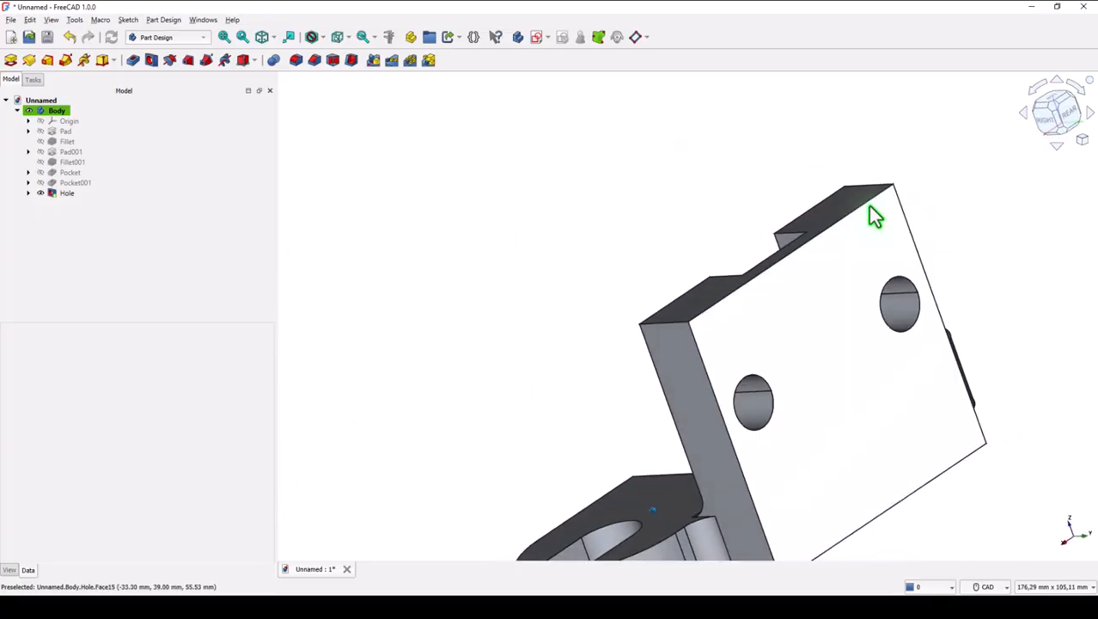
left_click(264, 36)
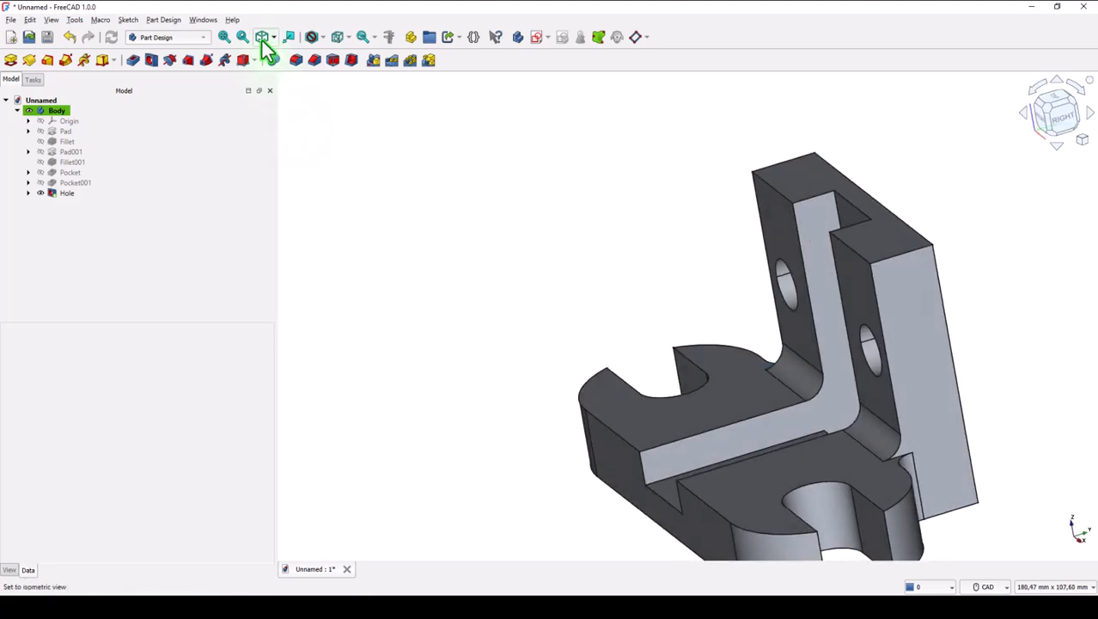